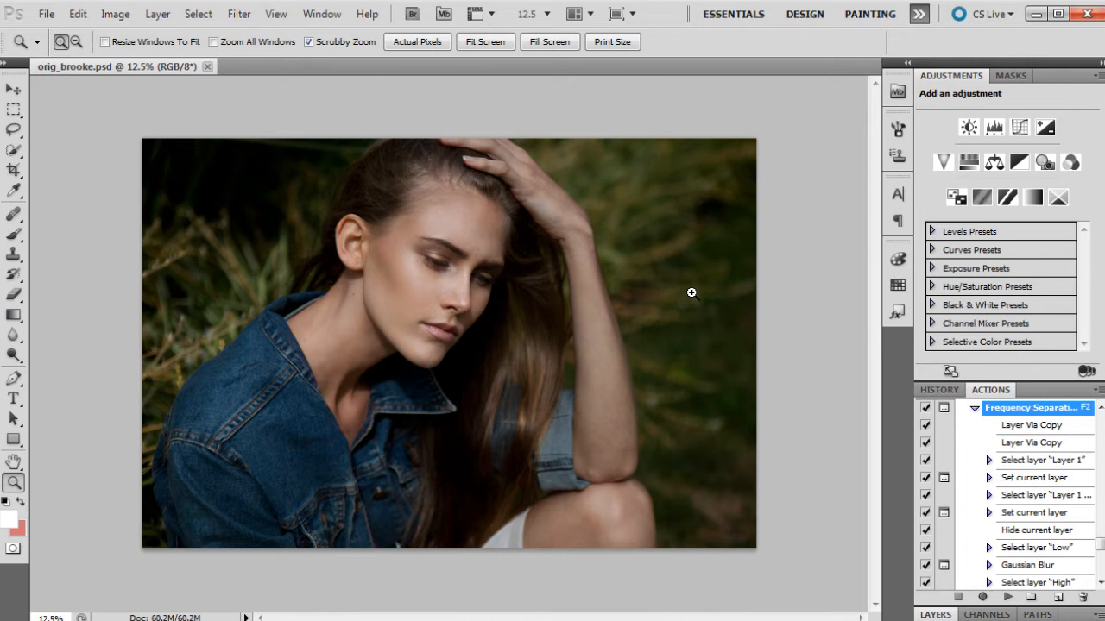
pyautogui.moveTo(677, 297)
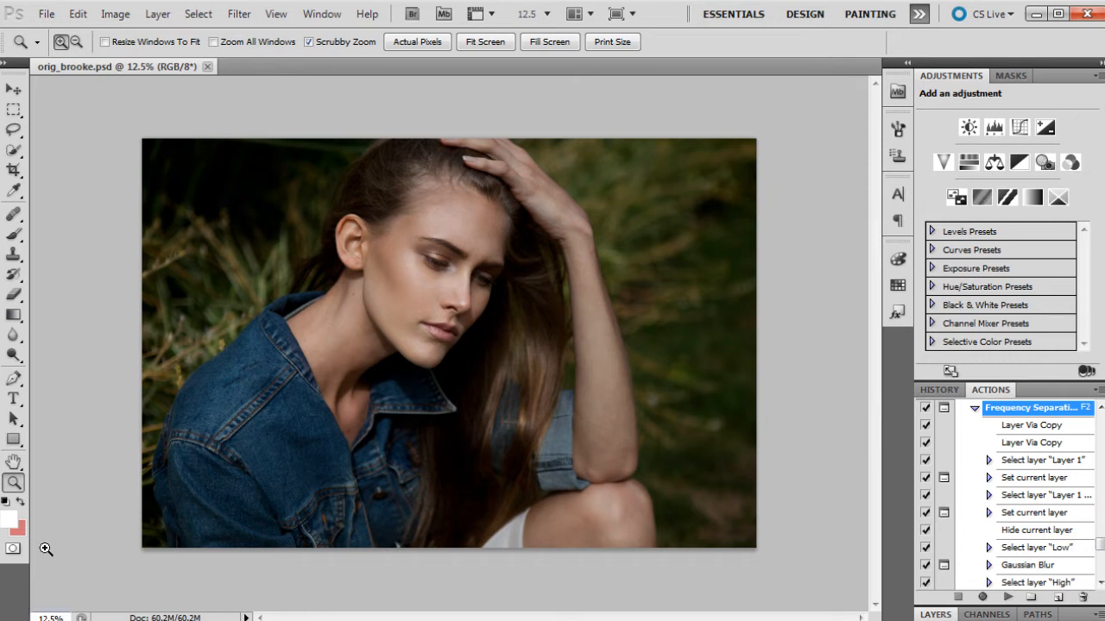
pyautogui.moveTo(527, 304)
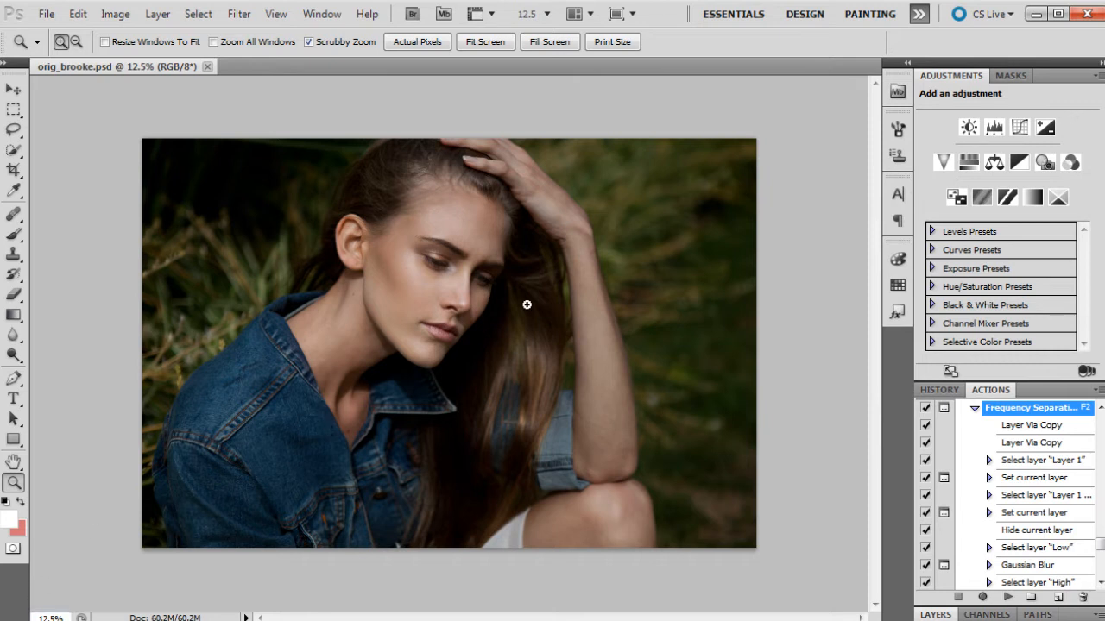
pyautogui.moveTo(553, 328)
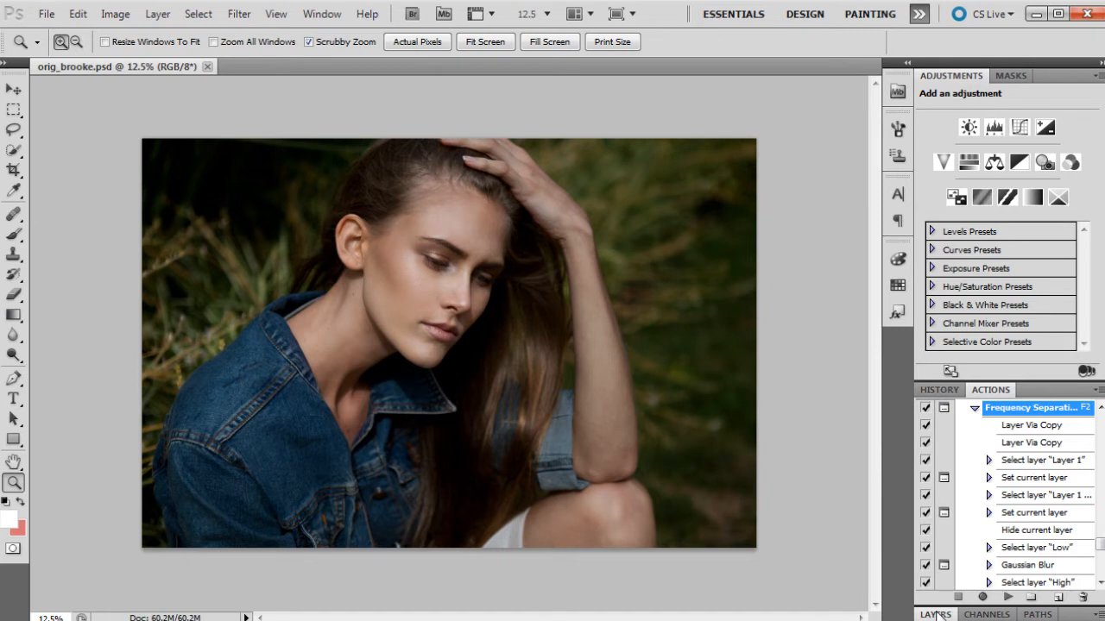
# Show the Layers panel and zoom in on the woman's face
pyautogui.click(935, 409)
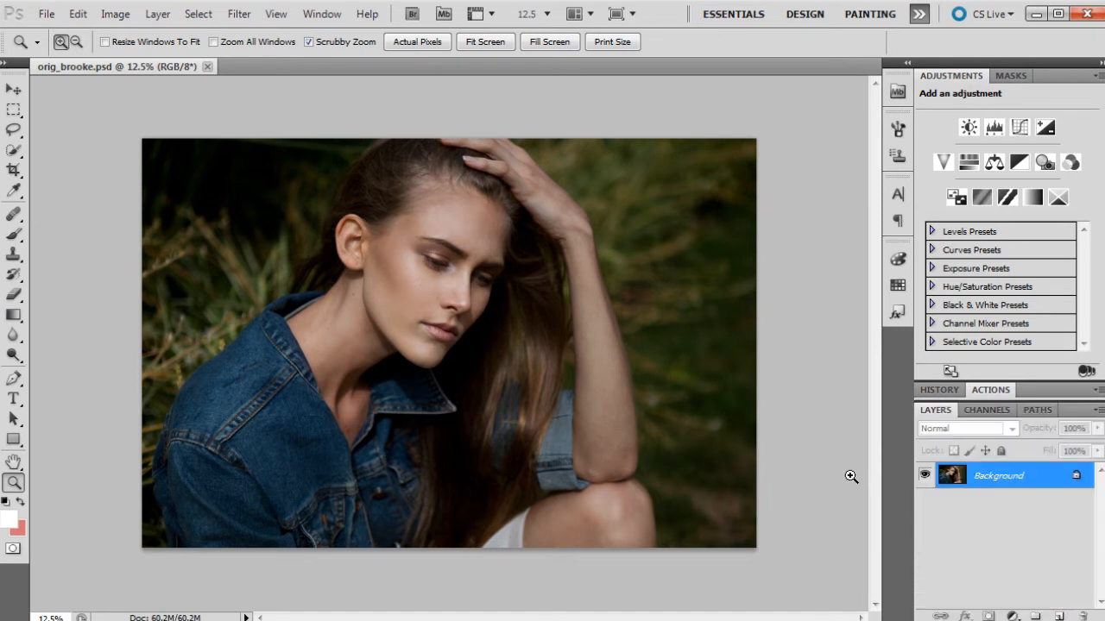
pyautogui.moveTo(751, 332)
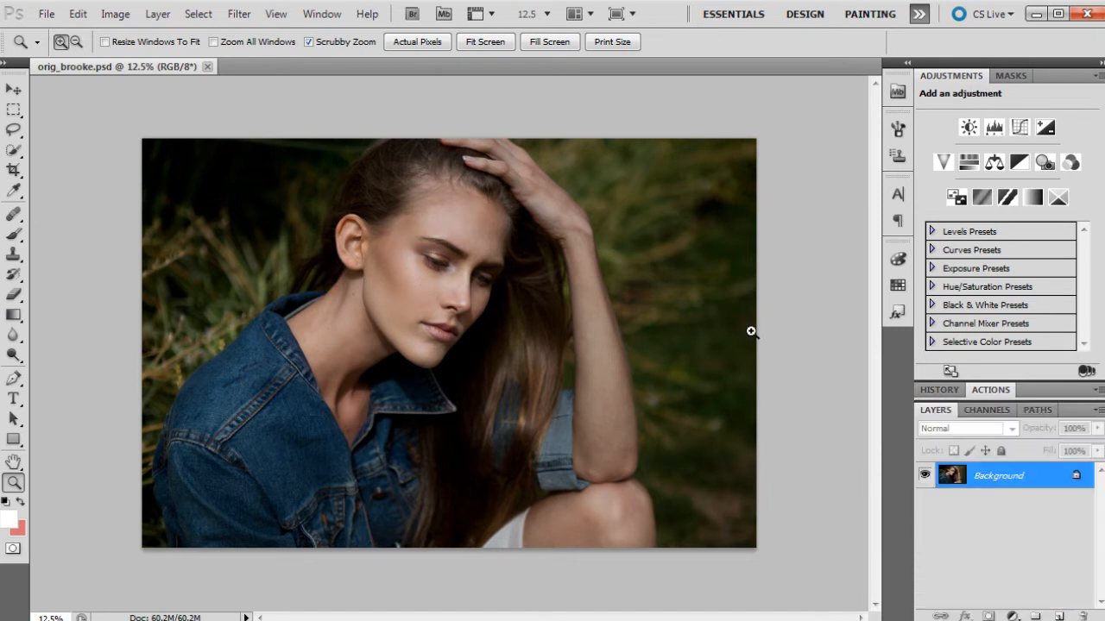
pyautogui.moveTo(604, 305)
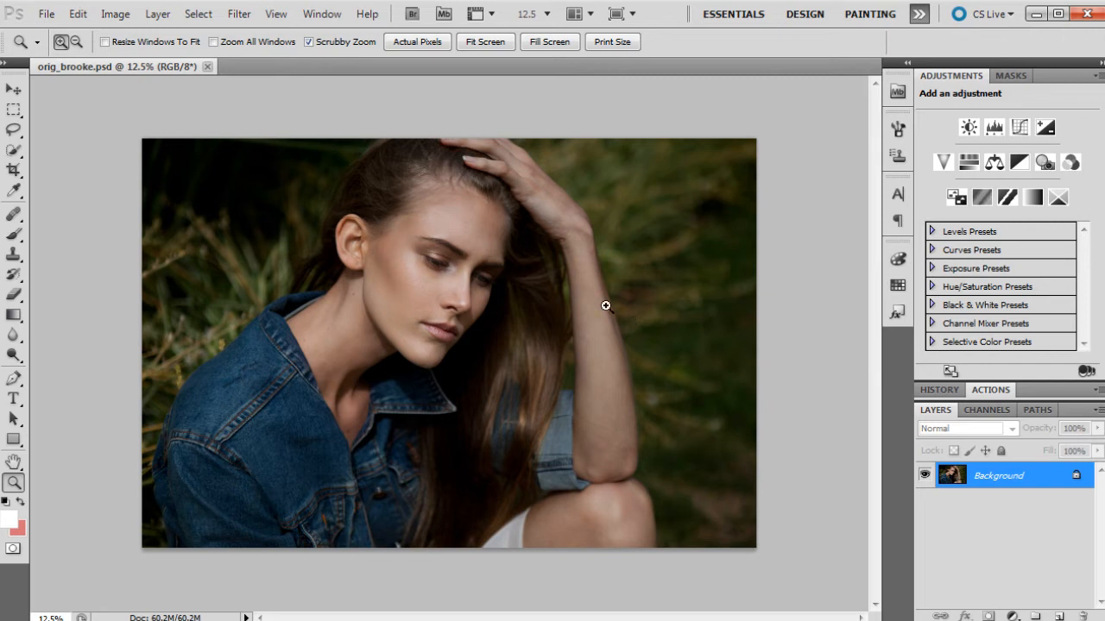
pyautogui.moveTo(452, 297)
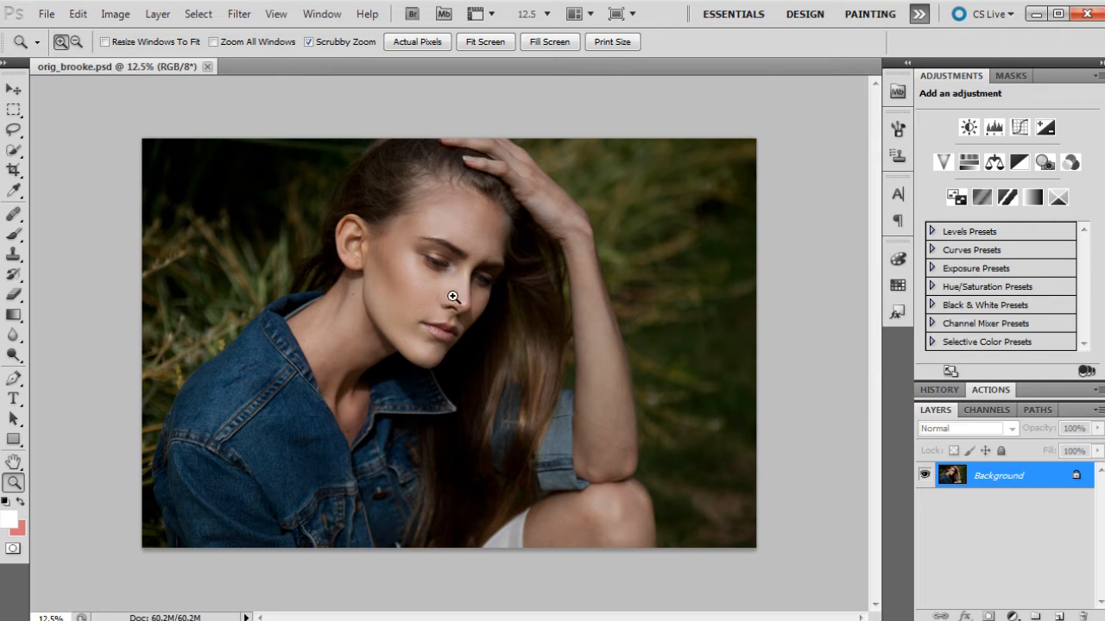
pyautogui.moveTo(401, 273)
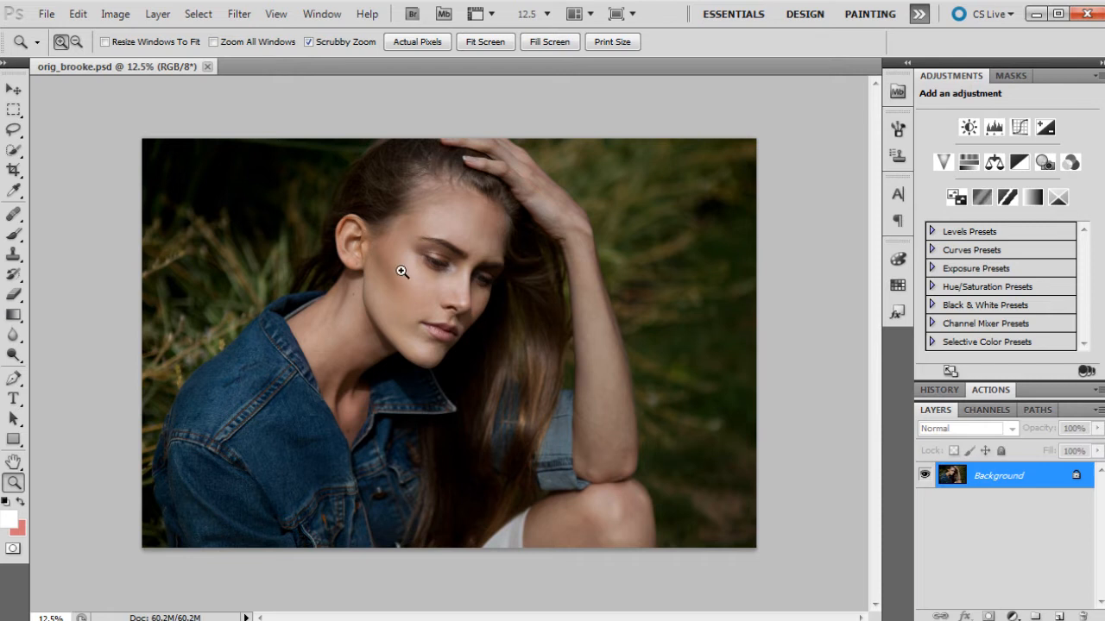
pyautogui.click(400, 273)
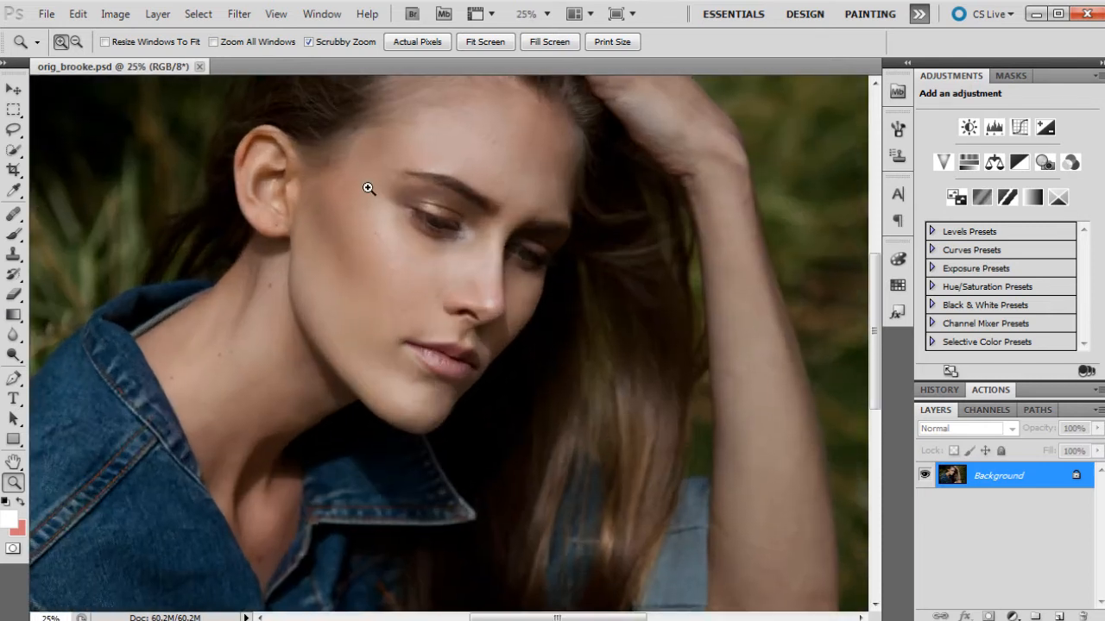
pyautogui.moveTo(525, 252)
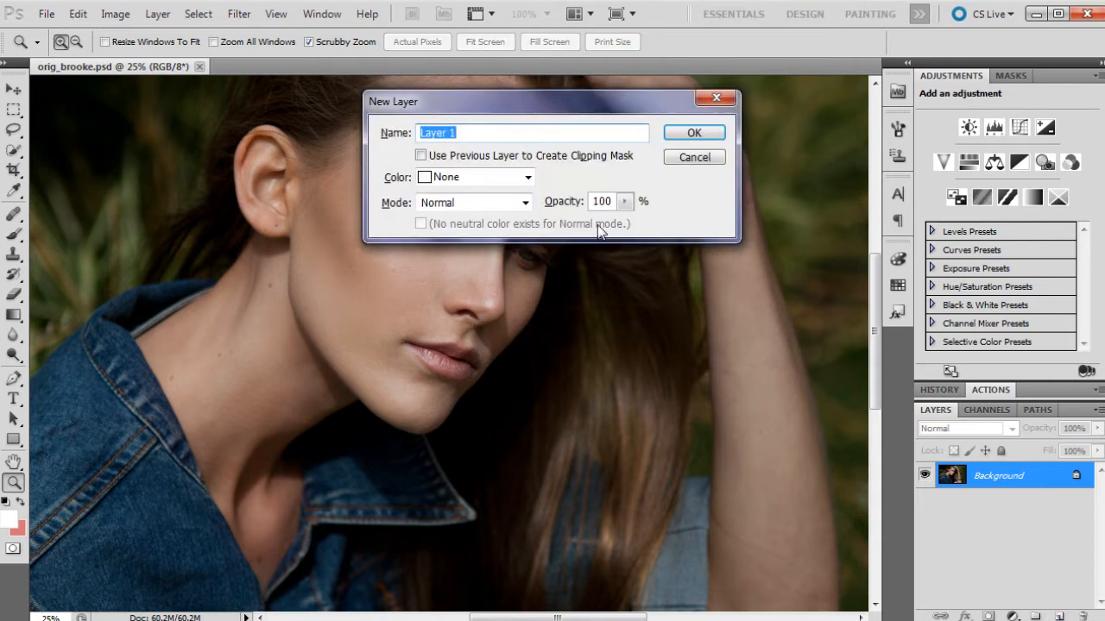
# Create the new layer in Overlay mode filled with 50% neutral gray
pyautogui.click(524, 202)
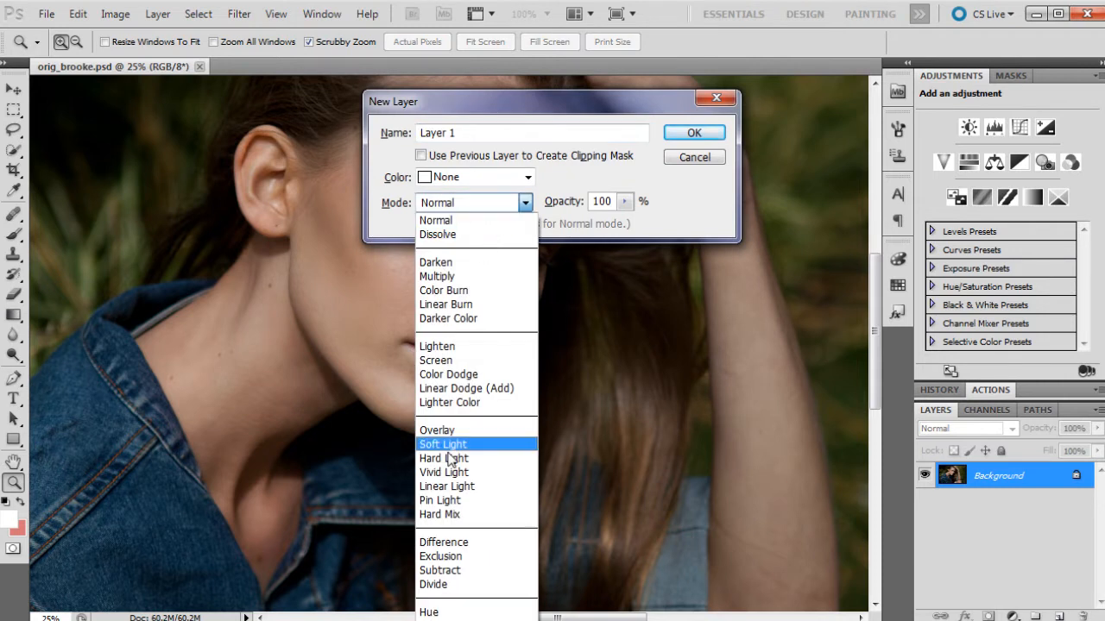
pyautogui.click(437, 430)
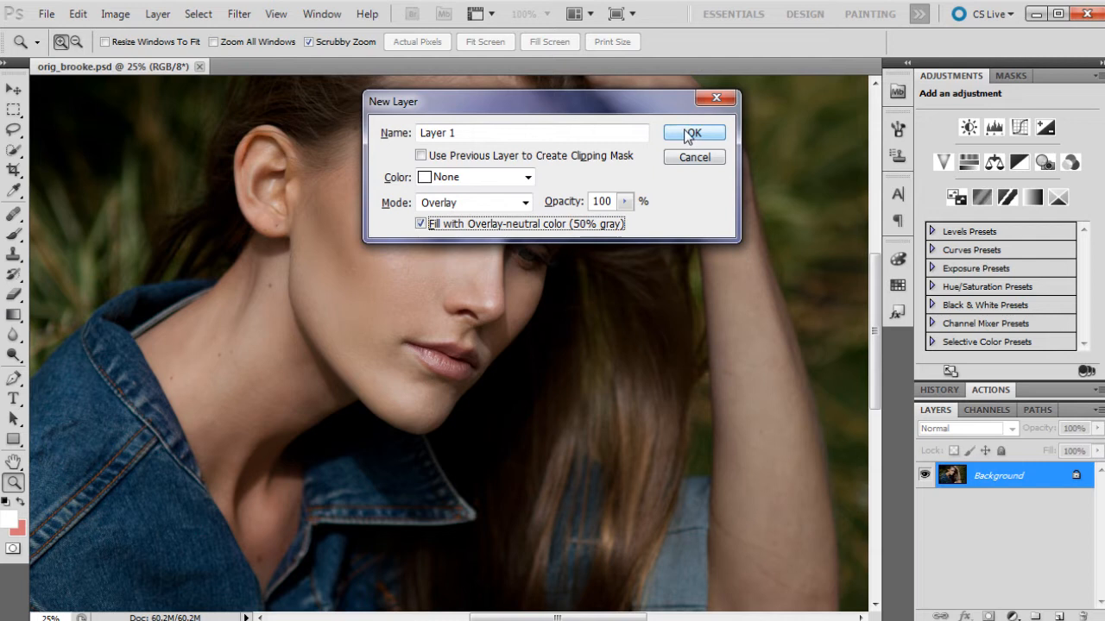
pyautogui.click(694, 131)
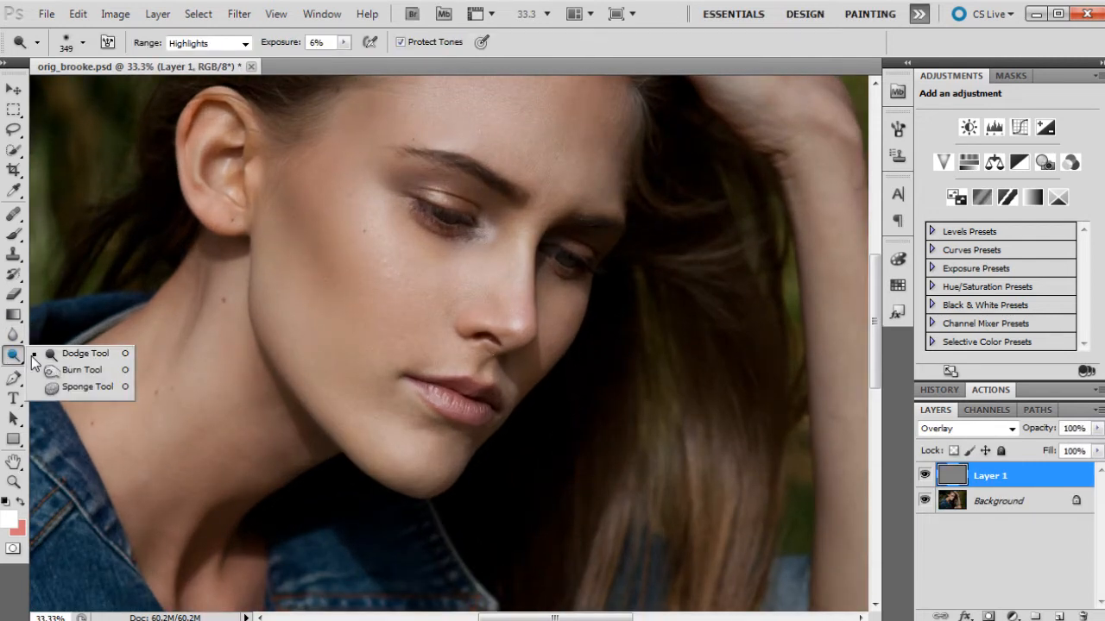
# Switch to the Dodge tool with its range limited to Midtones
pyautogui.click(85, 352)
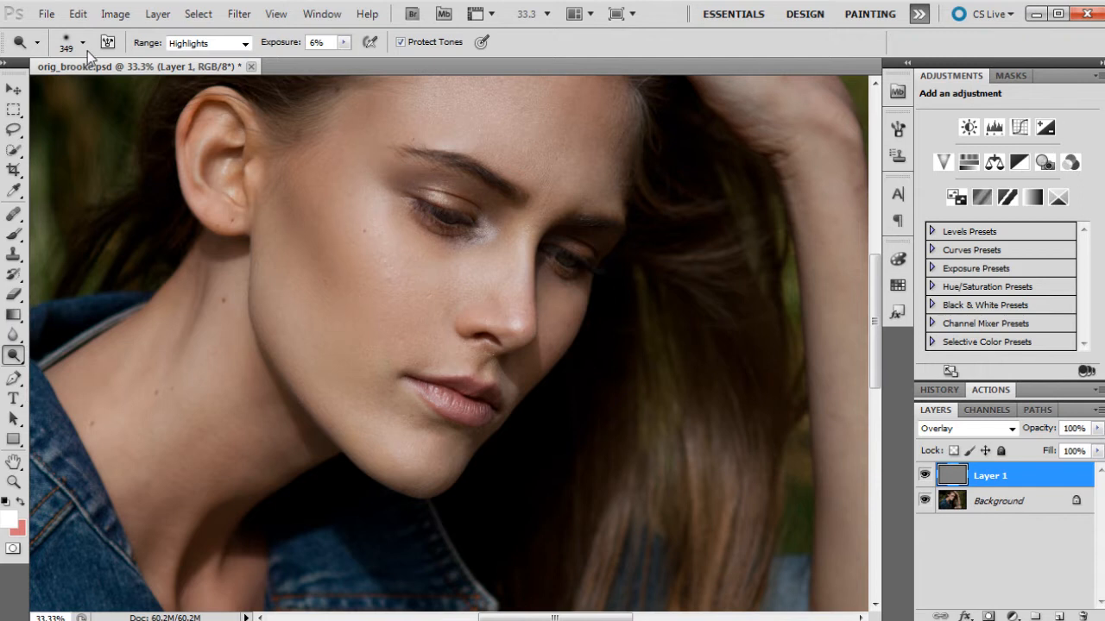
pyautogui.click(245, 41)
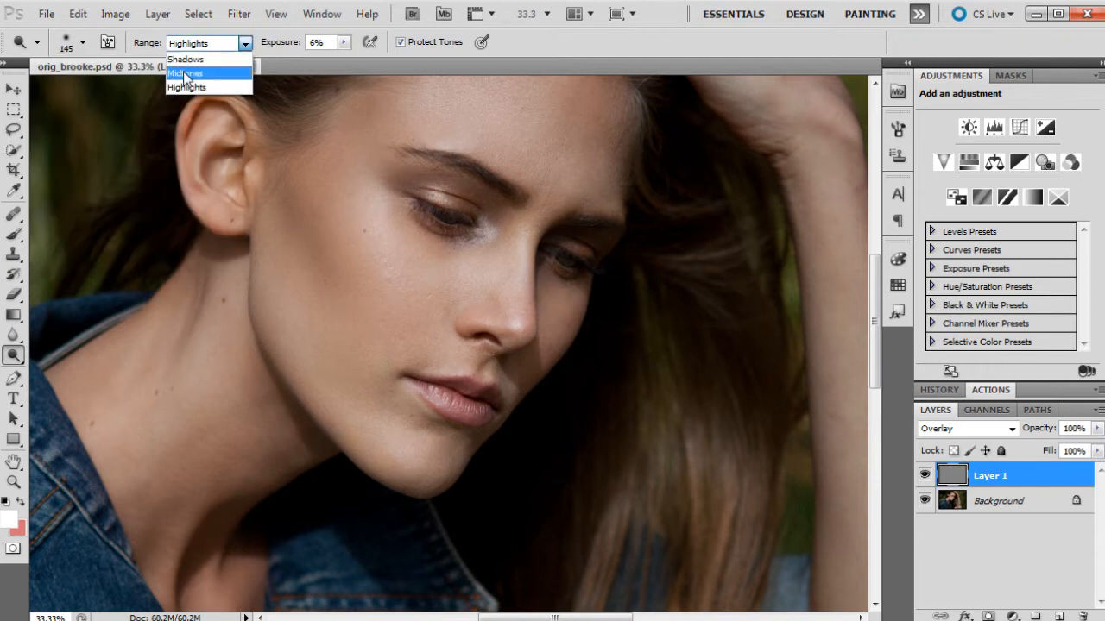
pyautogui.click(183, 73)
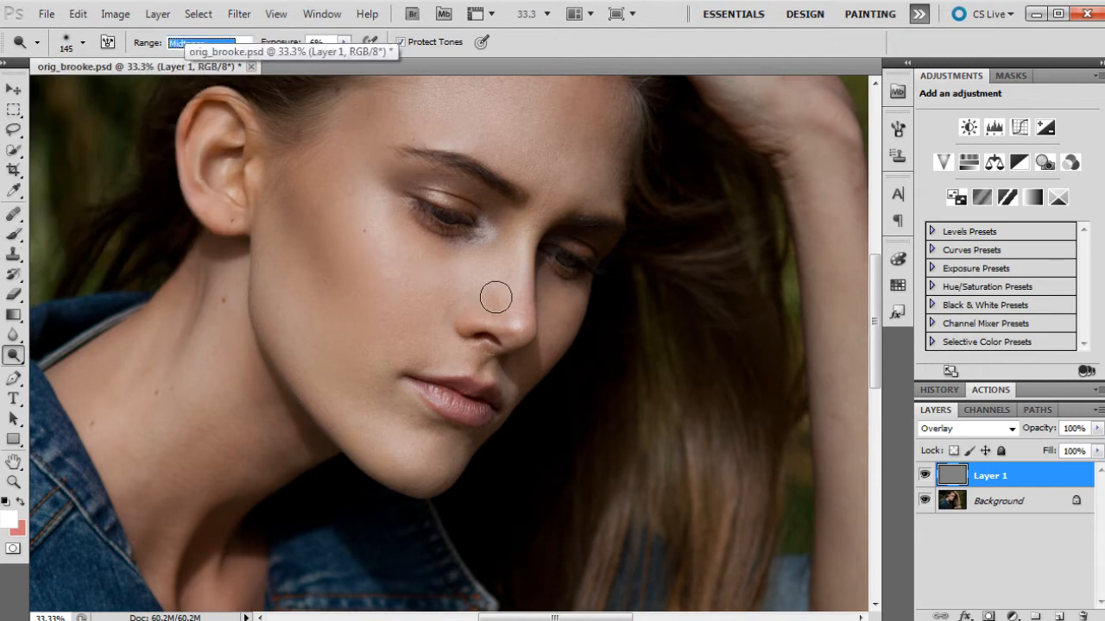
pyautogui.moveTo(386, 310)
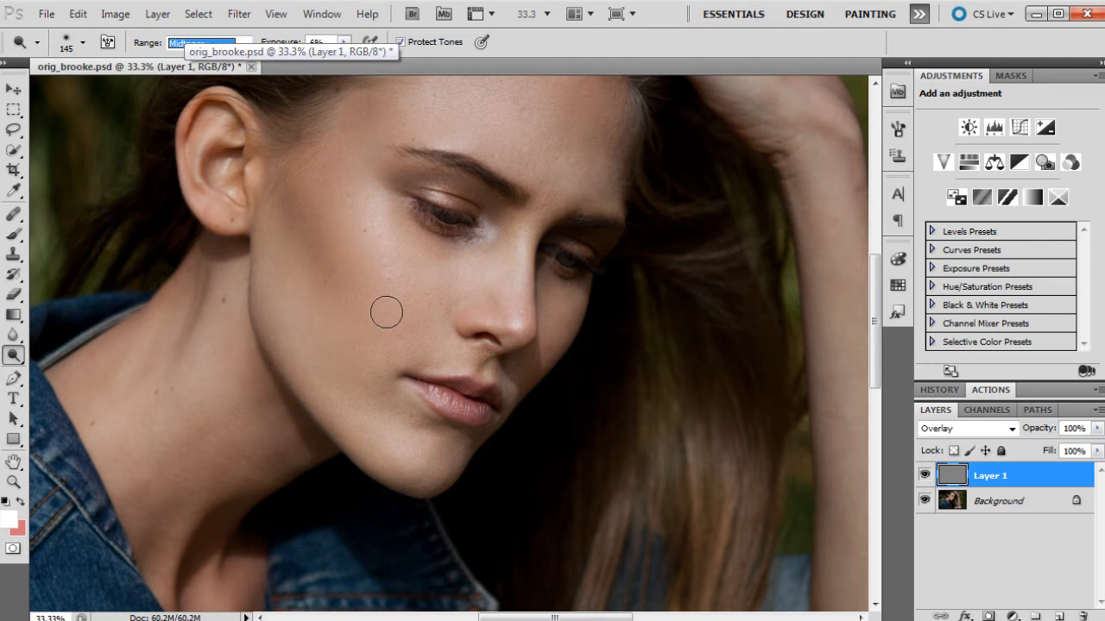
pyautogui.moveTo(432, 260)
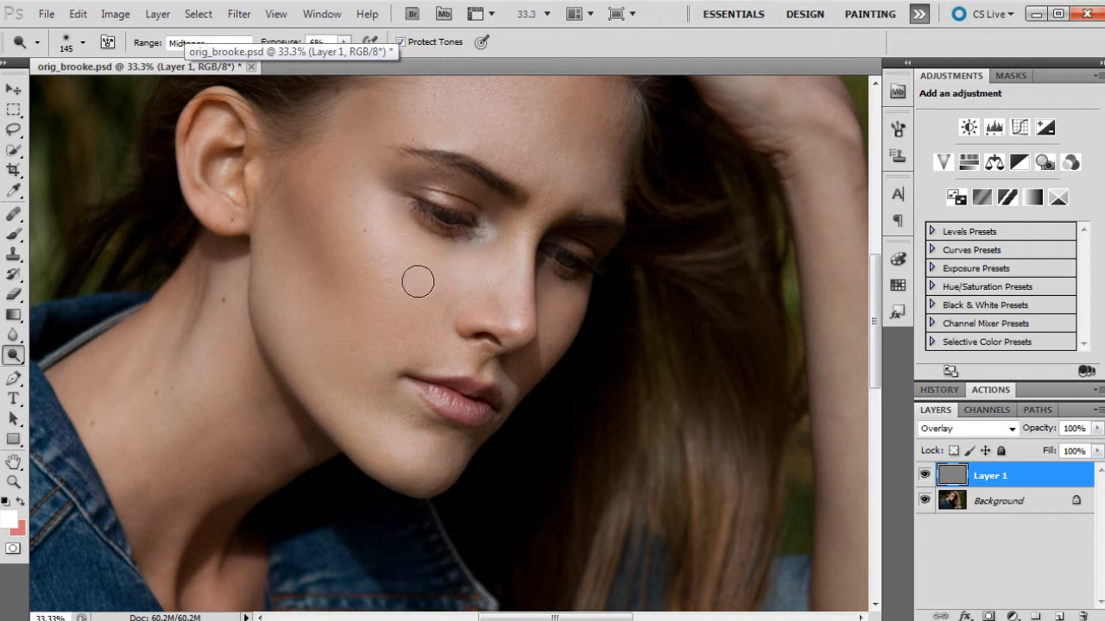
pyautogui.moveTo(359, 278)
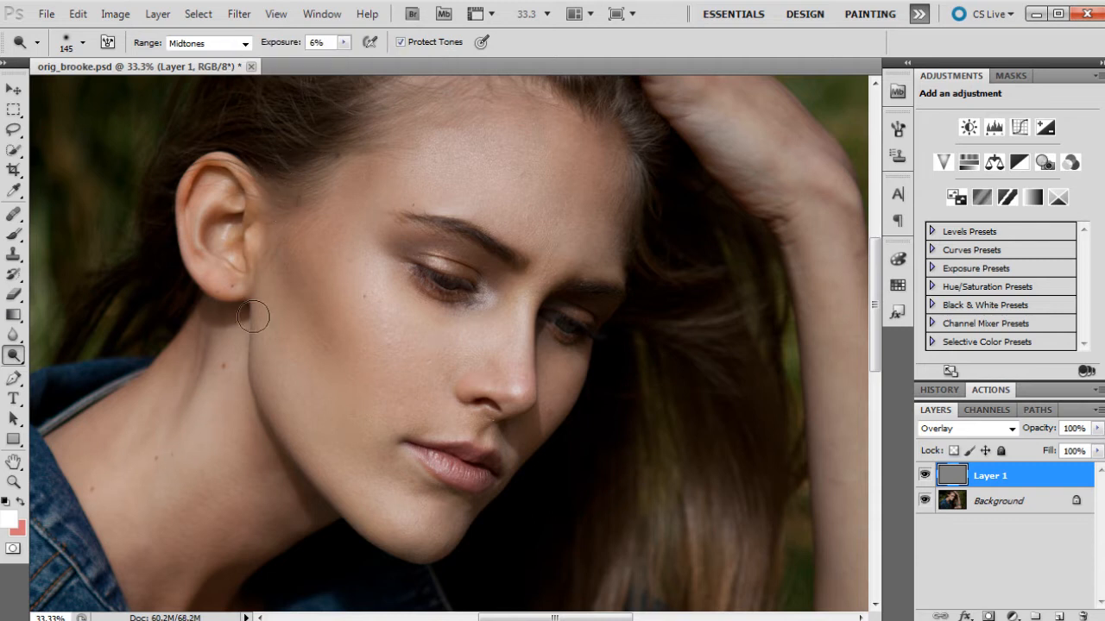
# Set the Dodge range to Highlights and brush over forehead, neck and jaw, resizing the brush
pyautogui.click(208, 41)
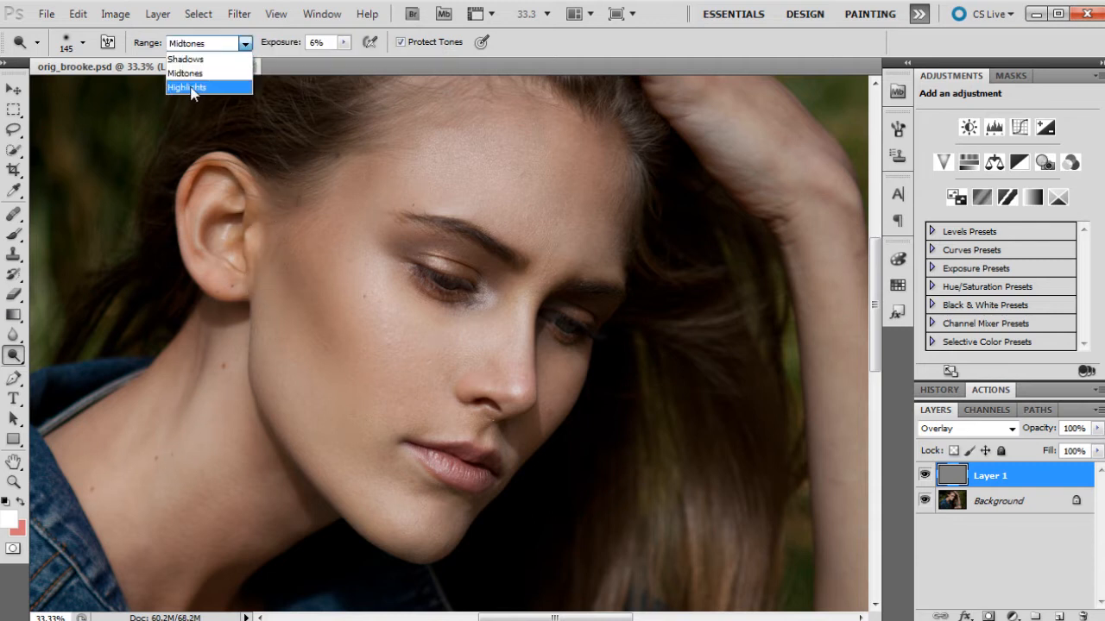
pyautogui.click(187, 86)
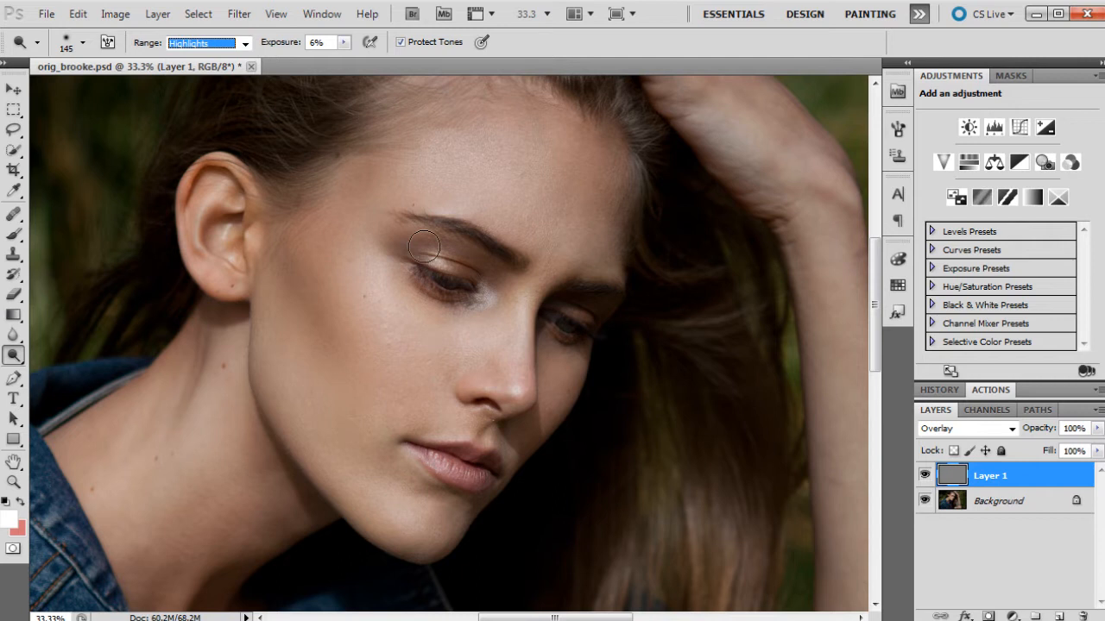
pyautogui.click(14, 482)
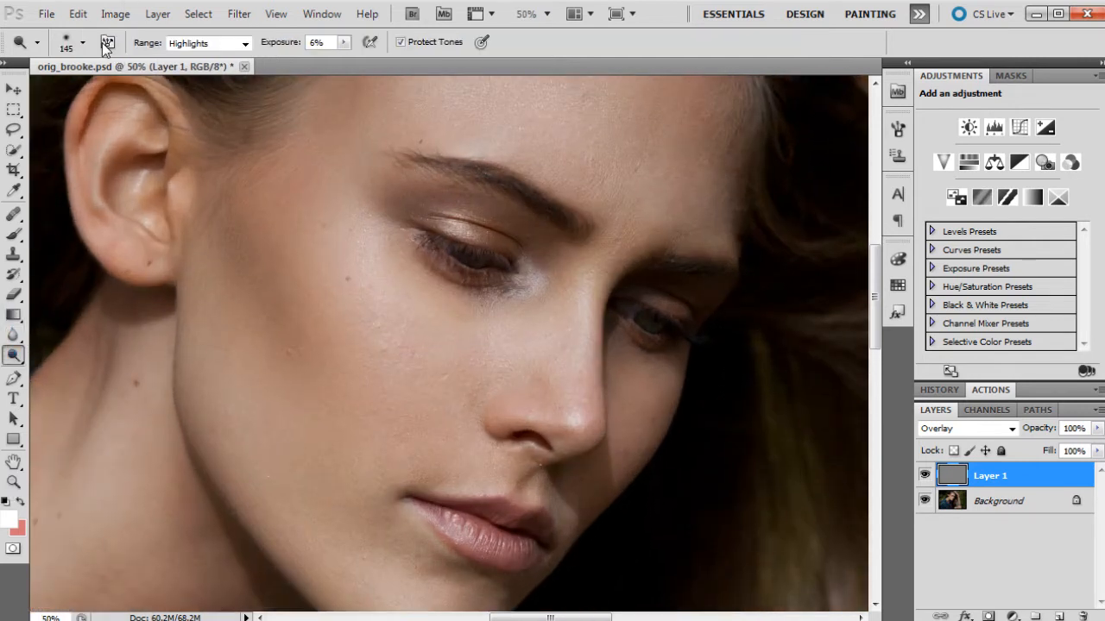
pyautogui.click(83, 41)
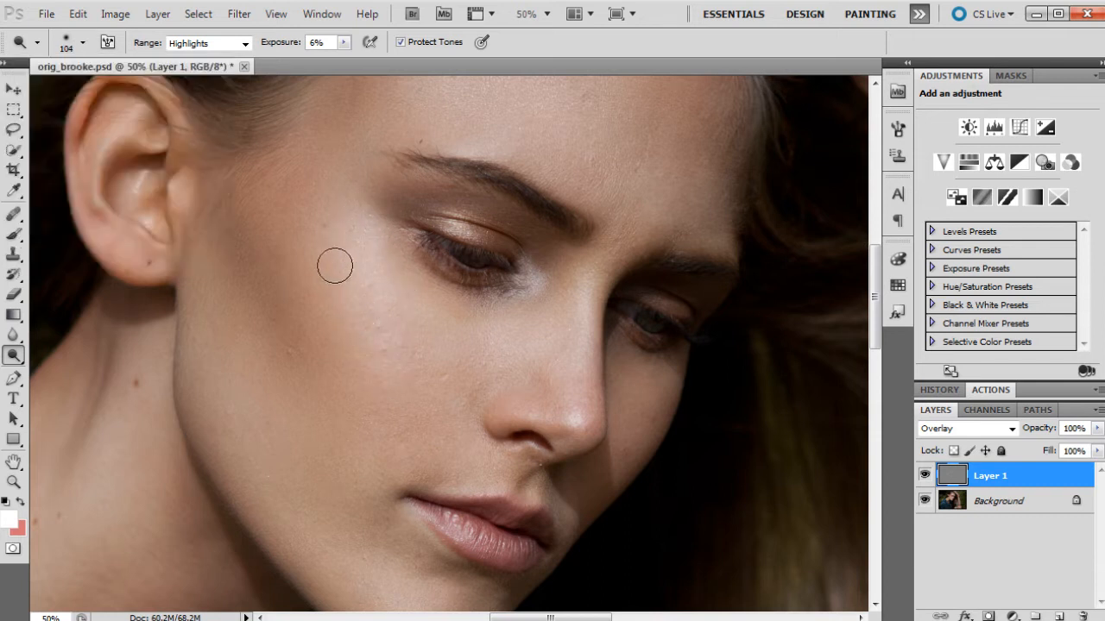
pyautogui.moveTo(352, 190)
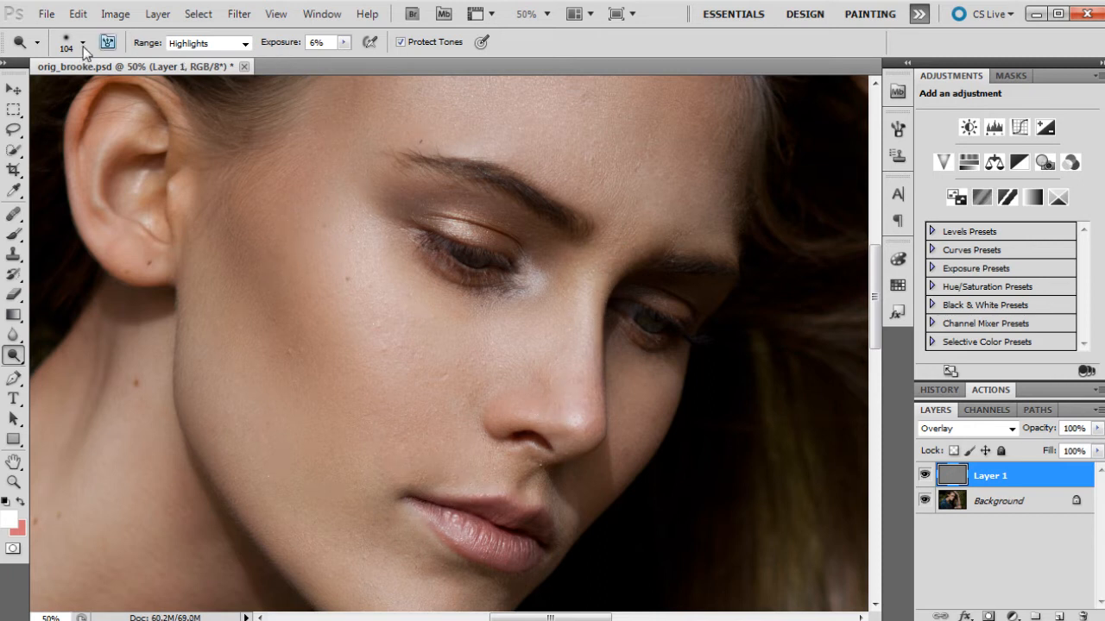
pyautogui.click(83, 43)
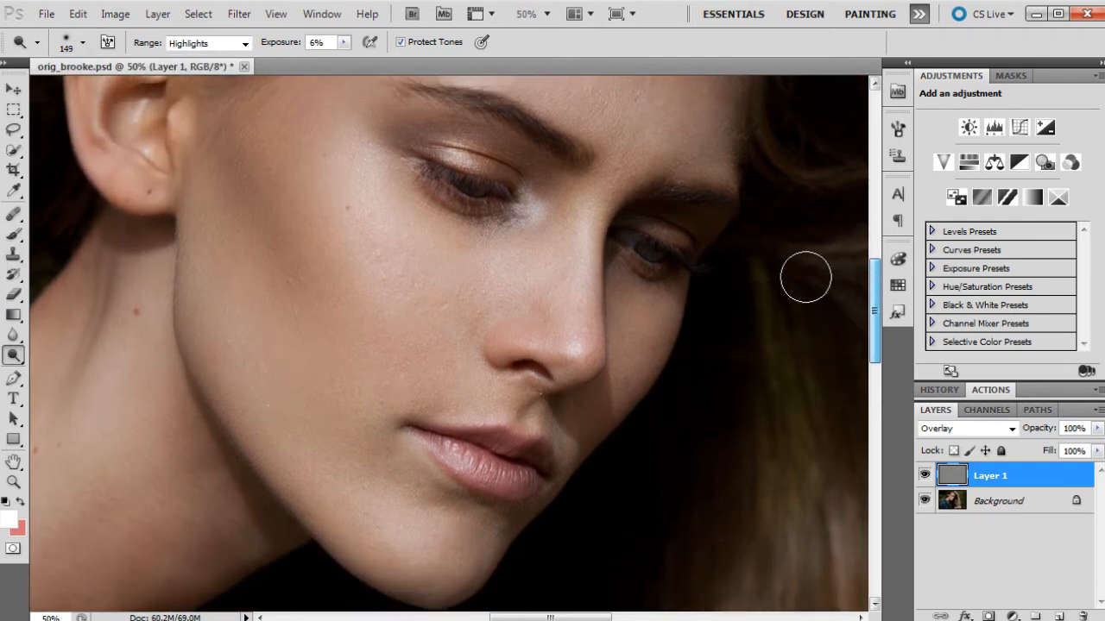
pyautogui.click(83, 41)
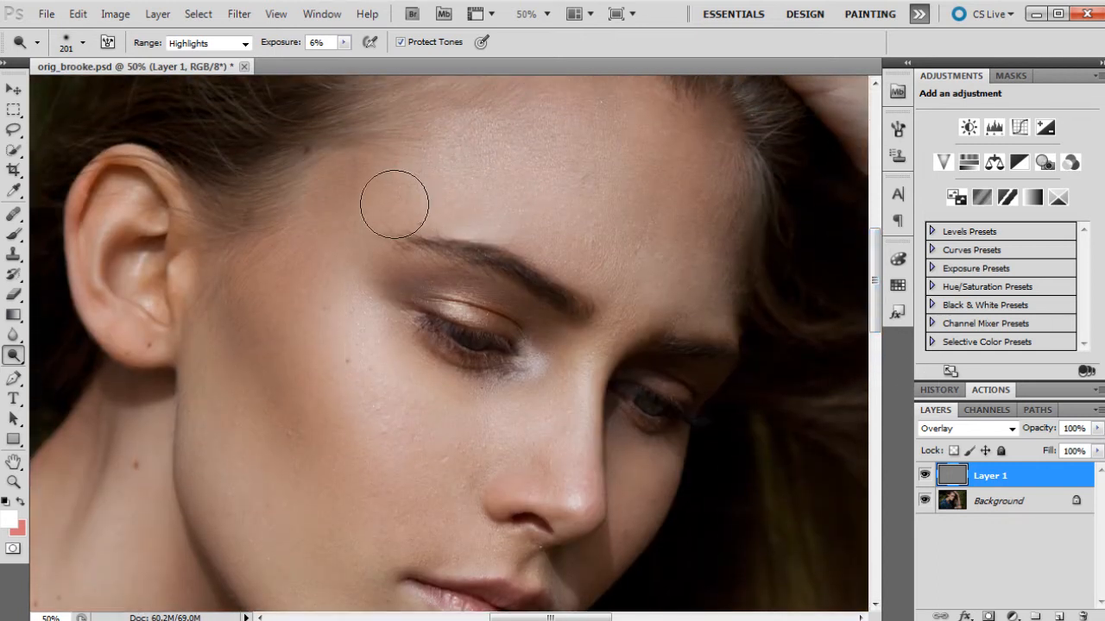
pyautogui.moveTo(570, 191)
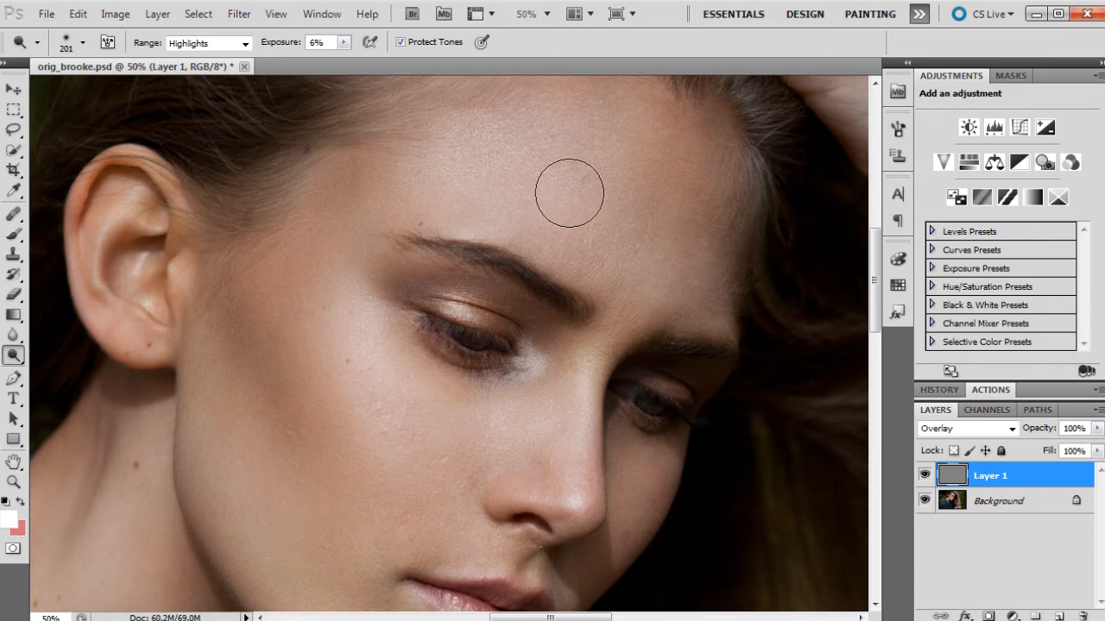
pyautogui.moveTo(352, 156)
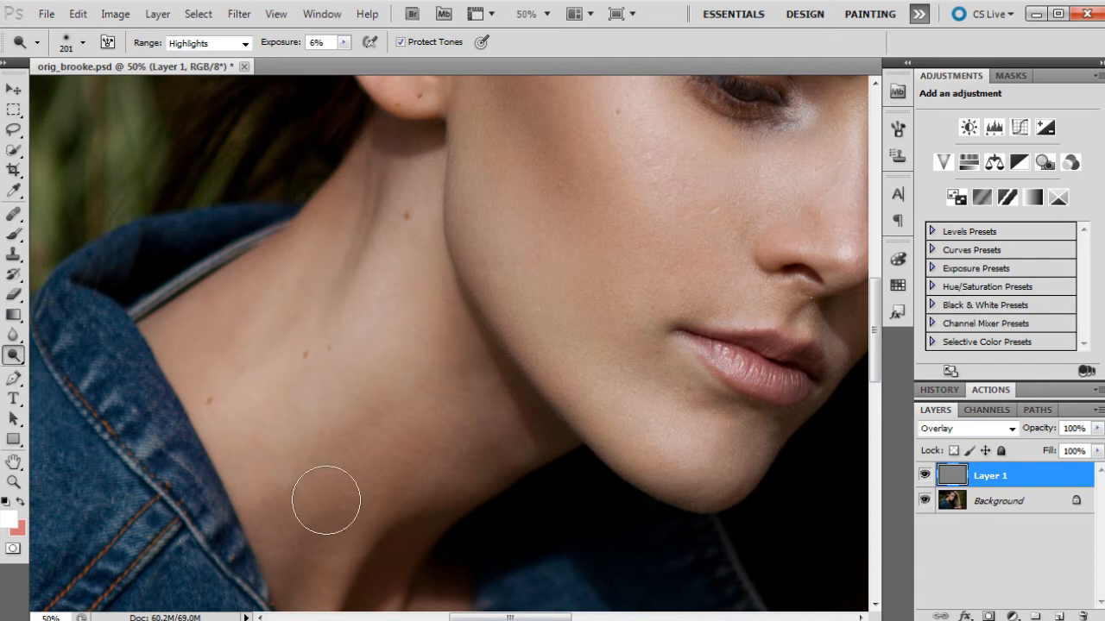
pyautogui.moveTo(849, 407)
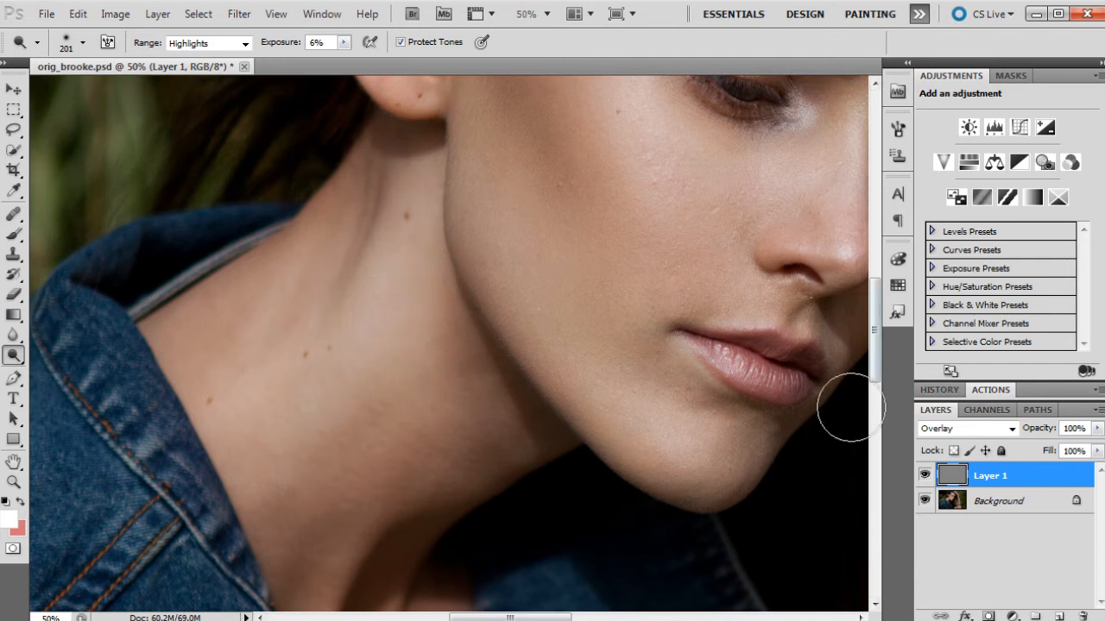
# Reduce the brush size and dodge the finer highlight on the cheek
pyautogui.scroll(-3)
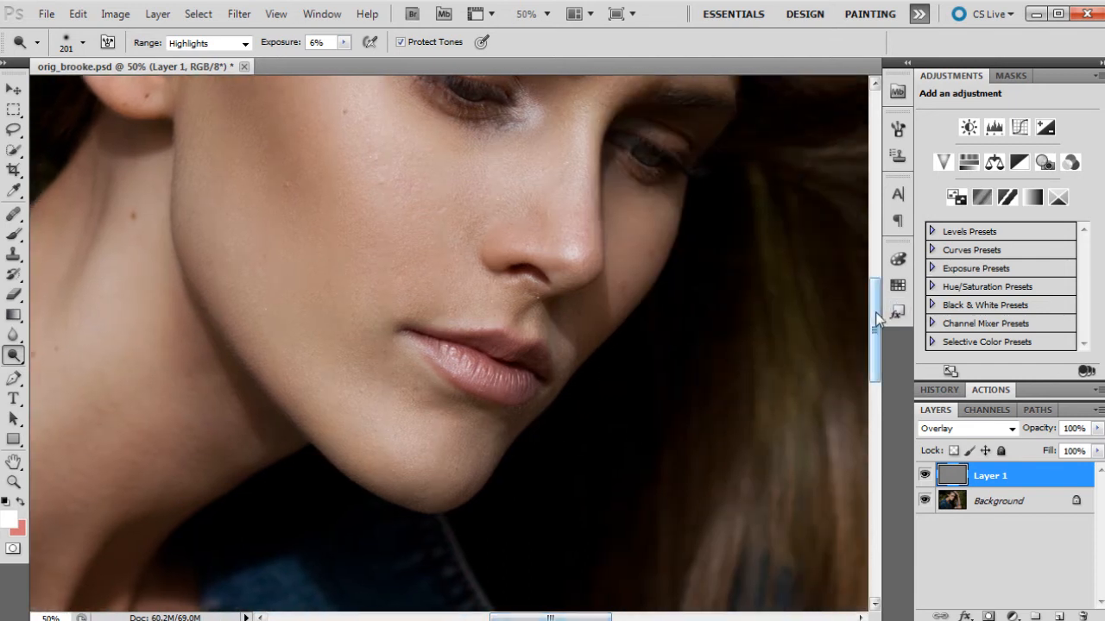
pyautogui.click(83, 41)
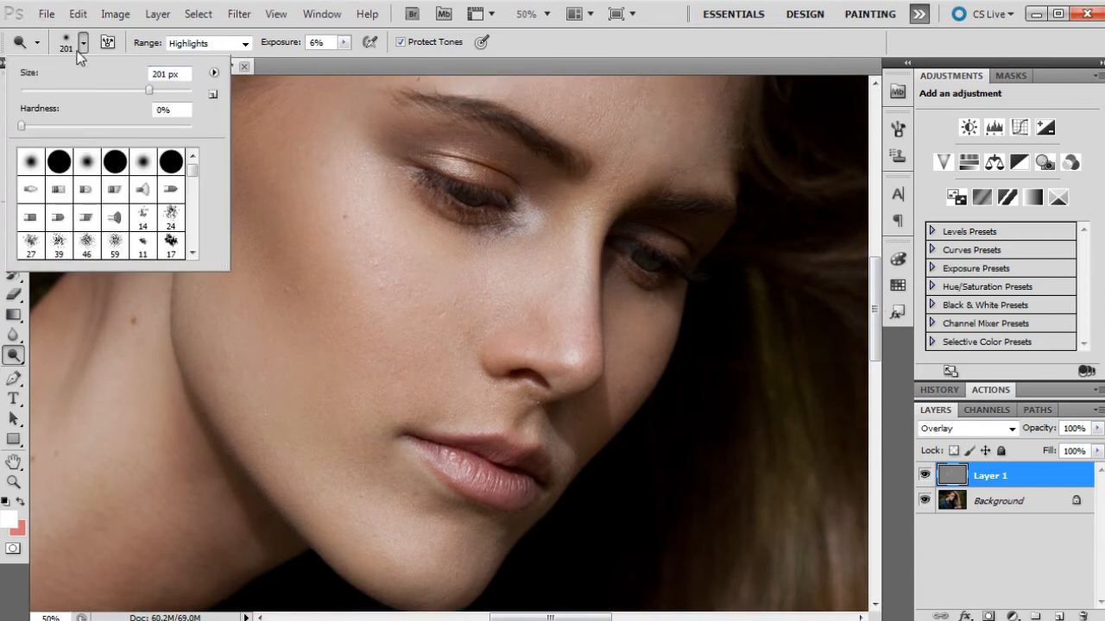
pyautogui.click(521, 214)
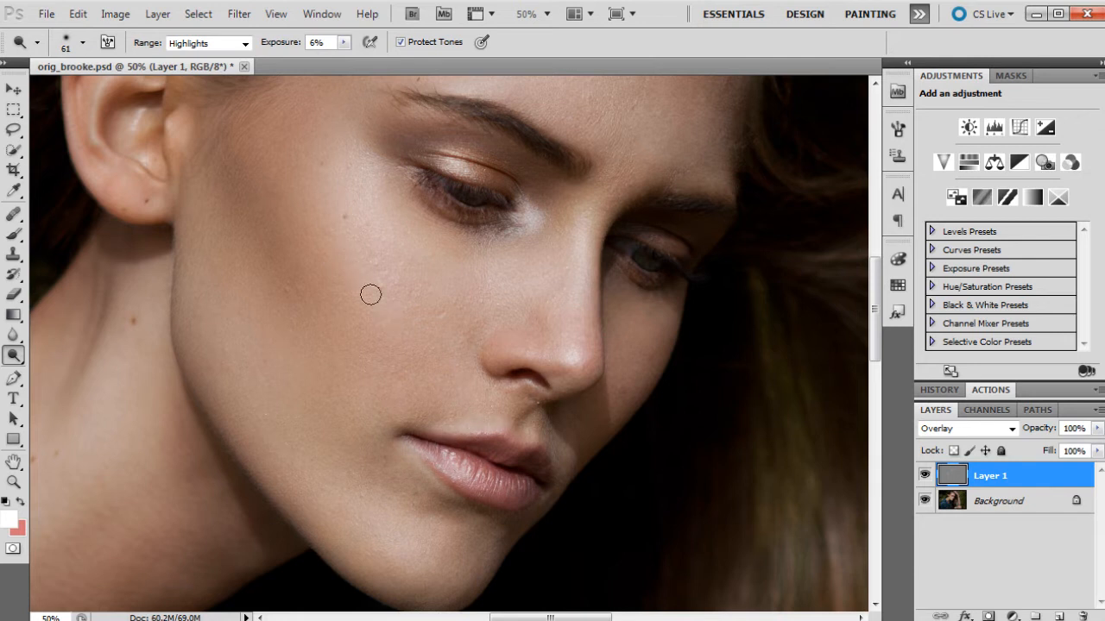
pyautogui.click(79, 42)
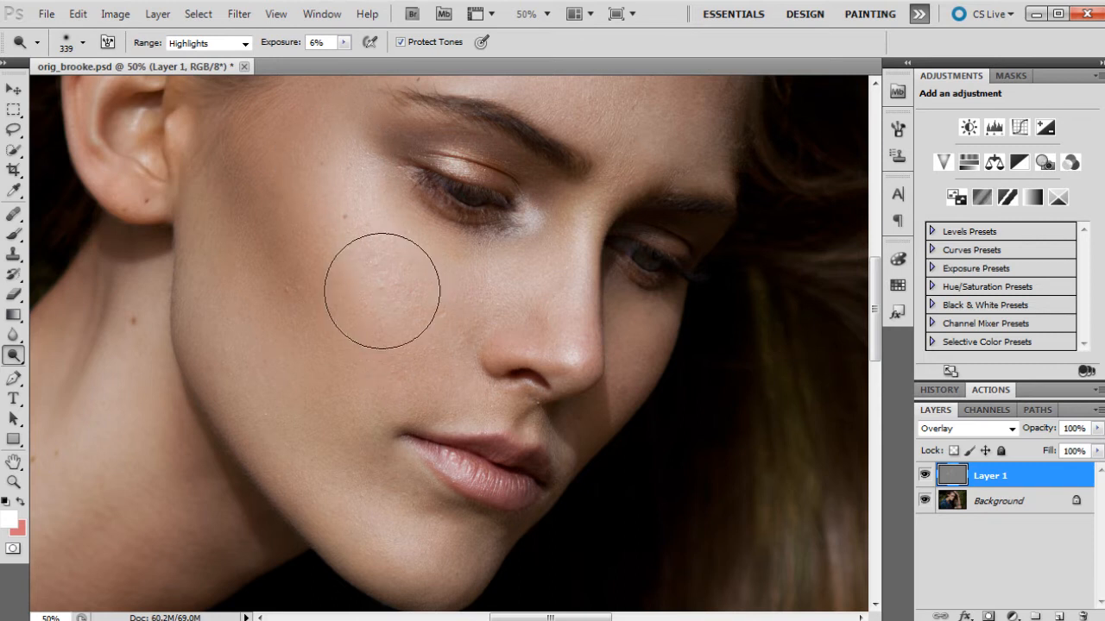
pyautogui.moveTo(494, 278)
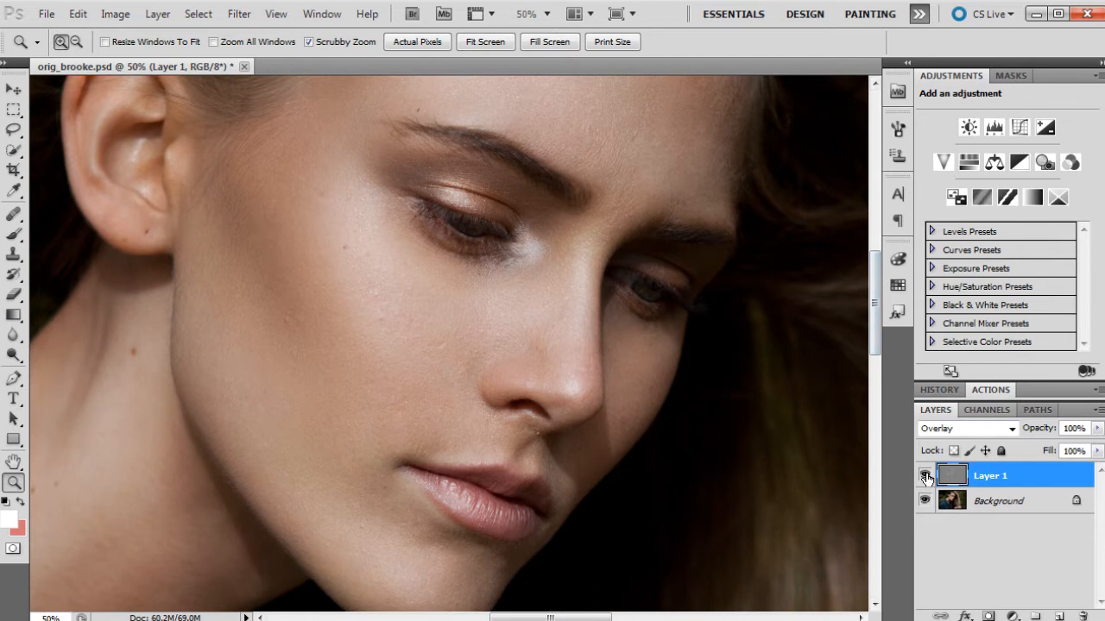
pyautogui.click(925, 476)
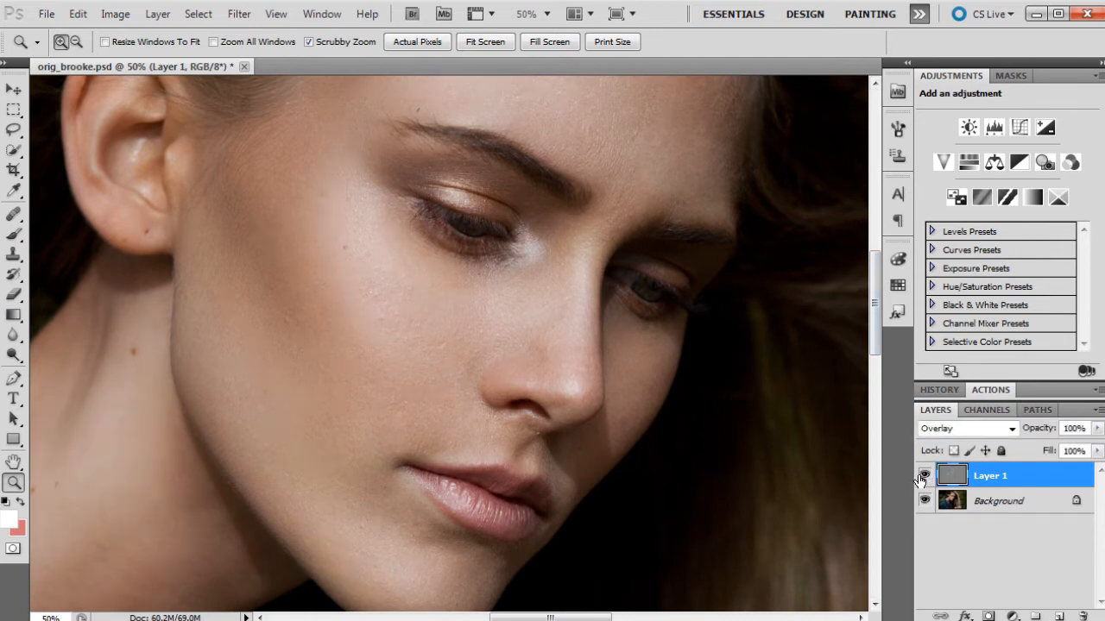
pyautogui.click(924, 476)
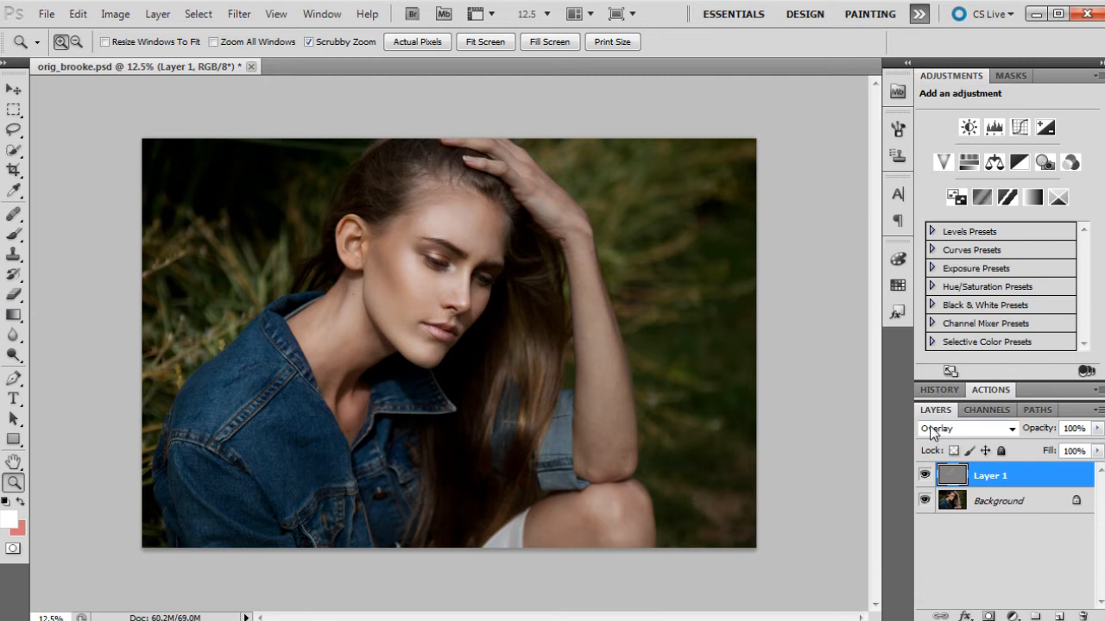
pyautogui.moveTo(676, 294)
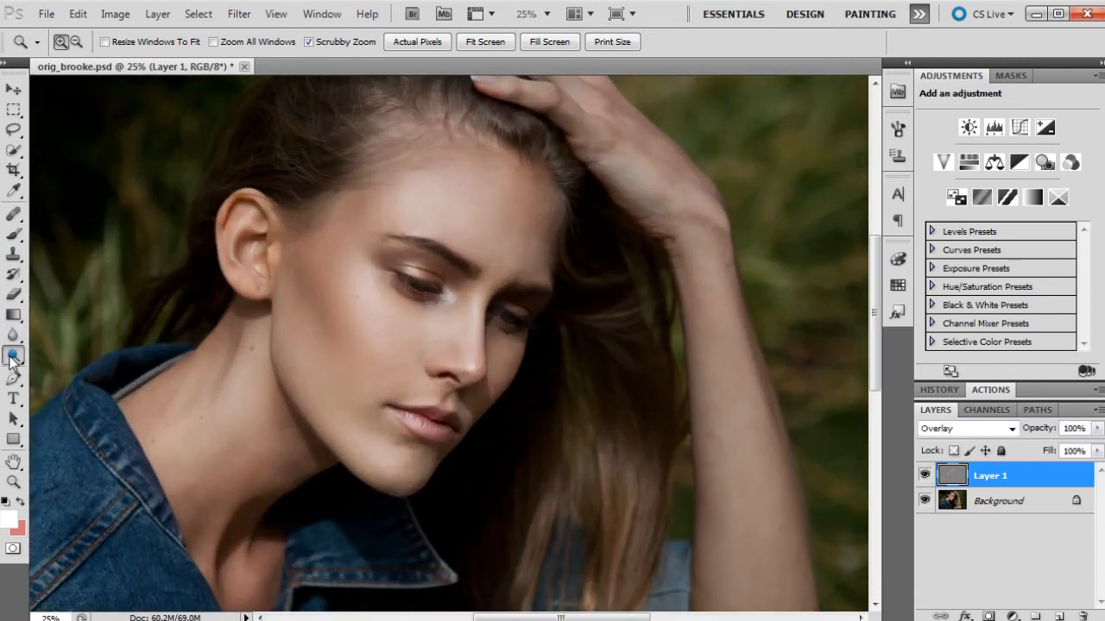
# Burn the midtones along the hairline, temple and neck with the Burn tool, zooming closer
pyautogui.click(14, 354)
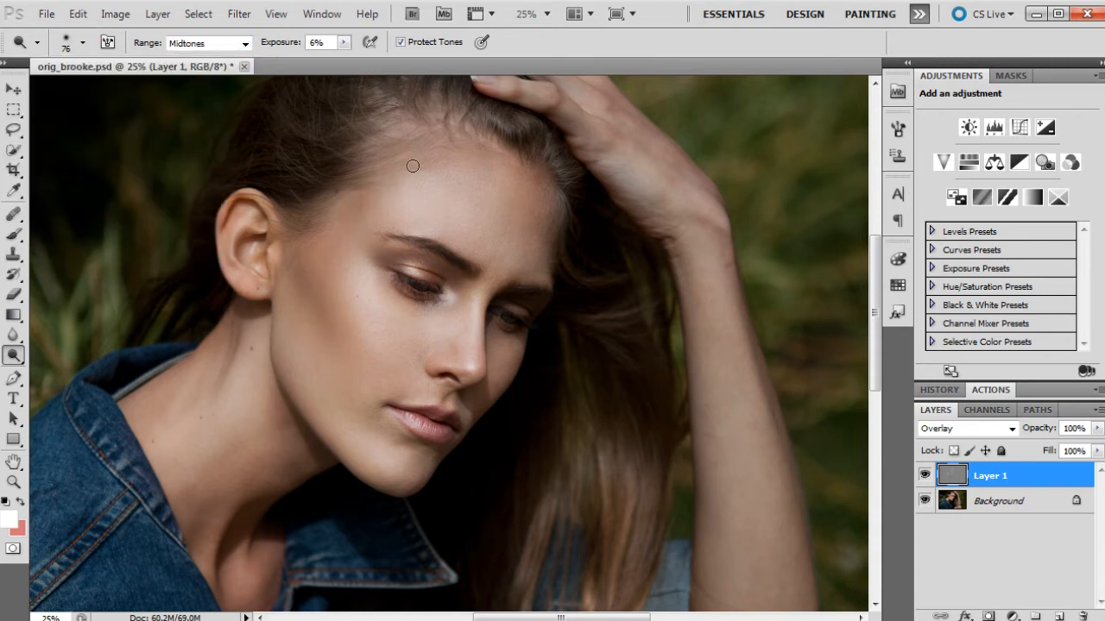
pyautogui.moveTo(480, 152)
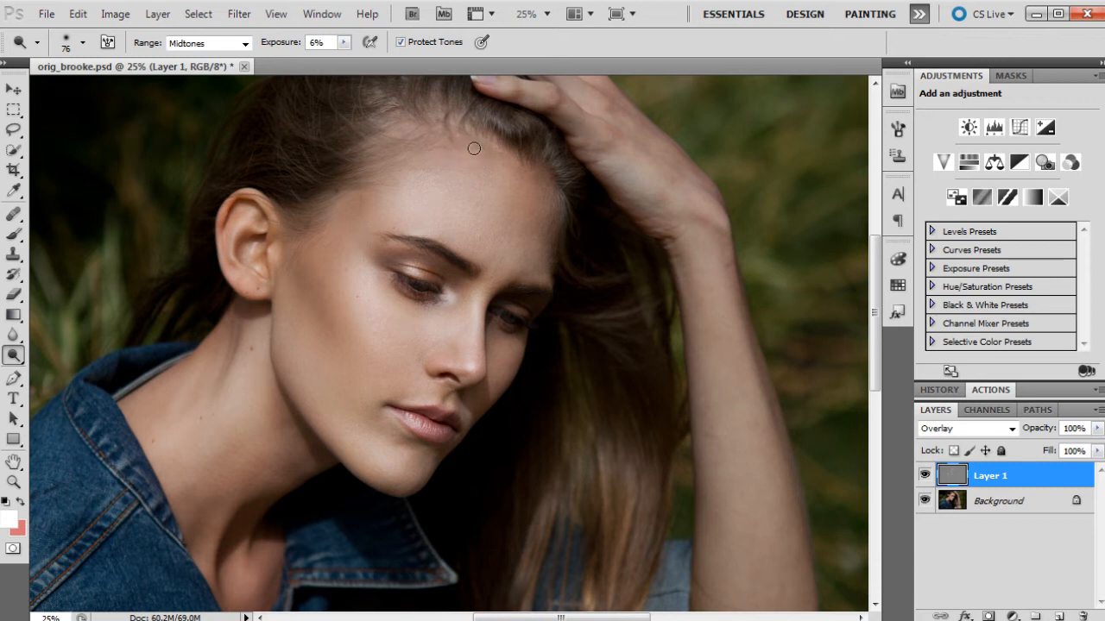
pyautogui.moveTo(352, 201)
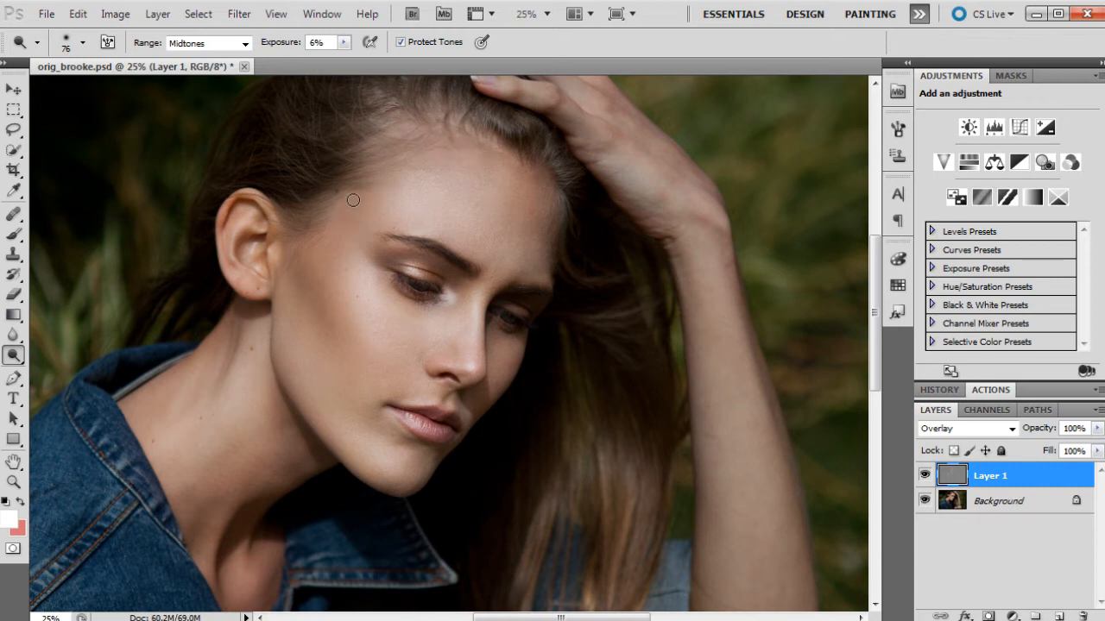
pyautogui.moveTo(425, 178)
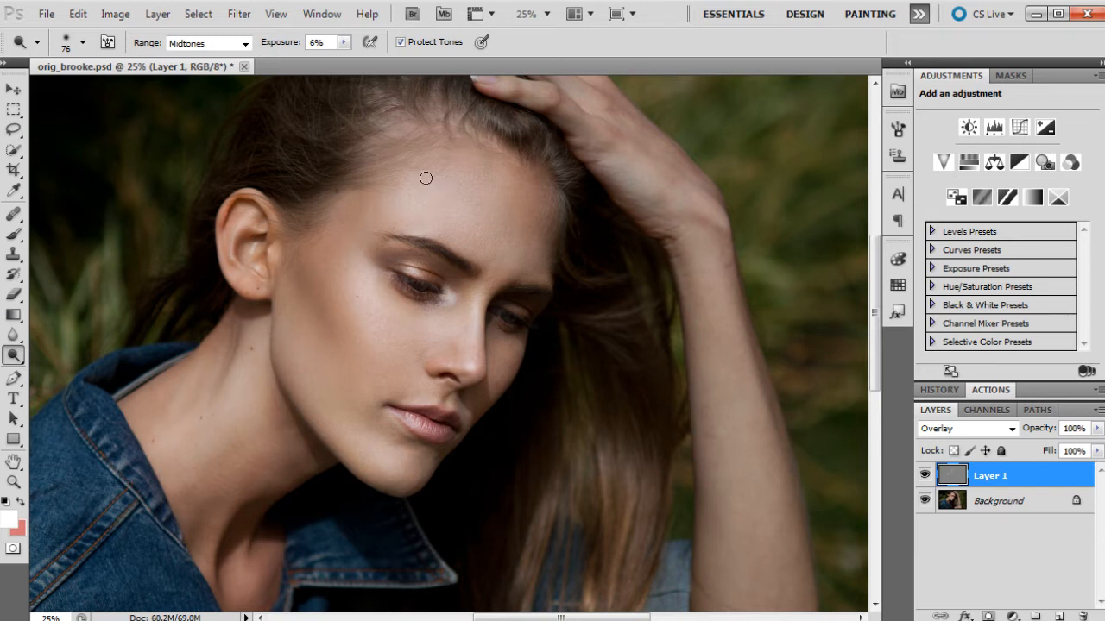
pyautogui.moveTo(417, 162)
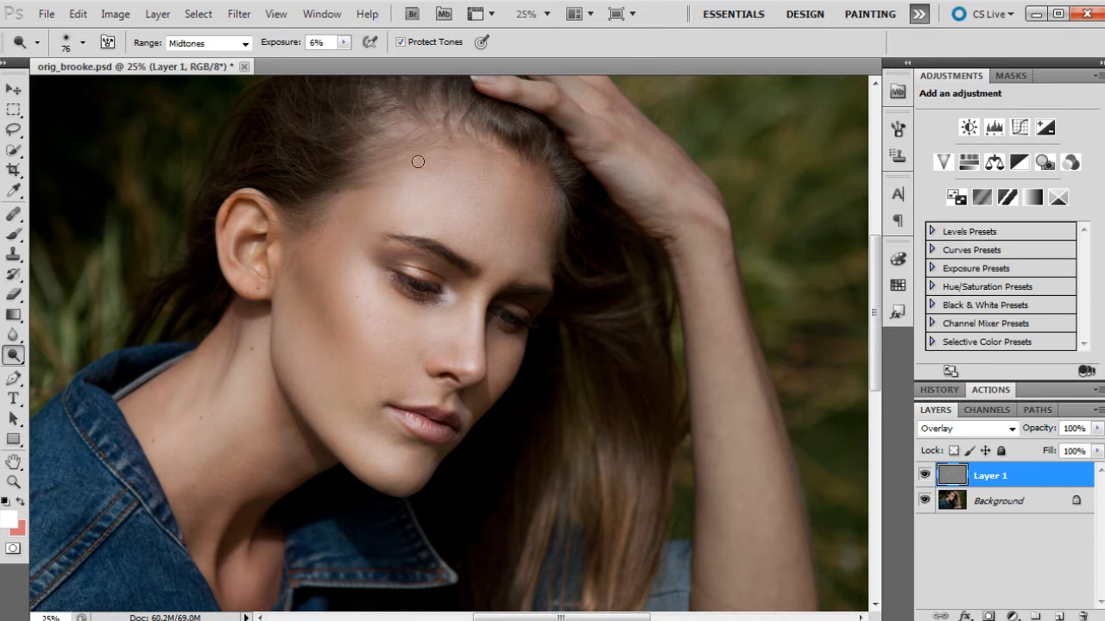
pyautogui.moveTo(484, 169)
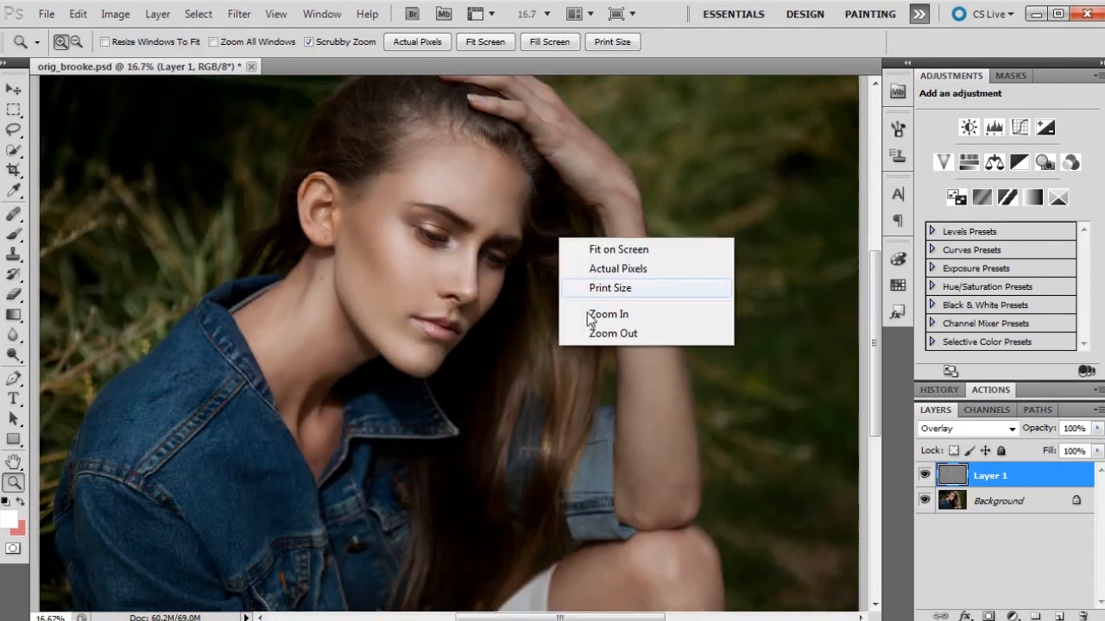
pyautogui.click(613, 335)
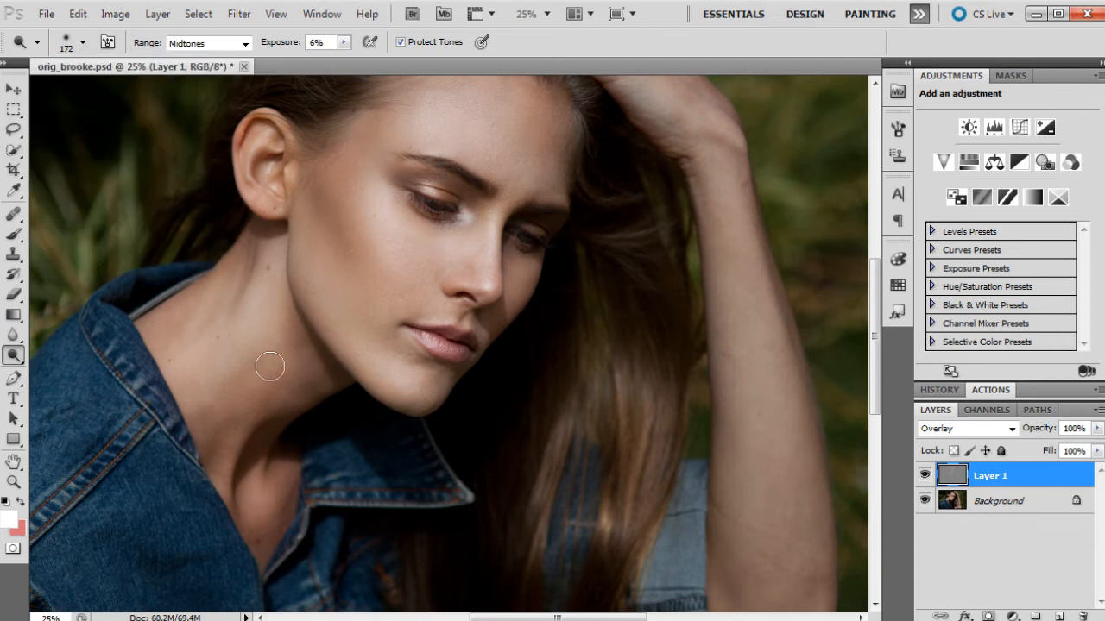
pyautogui.moveTo(296, 394)
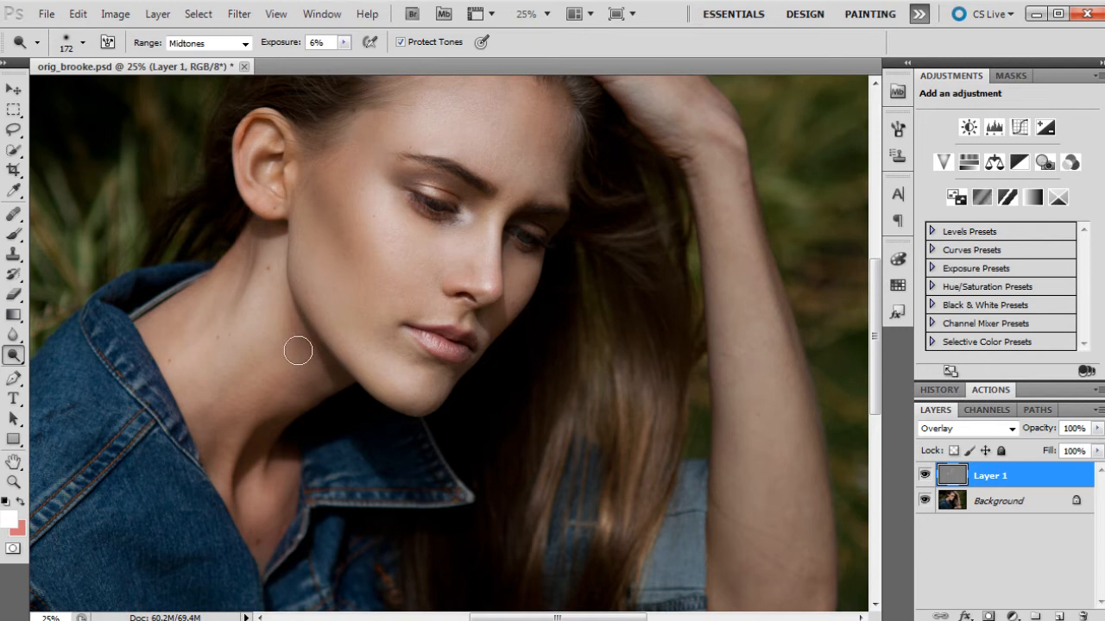
pyautogui.moveTo(200, 352)
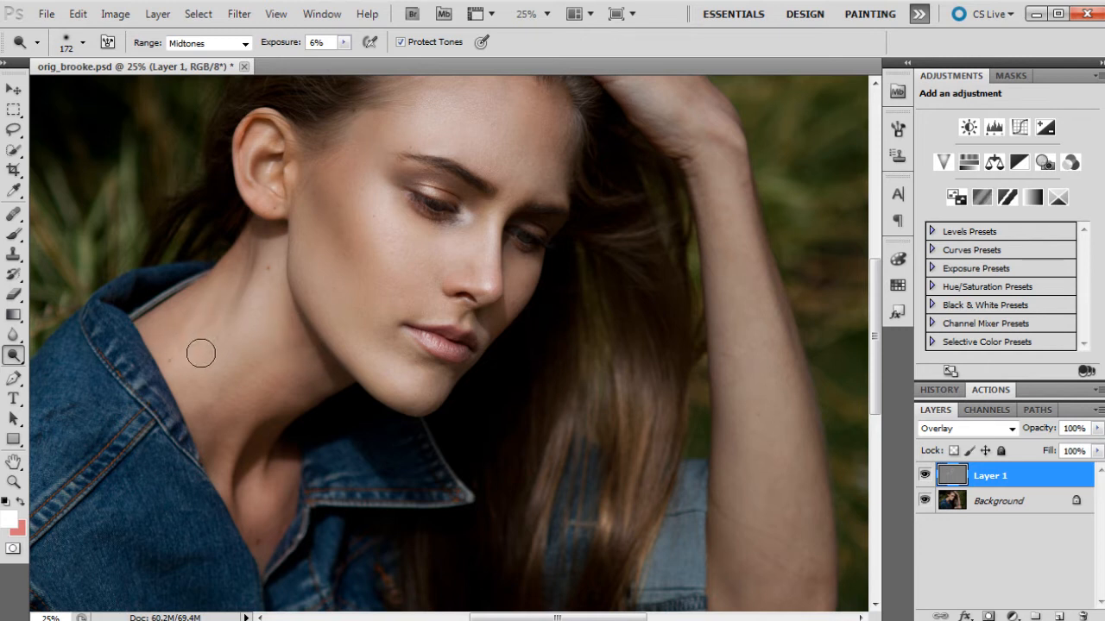
pyautogui.click(207, 42)
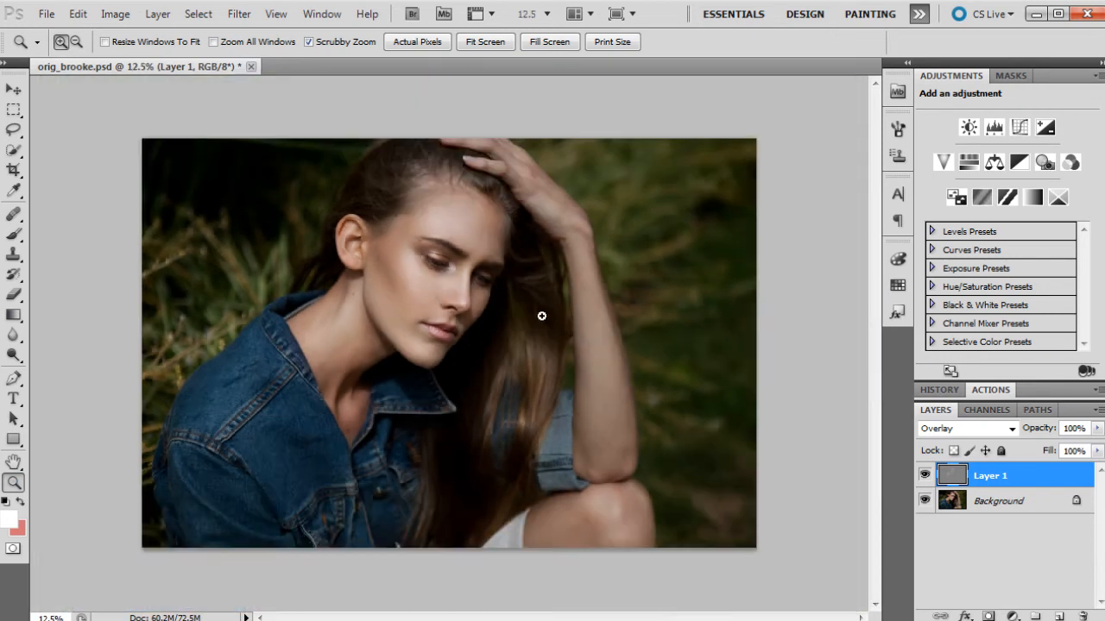
pyautogui.click(542, 314)
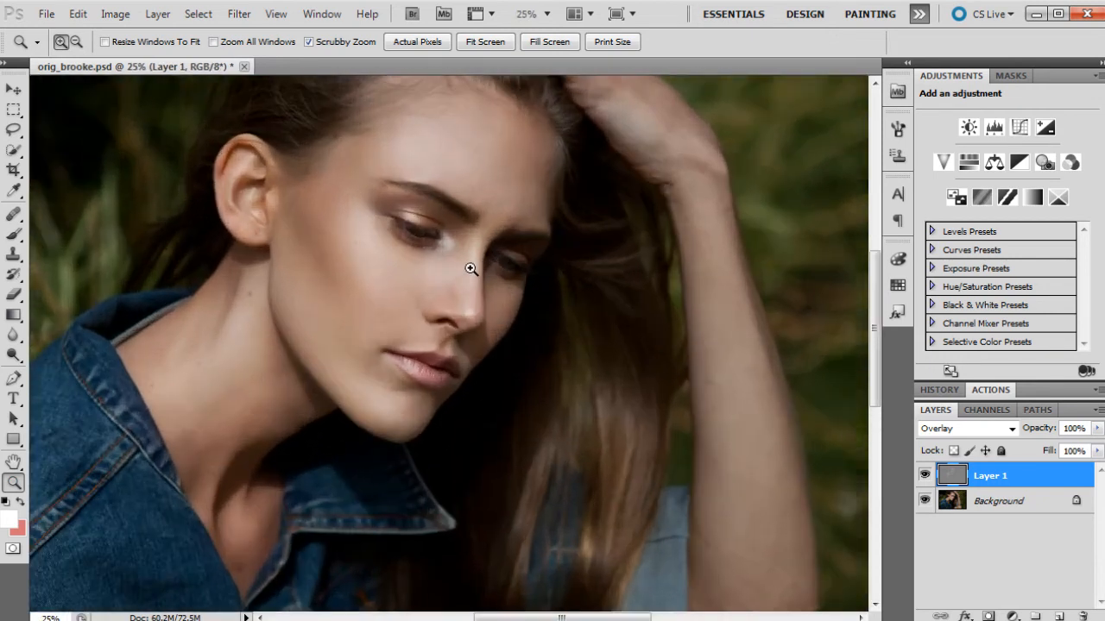
pyautogui.click(470, 270)
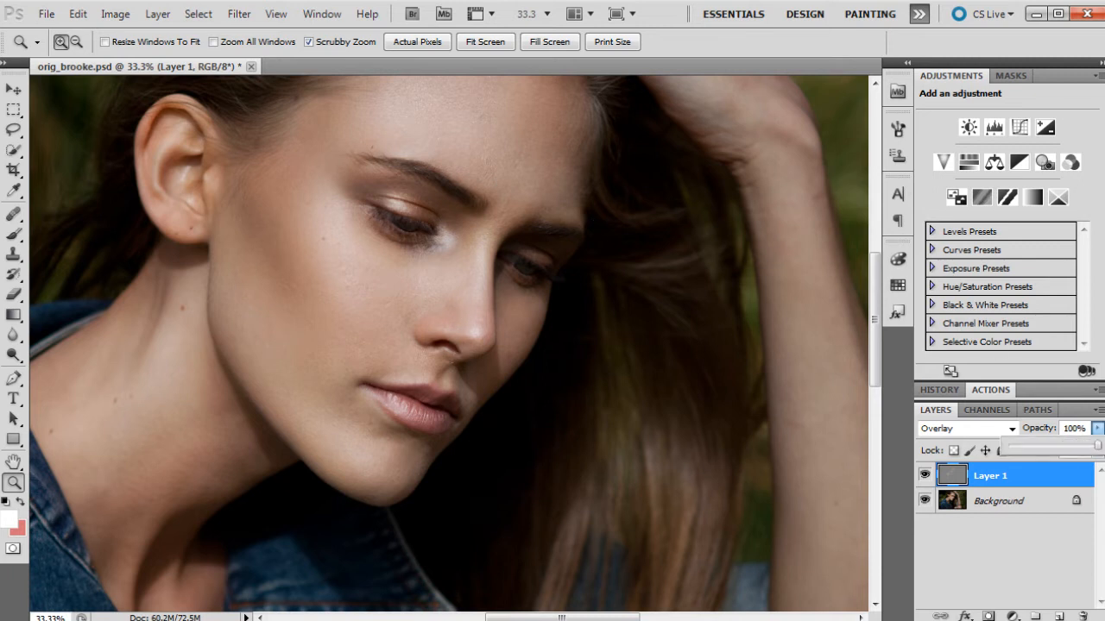
pyautogui.moveTo(1096, 444); pyautogui.dragTo(1044, 444)
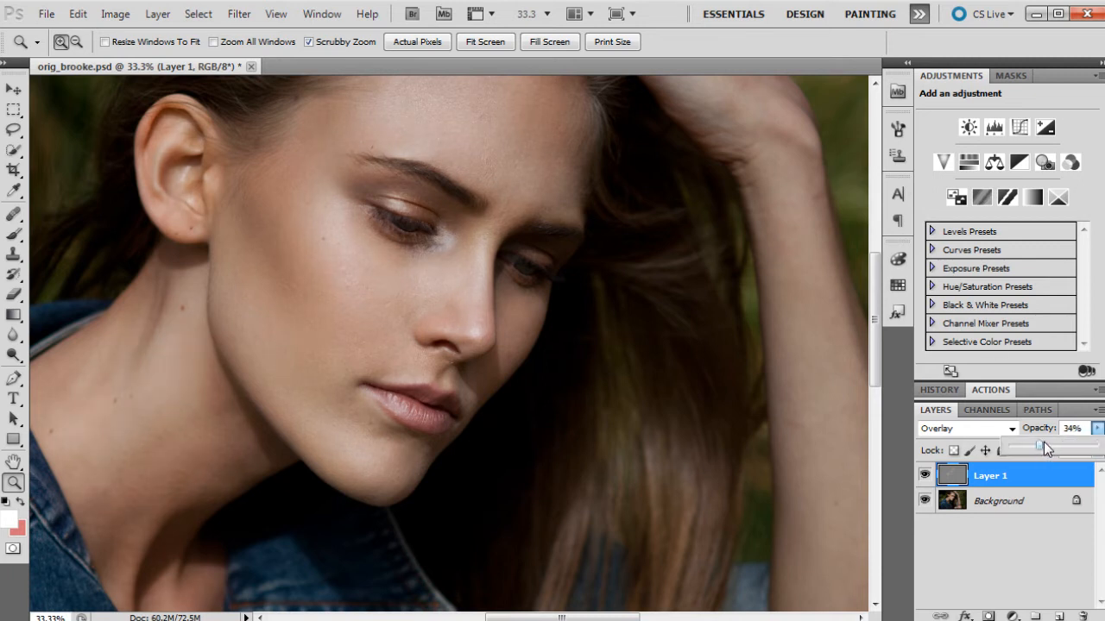
pyautogui.moveTo(1045, 445); pyautogui.dragTo(1070, 445)
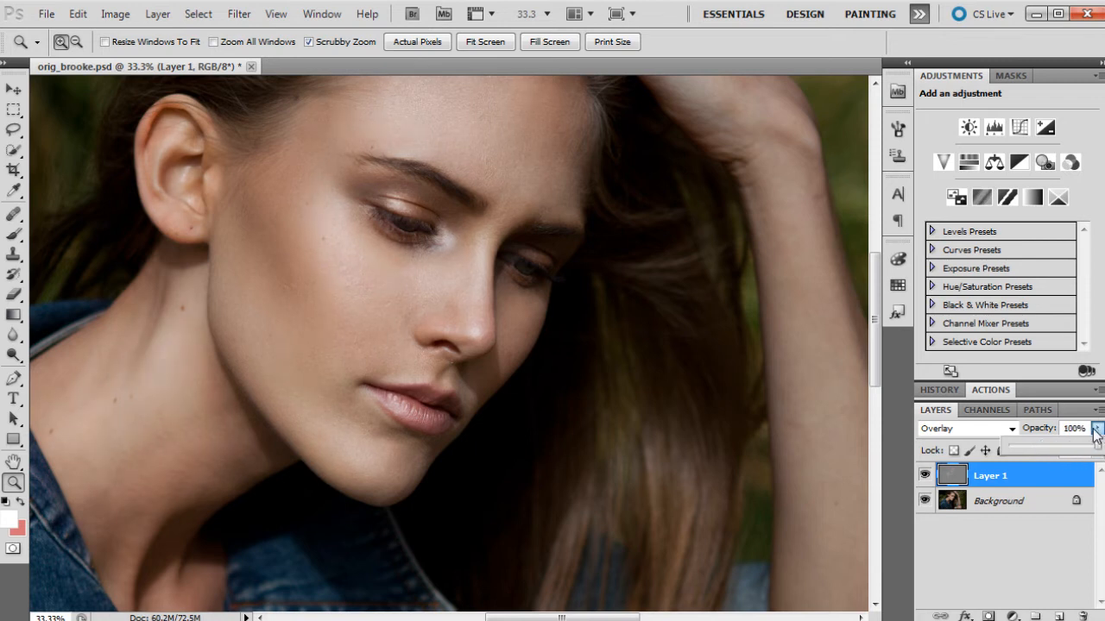
pyautogui.scroll(3)
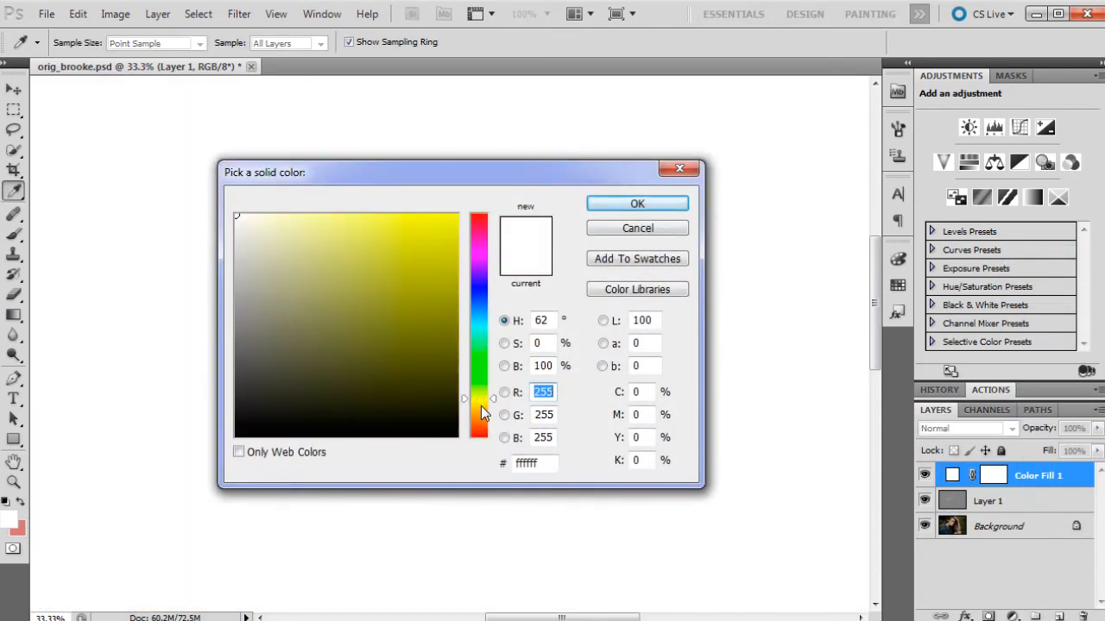
# Set the solid fill colour to golden yellow ffcd35
pyautogui.click(411, 216)
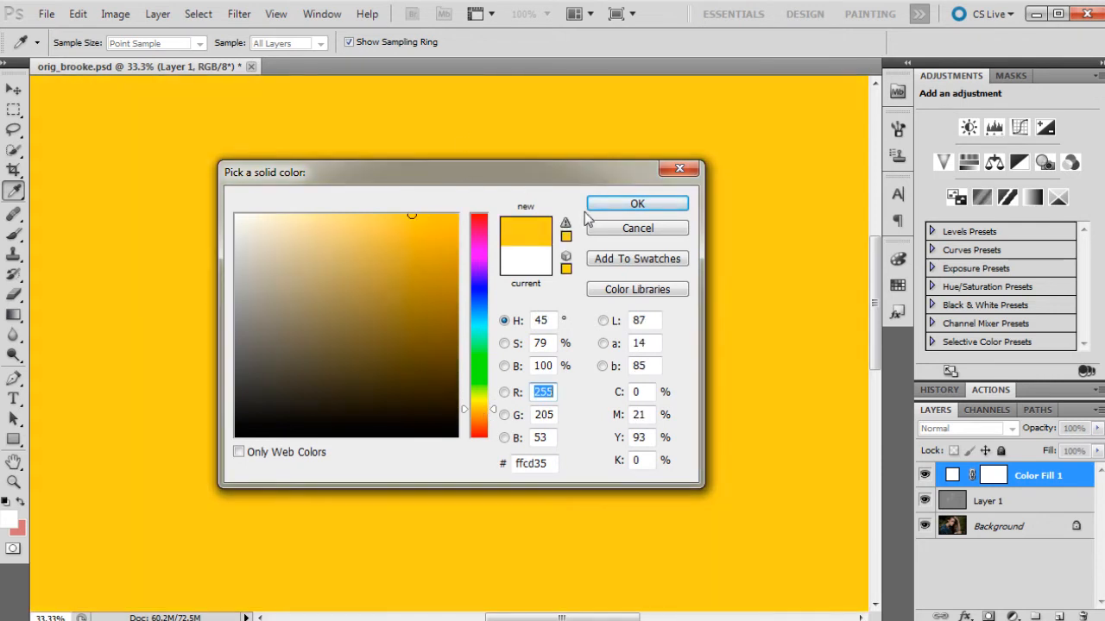
pyautogui.click(637, 204)
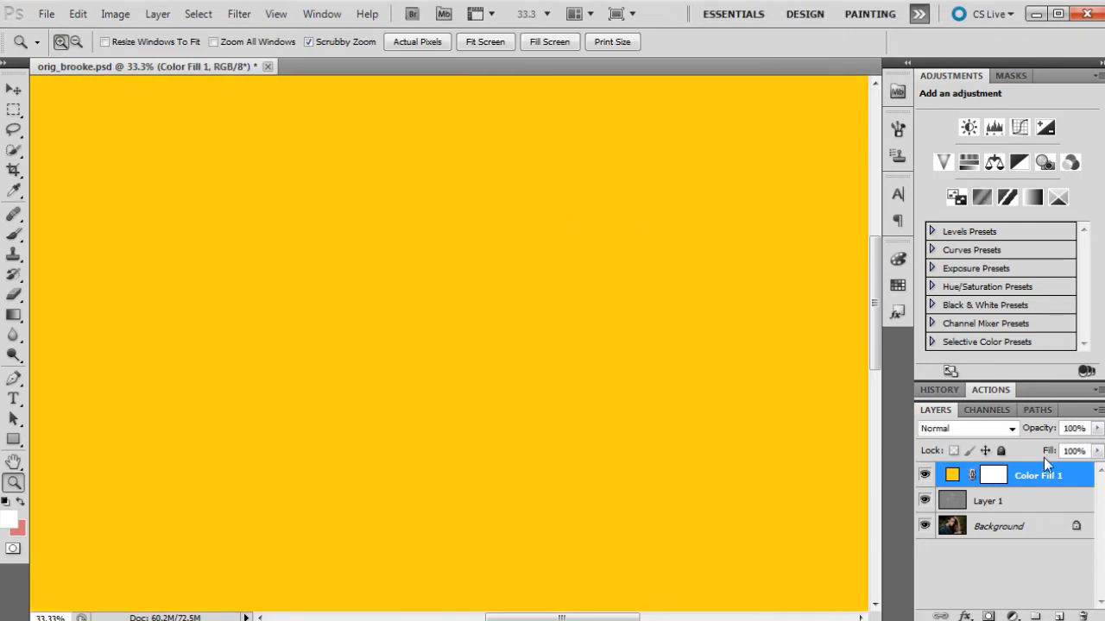
# Set the Color Fill 1 layer's blend mode to Color Burn
pyautogui.click(967, 428)
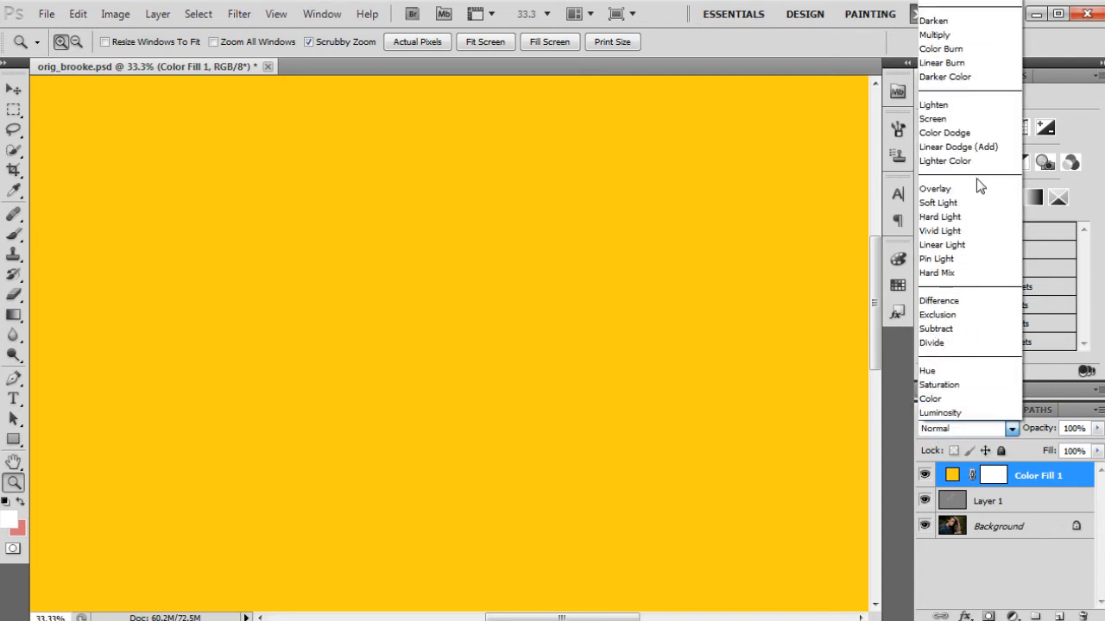
pyautogui.moveTo(941, 48)
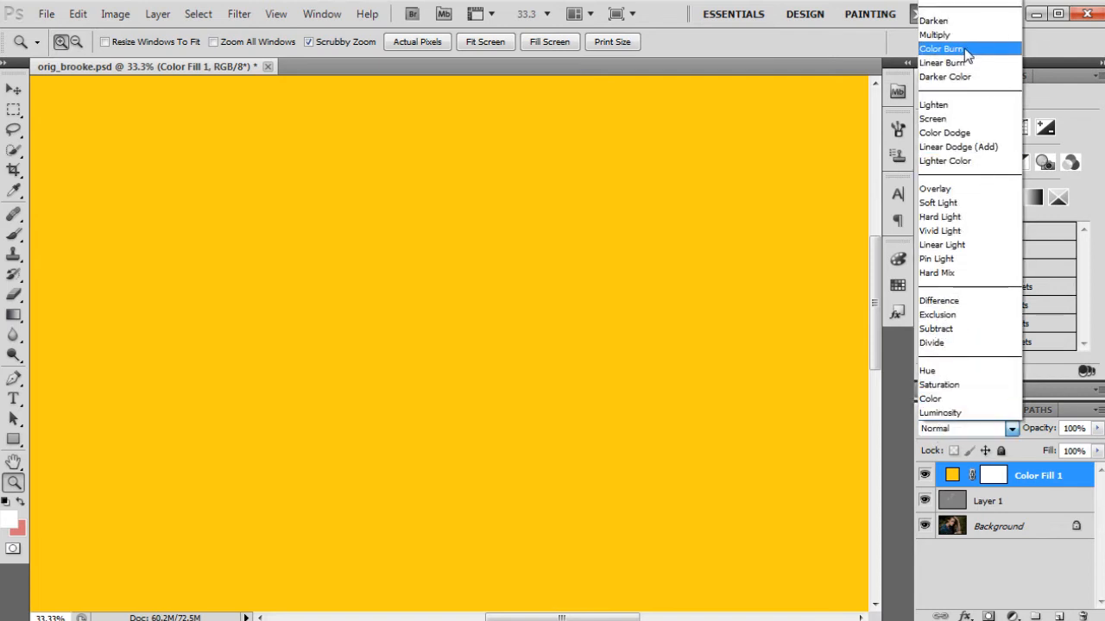
pyautogui.click(941, 48)
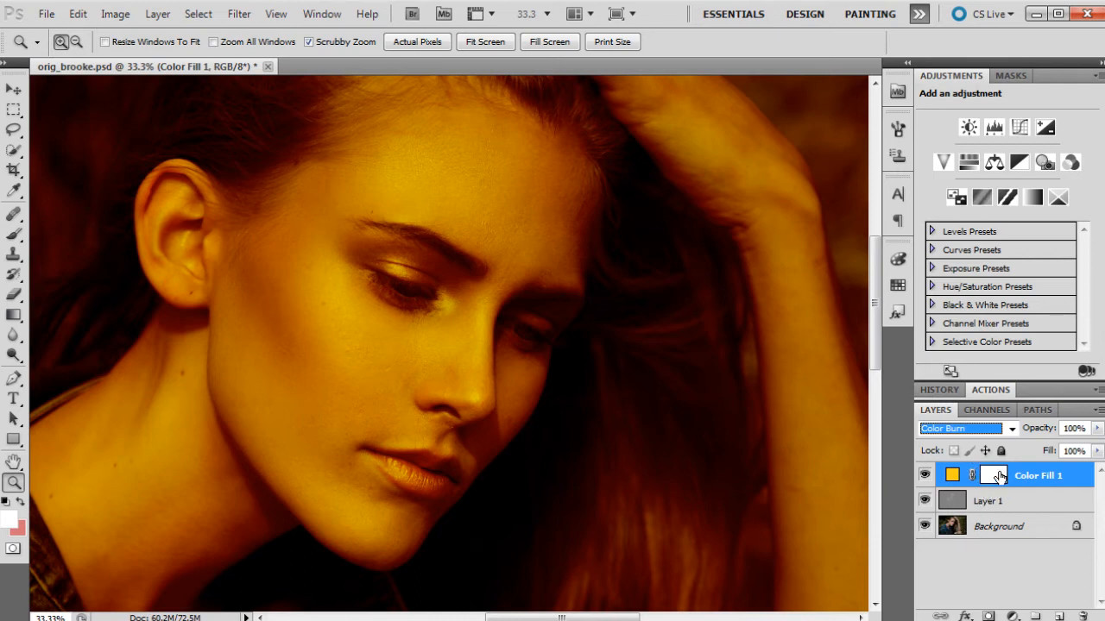
pyautogui.moveTo(994, 475)
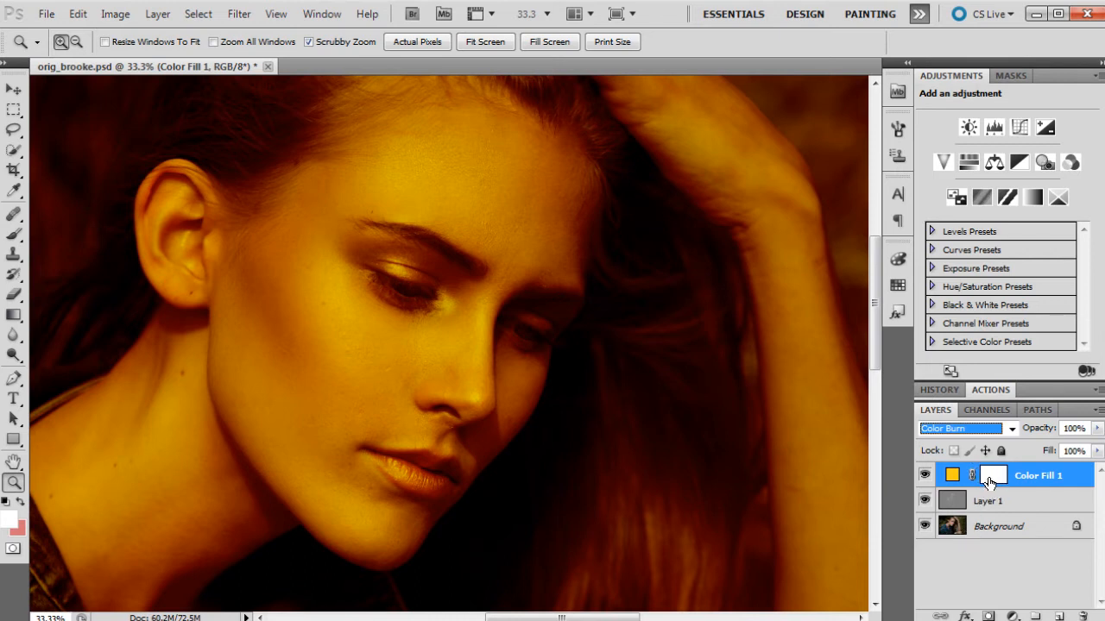
# Select the Color Fill 1 mask and invert it to black, hiding the golden tint
pyautogui.click(992, 474)
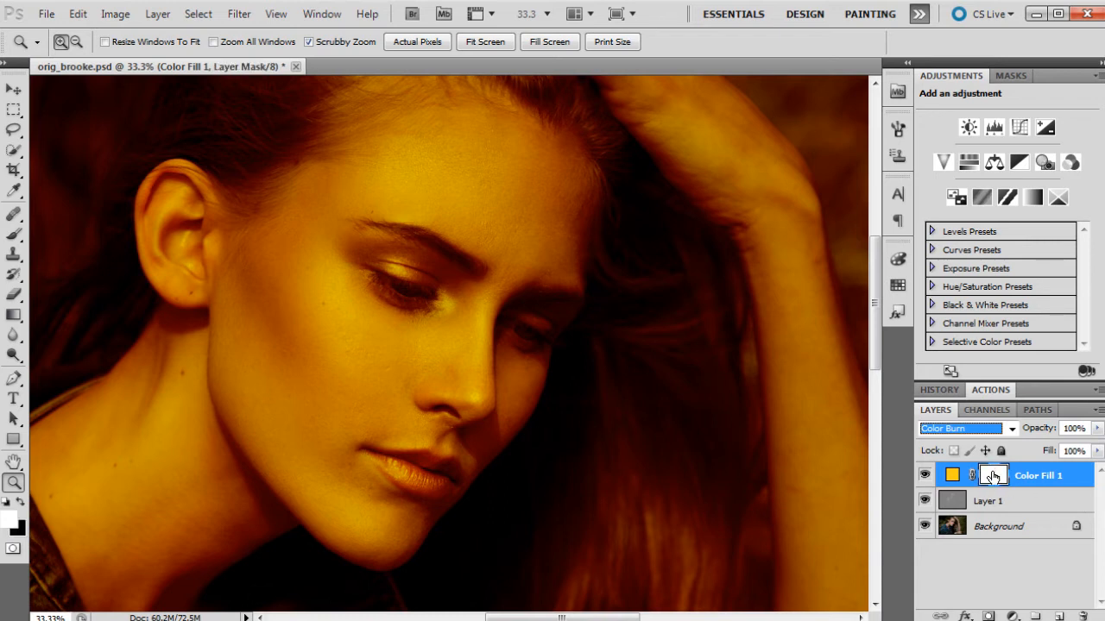
pyautogui.click(992, 475)
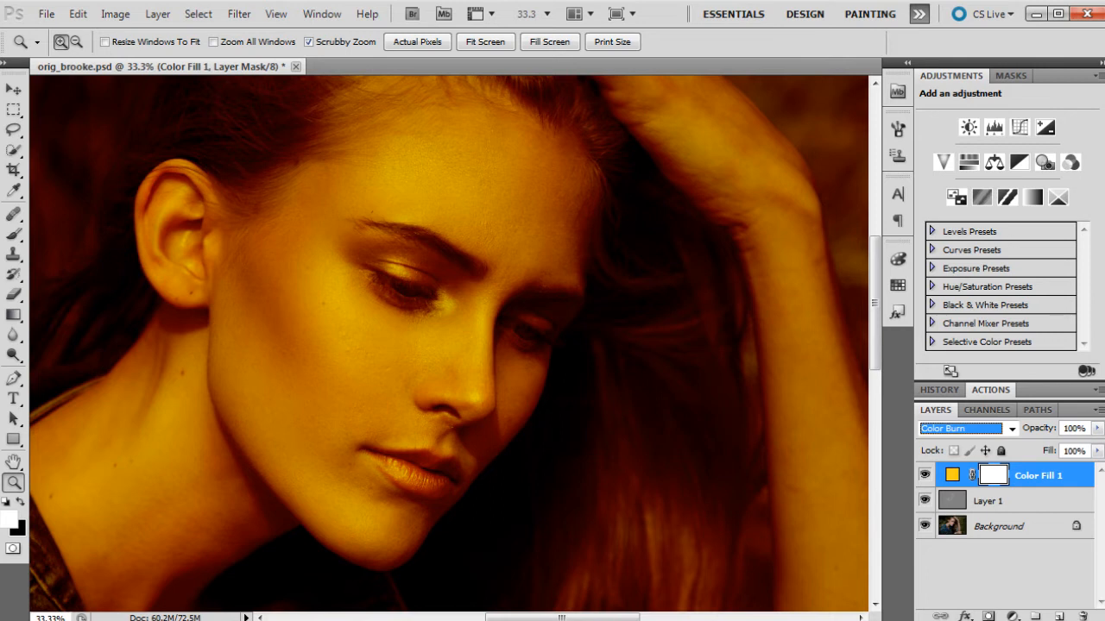
pyautogui.click(992, 475)
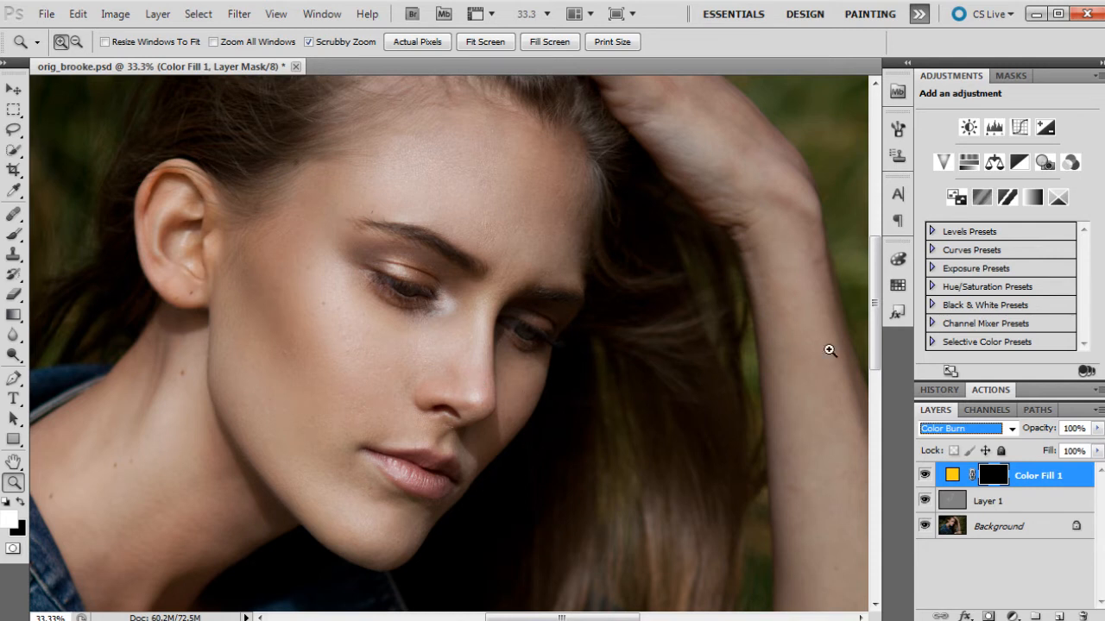
pyautogui.moveTo(882, 399)
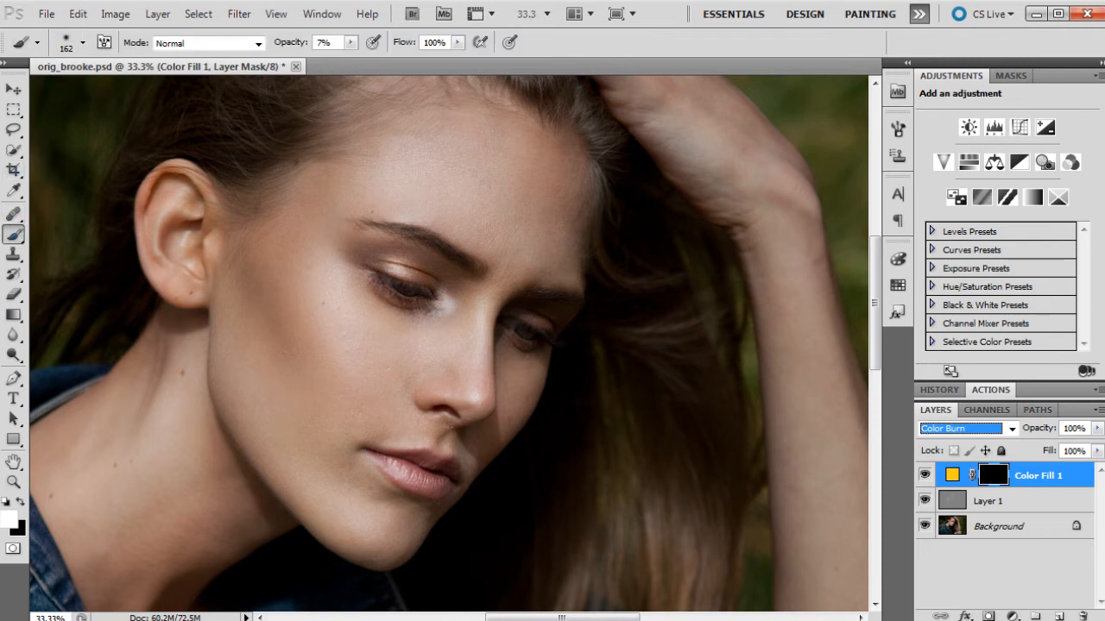
pyautogui.moveTo(309, 266)
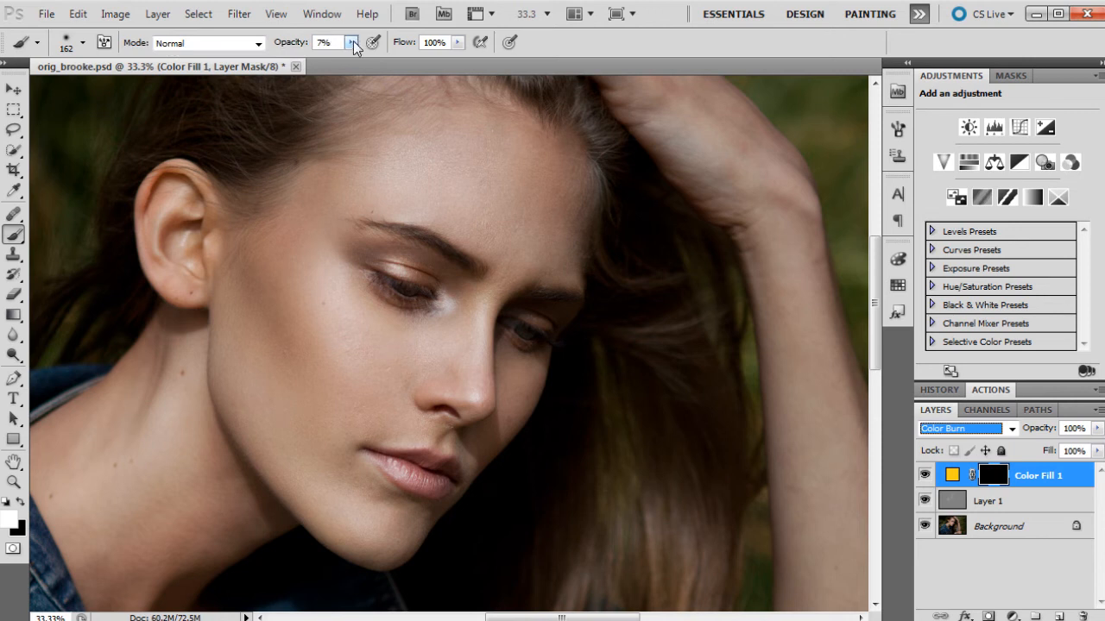
# Lower the Brush opacity to about 5% and adjust its size for mask painting
pyautogui.click(352, 41)
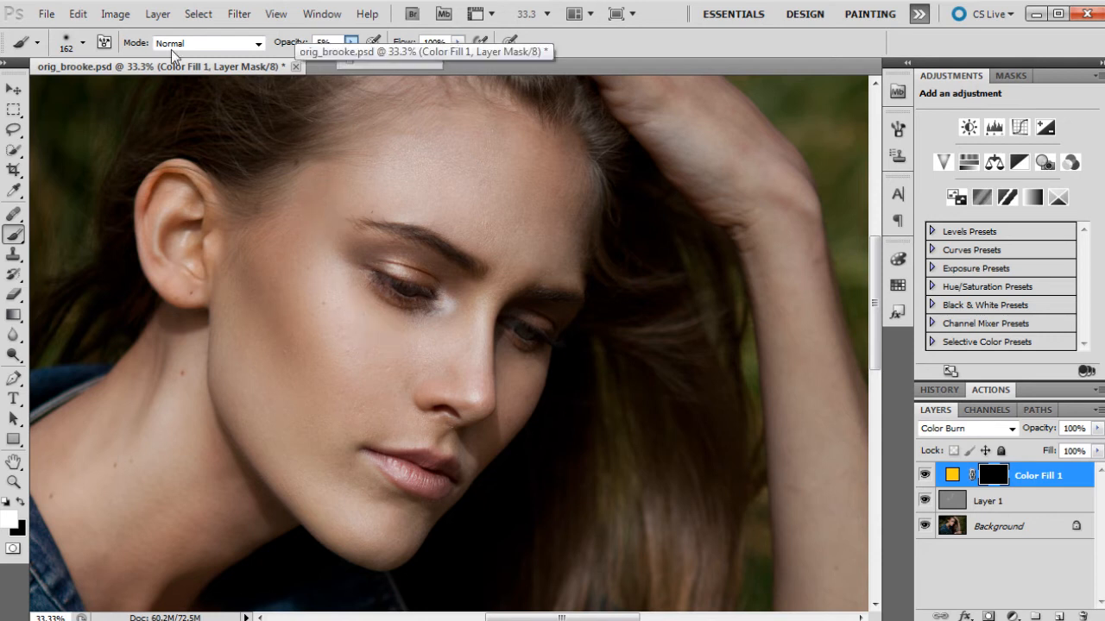
pyautogui.click(83, 42)
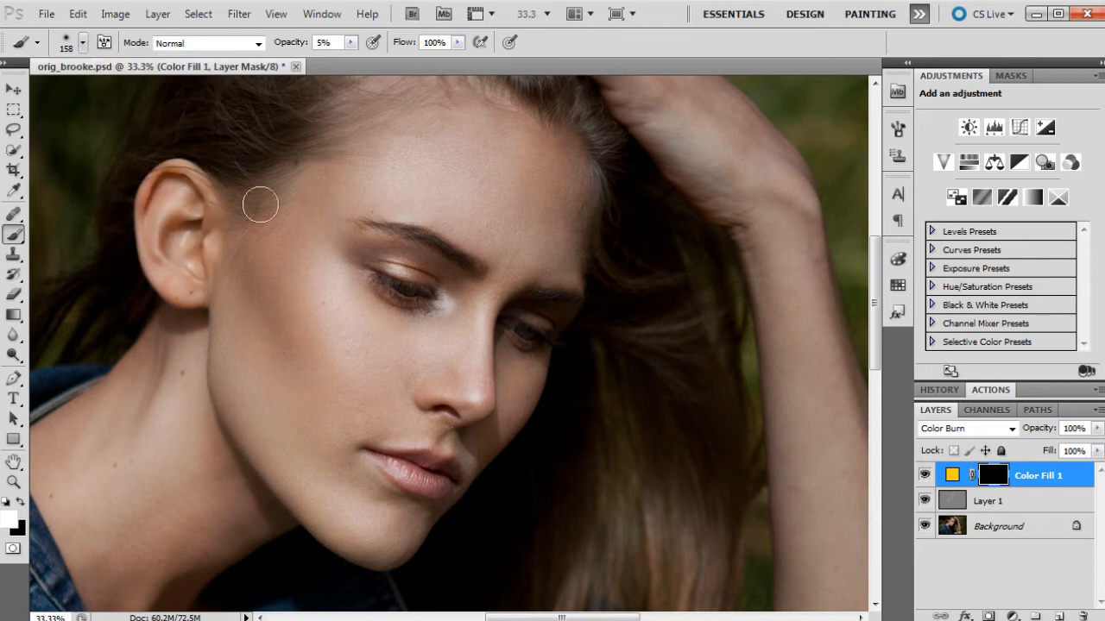
pyautogui.moveTo(308, 258)
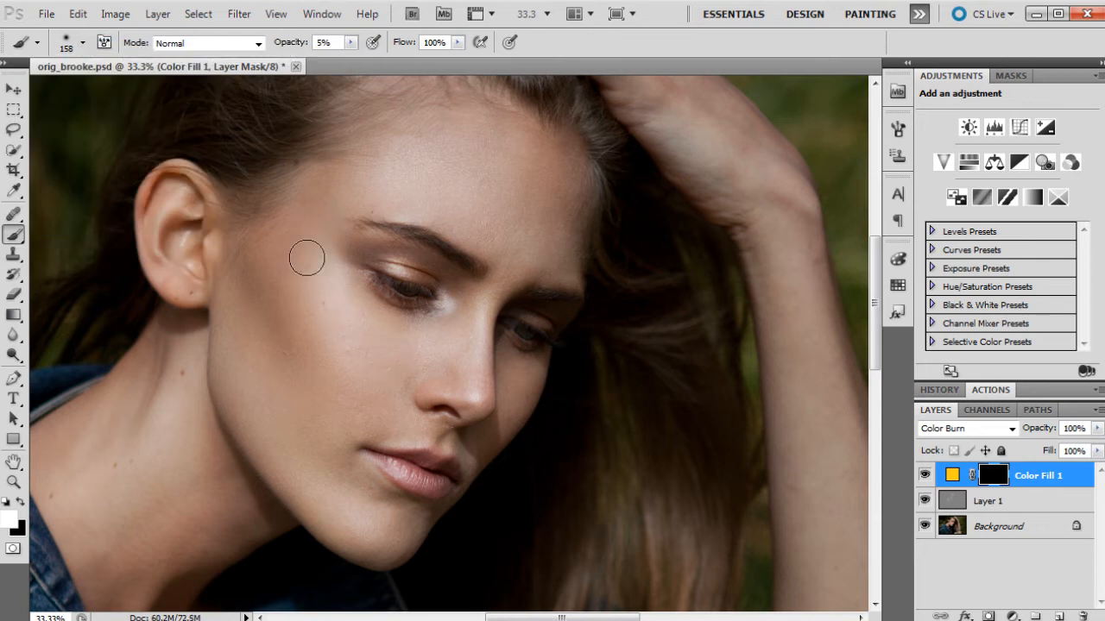
pyautogui.moveTo(345, 337)
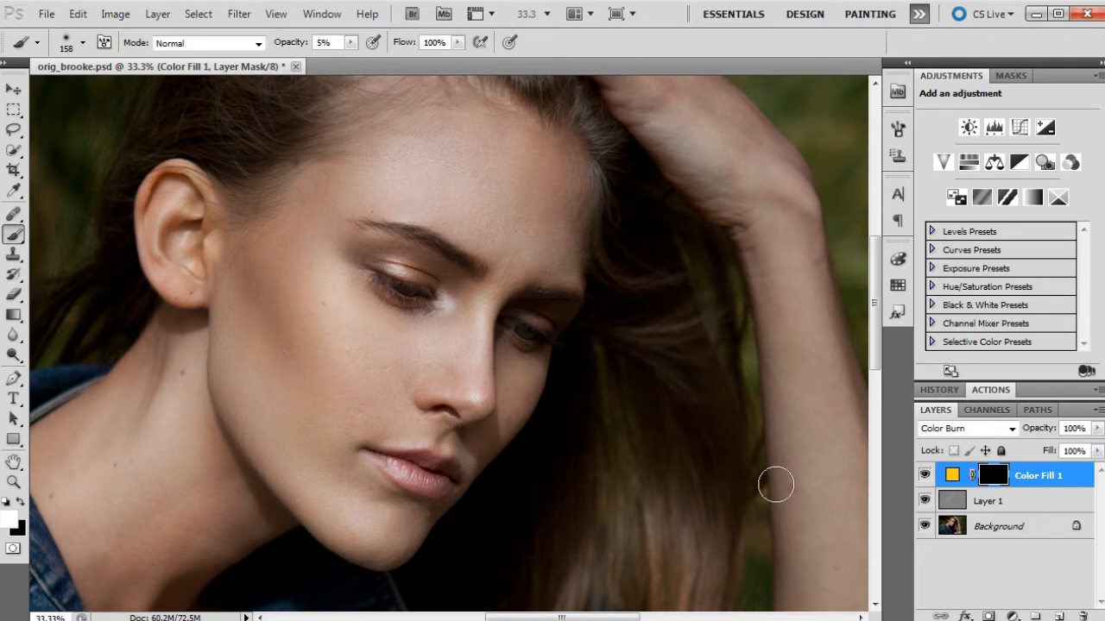
pyautogui.moveTo(364, 307)
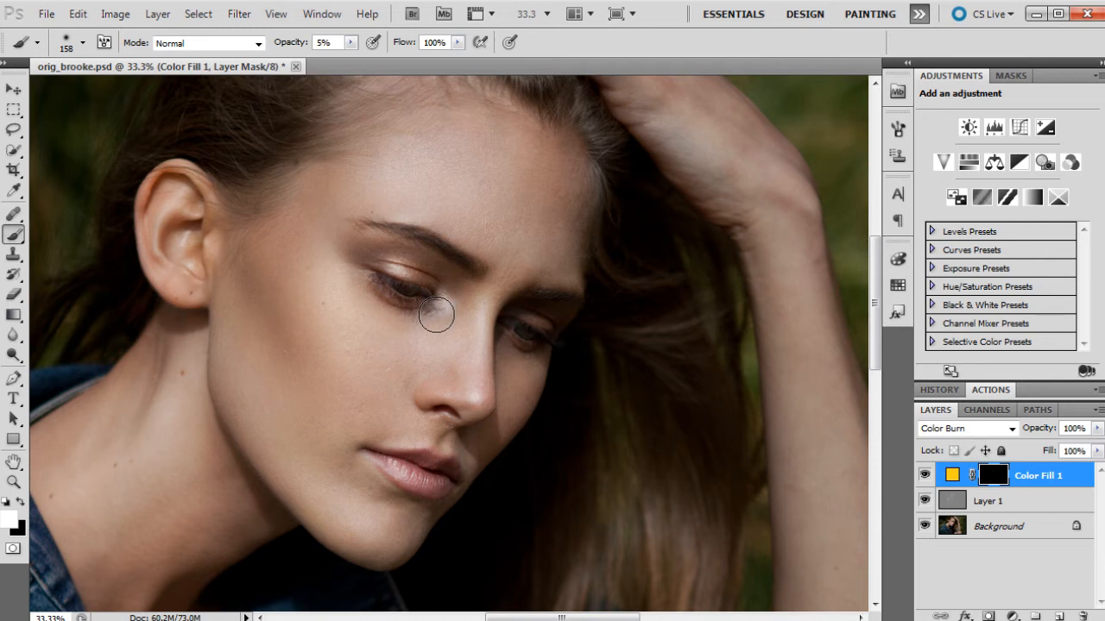
pyautogui.moveTo(314, 269)
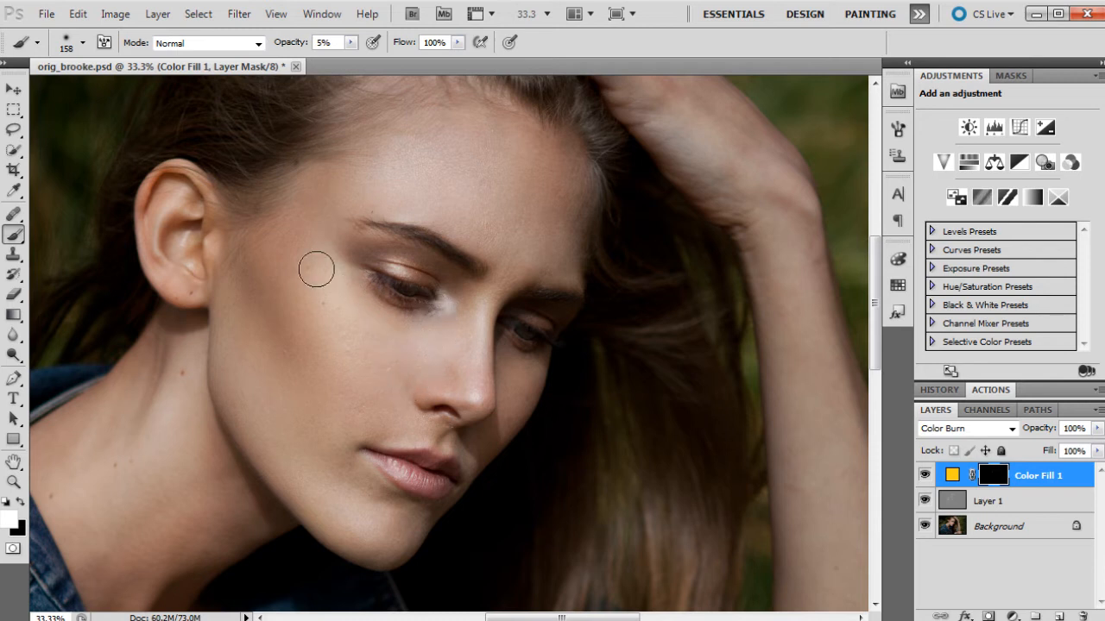
pyautogui.moveTo(338, 307)
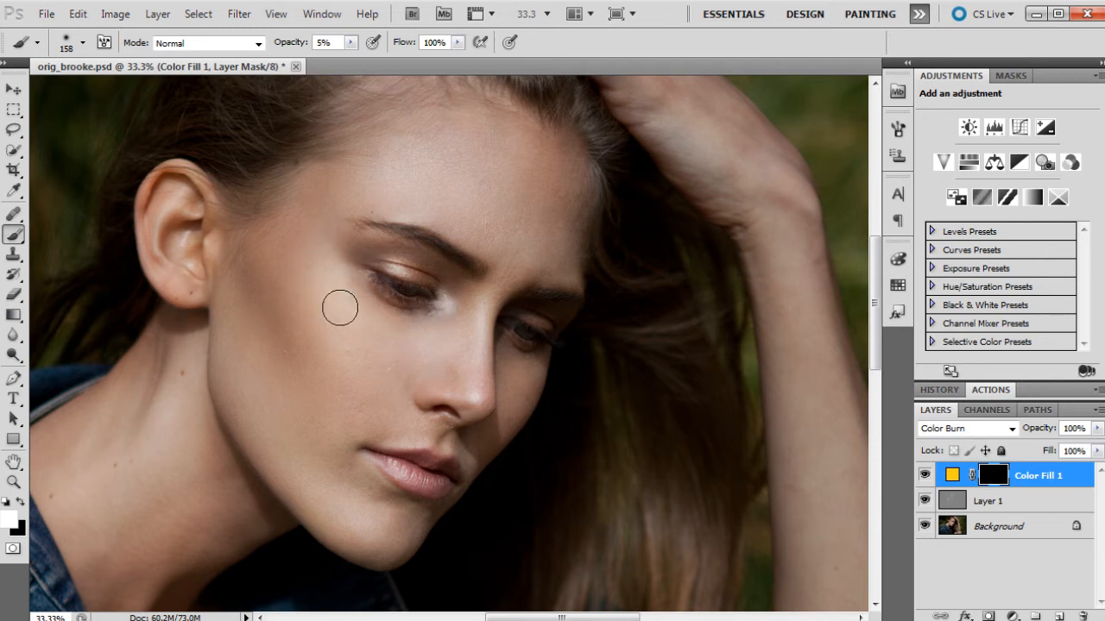
pyautogui.moveTo(378, 360)
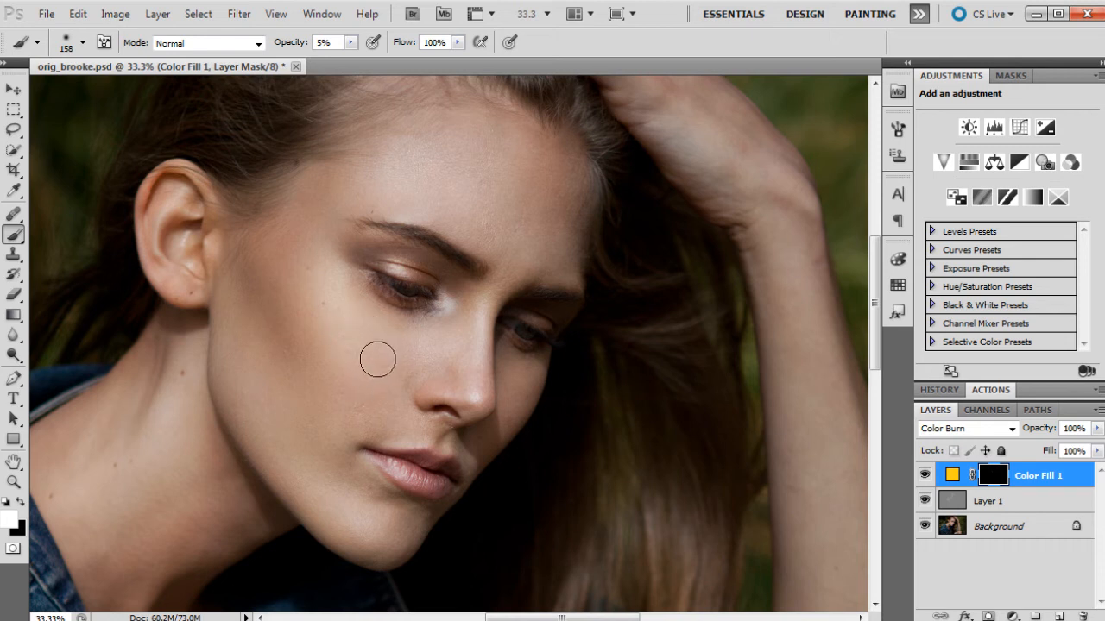
pyautogui.moveTo(464, 431)
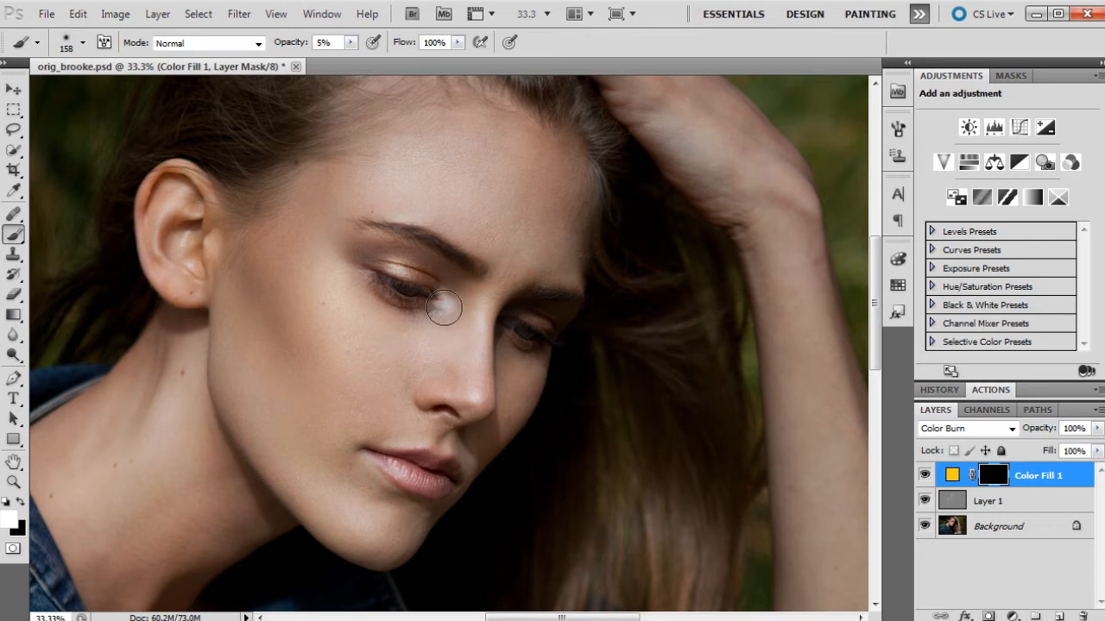
pyautogui.moveTo(461, 303)
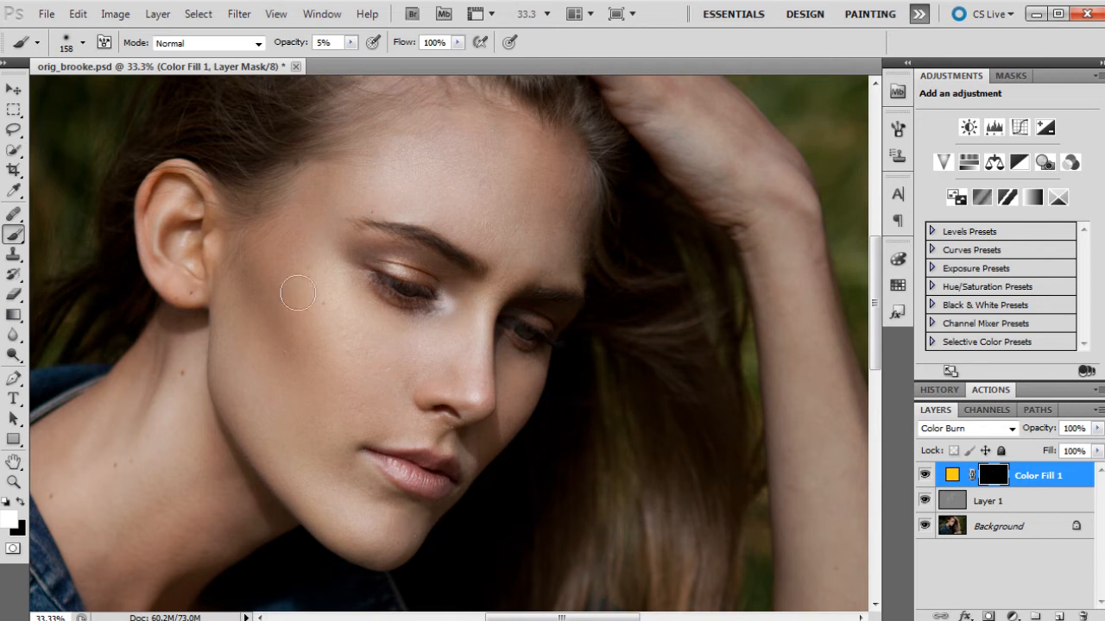
pyautogui.moveTo(573, 218)
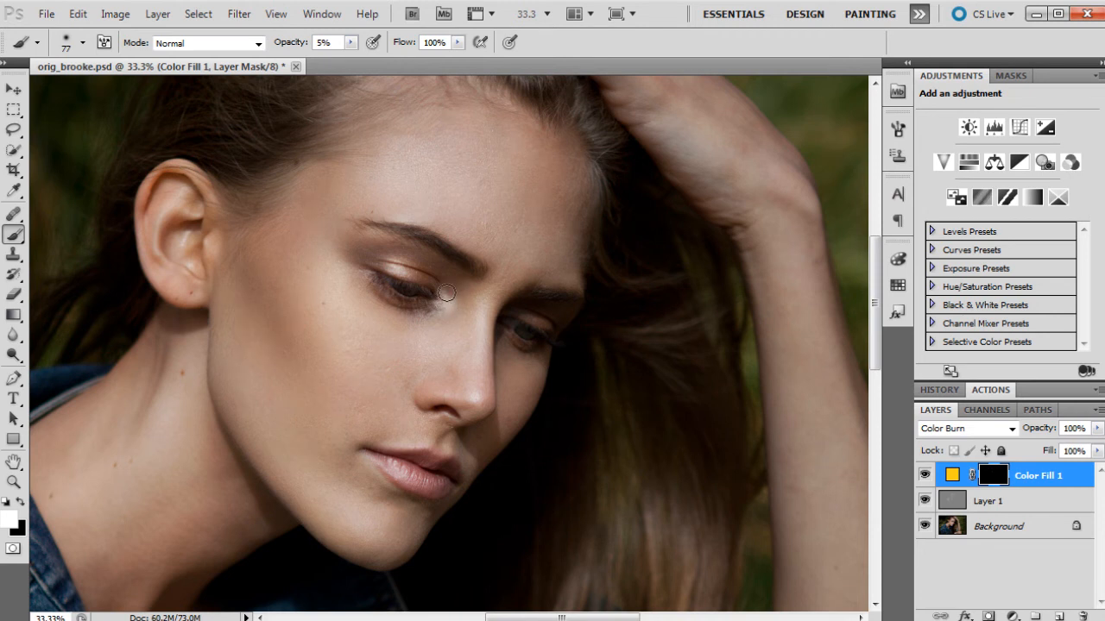
pyautogui.moveTo(361, 219)
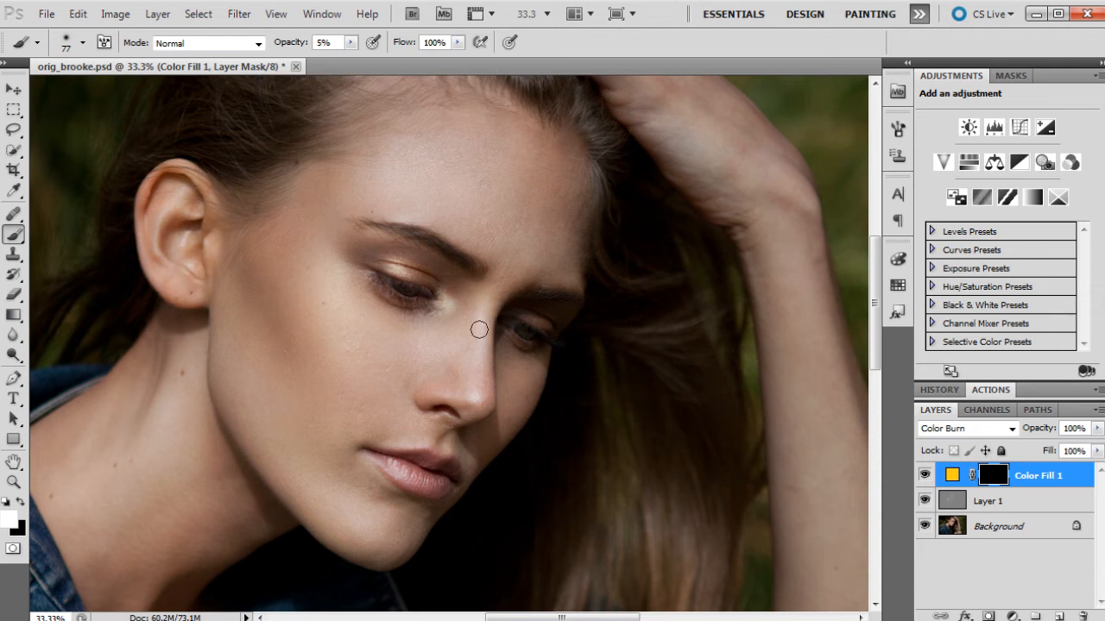
pyautogui.moveTo(476, 380)
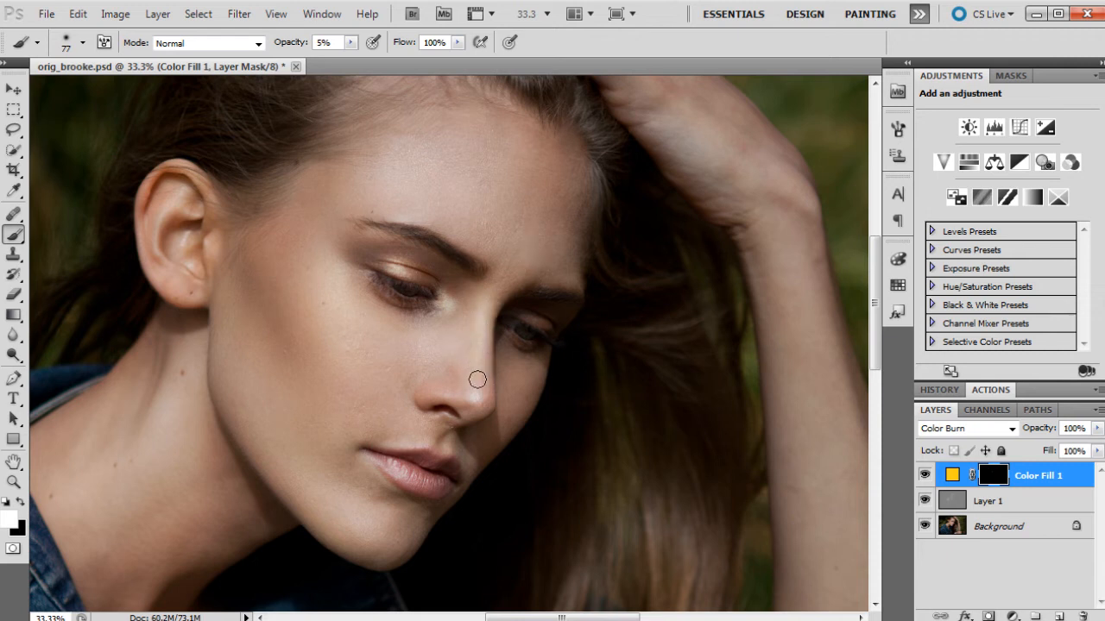
pyautogui.moveTo(435, 380)
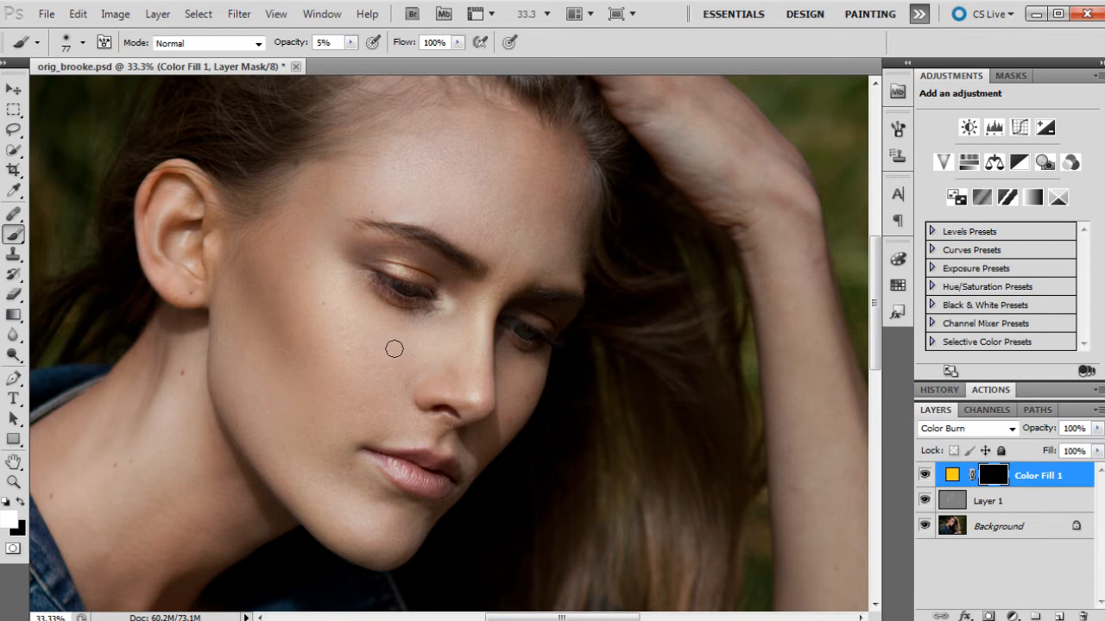
pyautogui.moveTo(551, 227)
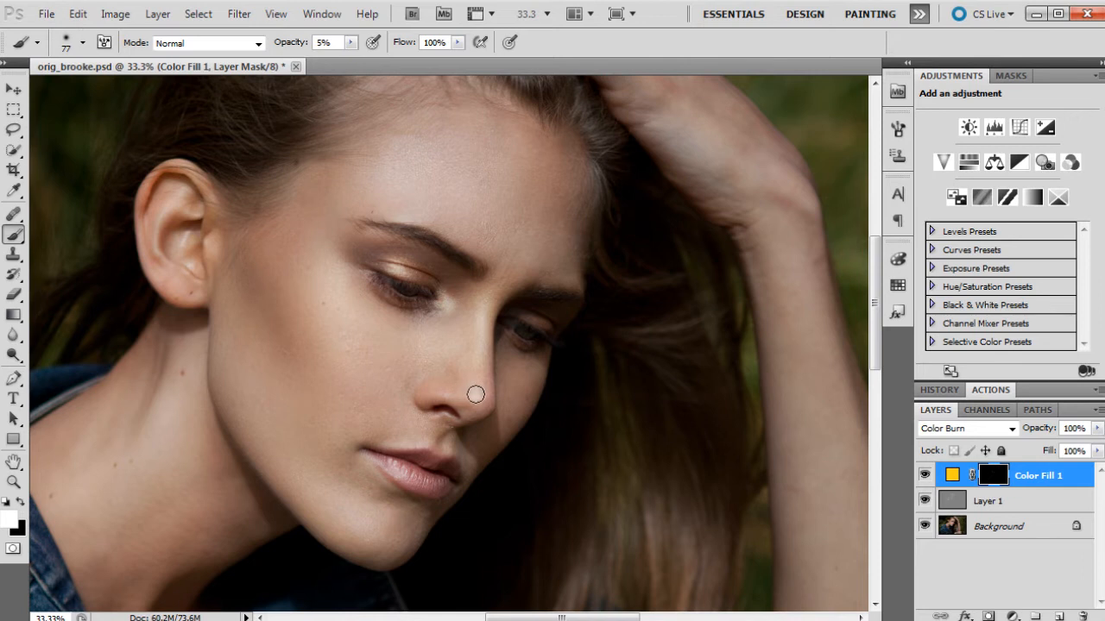
pyautogui.moveTo(190, 103)
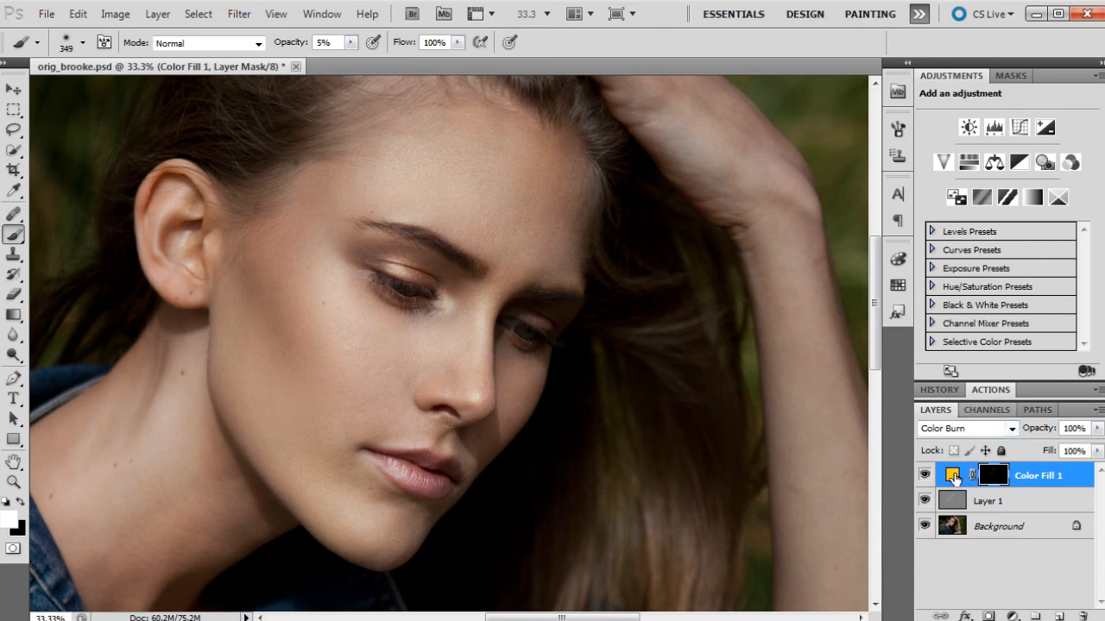
# Change the Color Fill 1 colour to a muted darker gold (c3a54b)
pyautogui.doubleClick(951, 474)
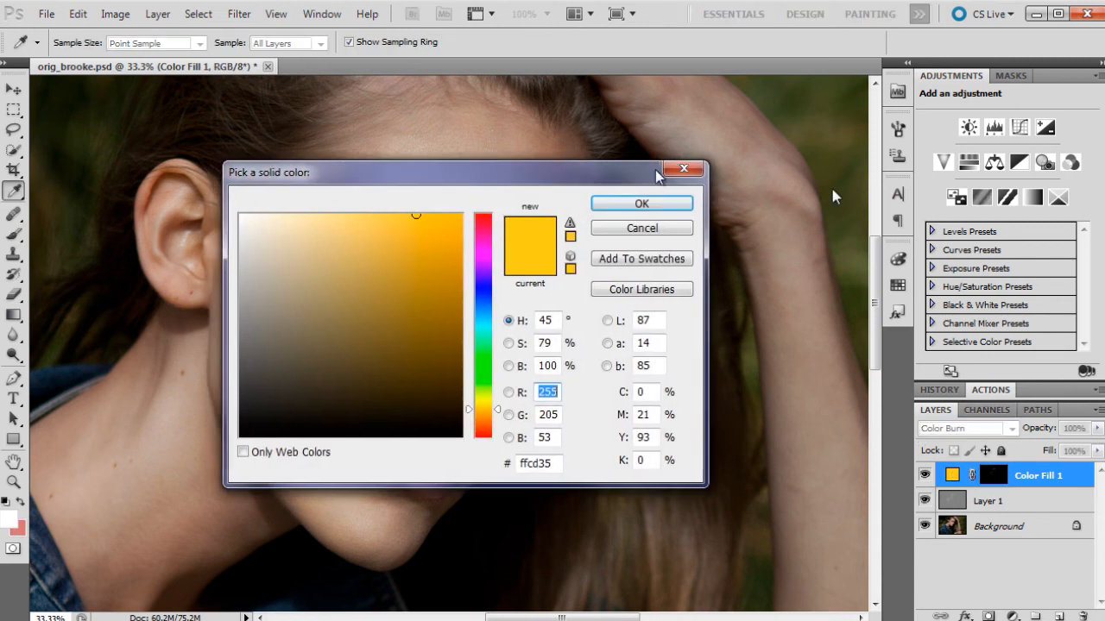
pyautogui.moveTo(463, 173); pyautogui.dragTo(707, 187)
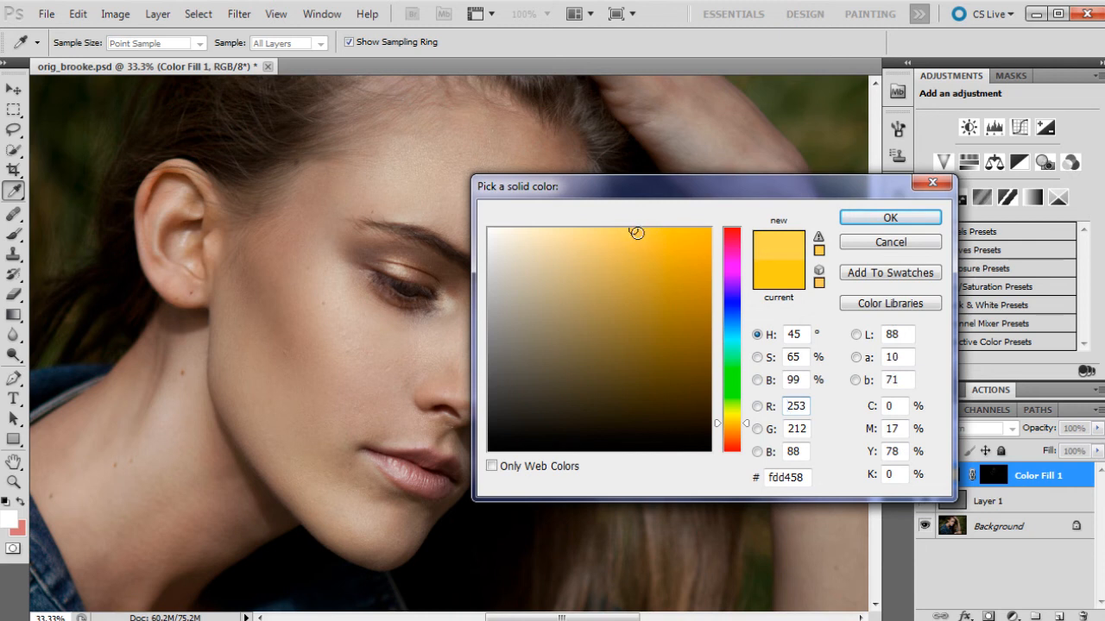
pyautogui.click(613, 290)
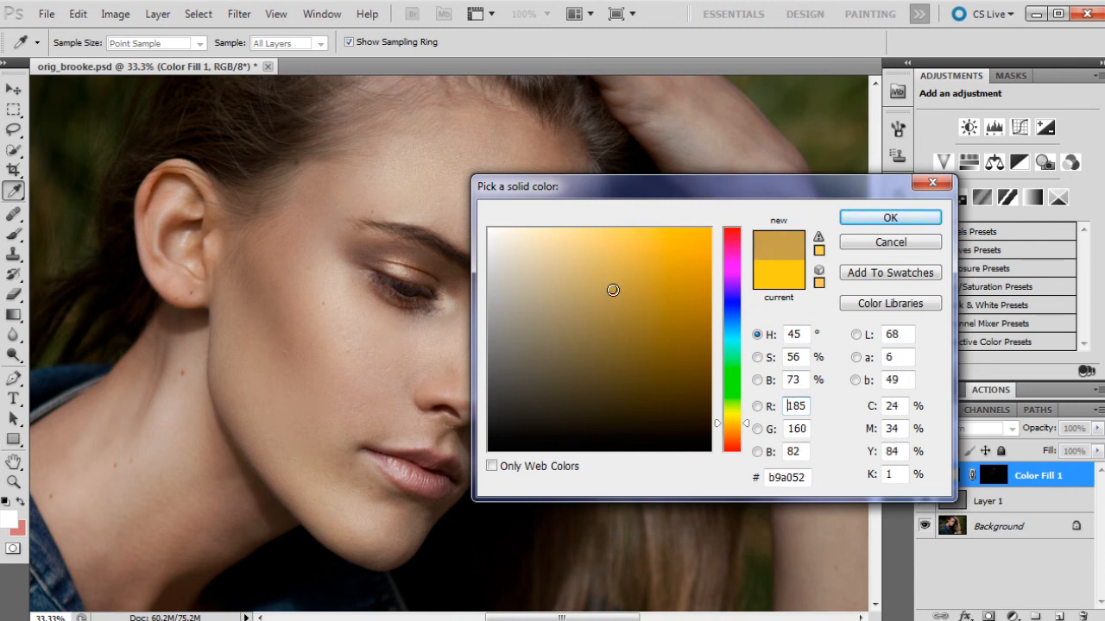
pyautogui.click(621, 283)
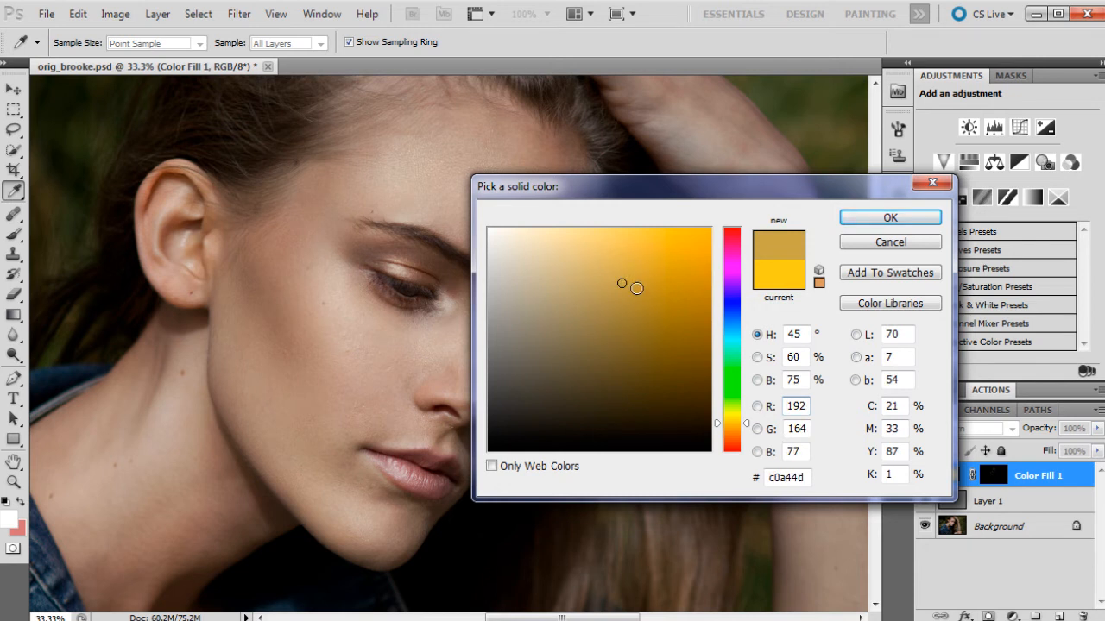
pyautogui.click(625, 279)
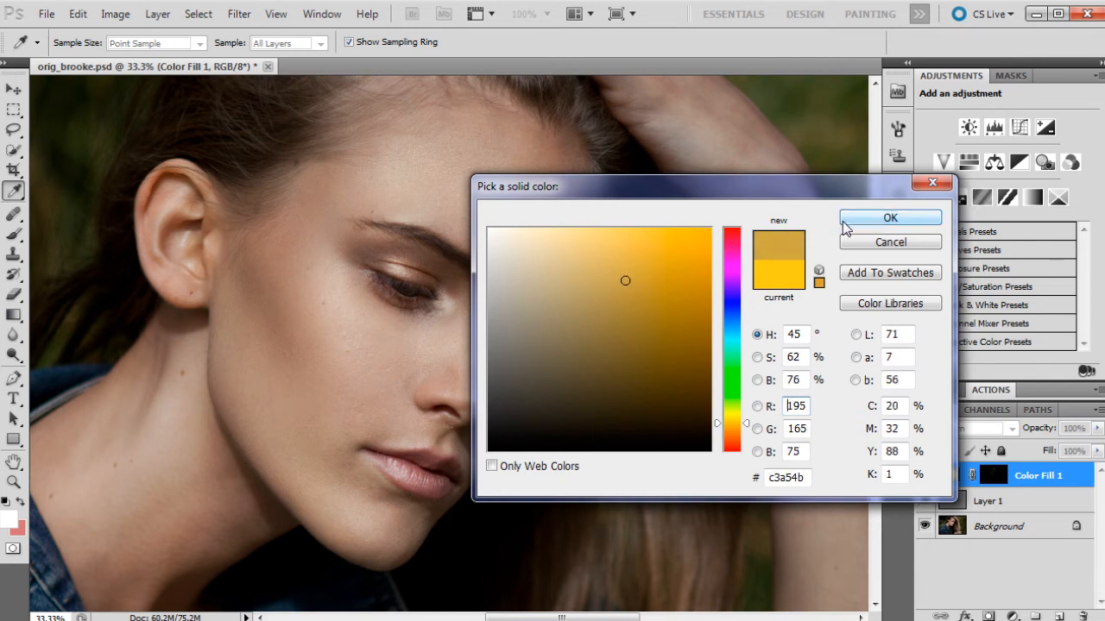
pyautogui.click(890, 218)
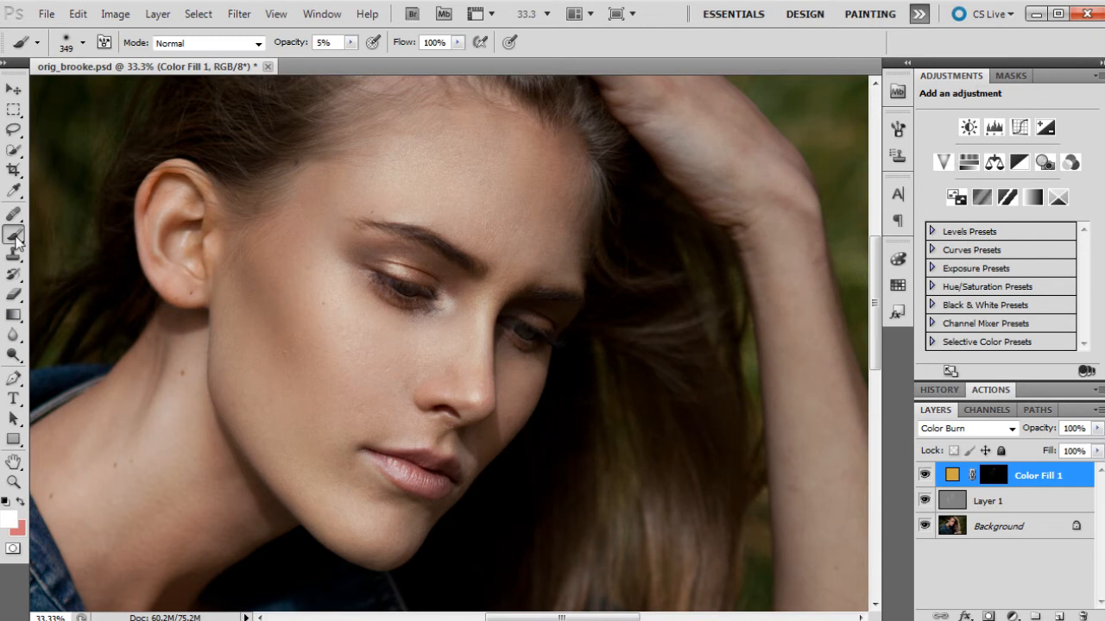
# Paint golden tint onto the face and jaw, undo one stray stroke, and enlarge the brush
pyautogui.click(963, 429)
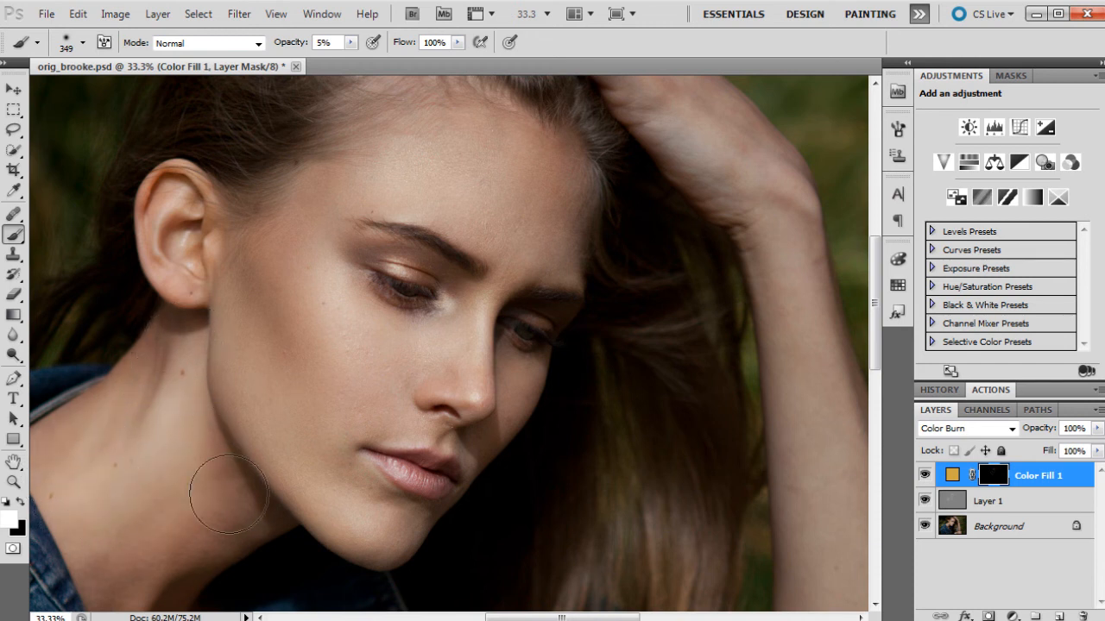
pyautogui.click(83, 41)
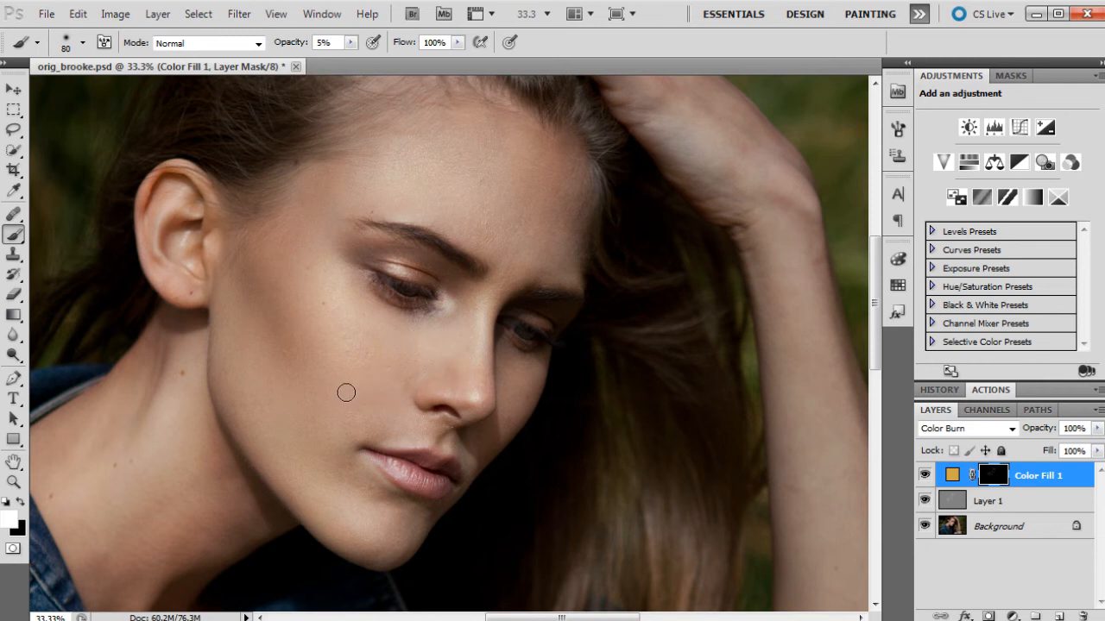
pyautogui.click(78, 14)
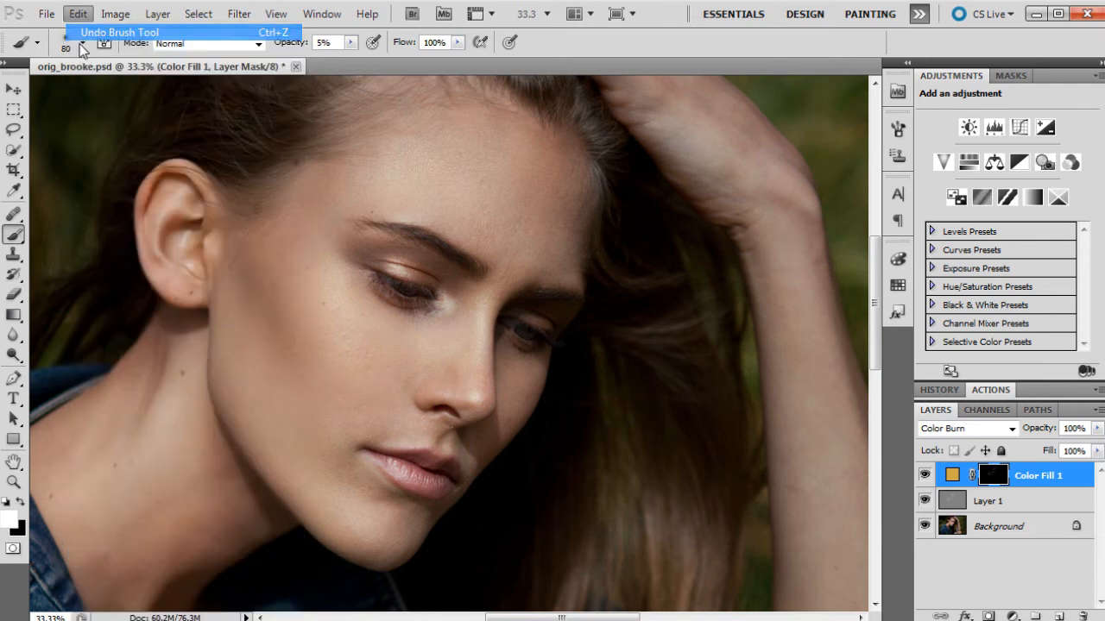
pyautogui.click(118, 31)
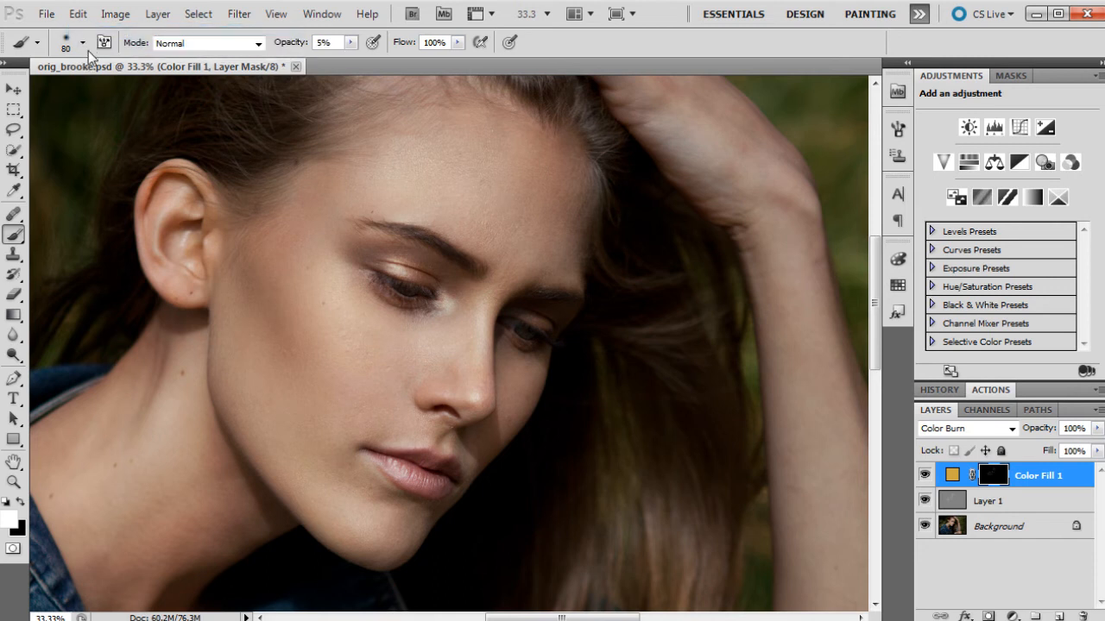
pyautogui.click(83, 41)
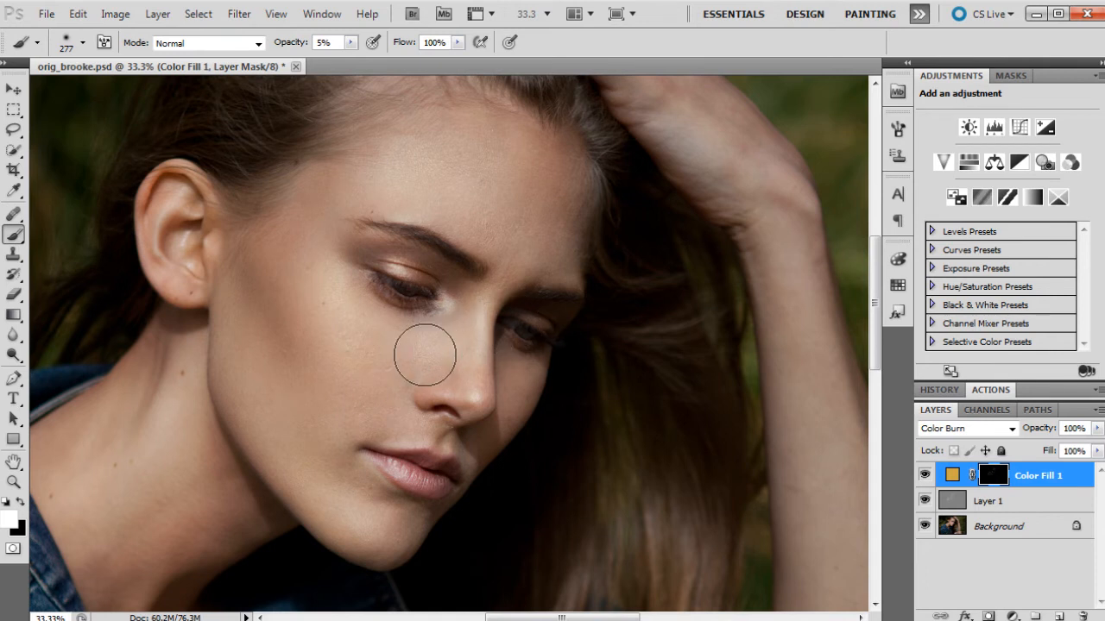
pyautogui.moveTo(528, 249)
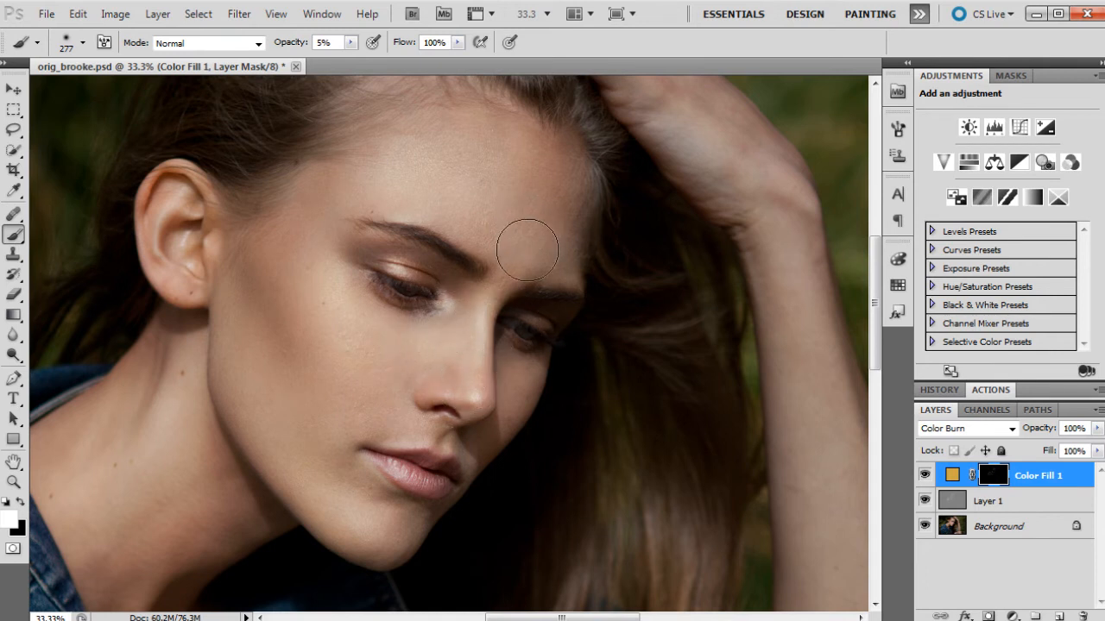
pyautogui.moveTo(473, 78)
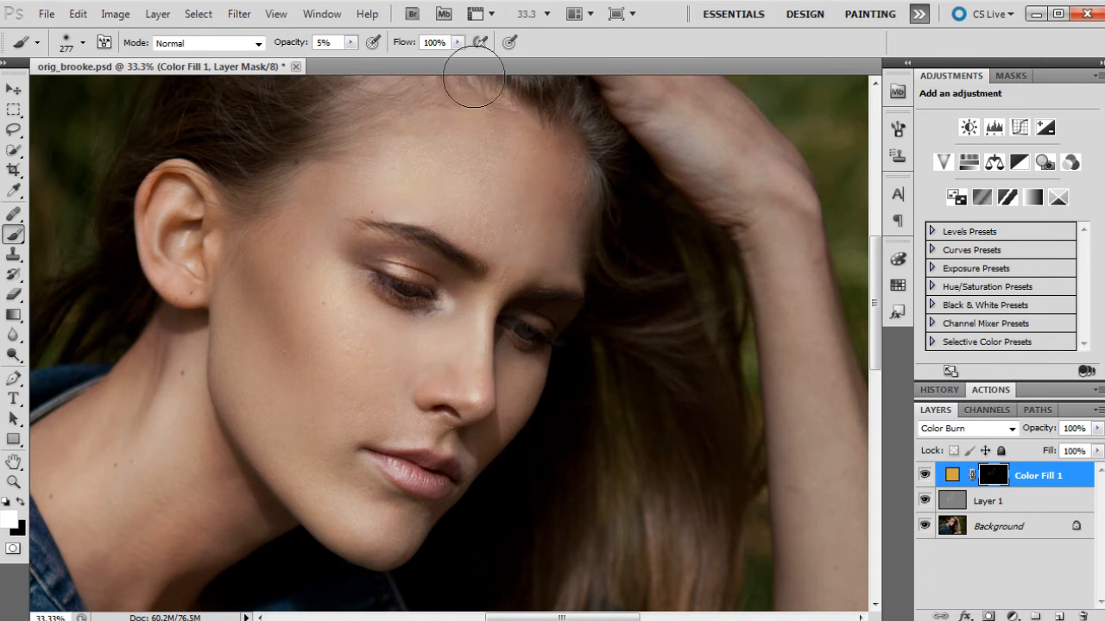
pyautogui.moveTo(441, 290)
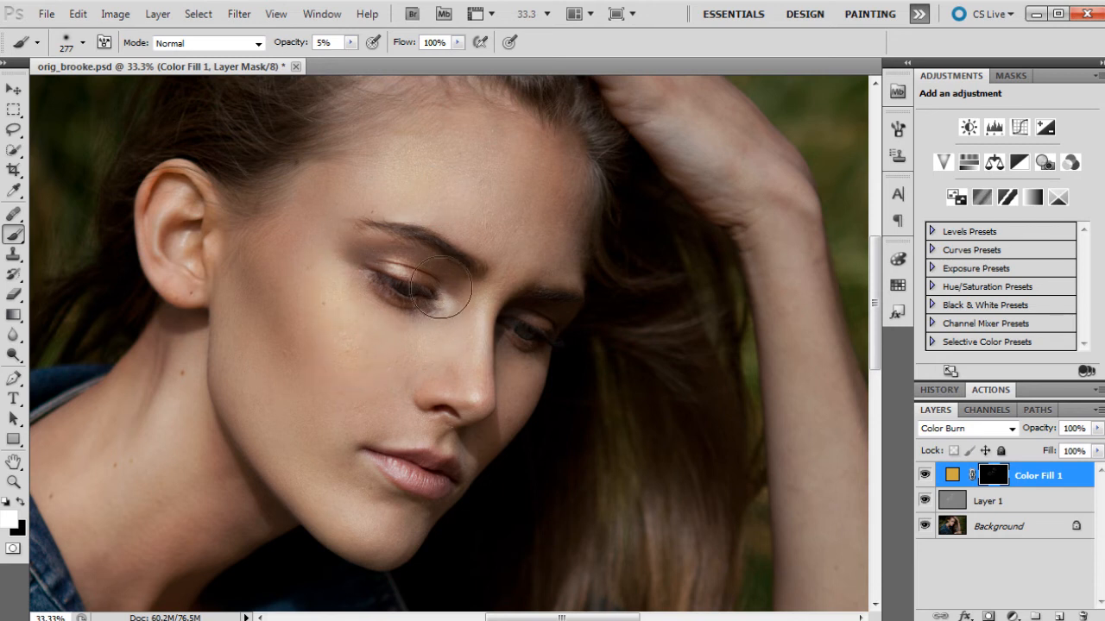
pyautogui.moveTo(411, 331)
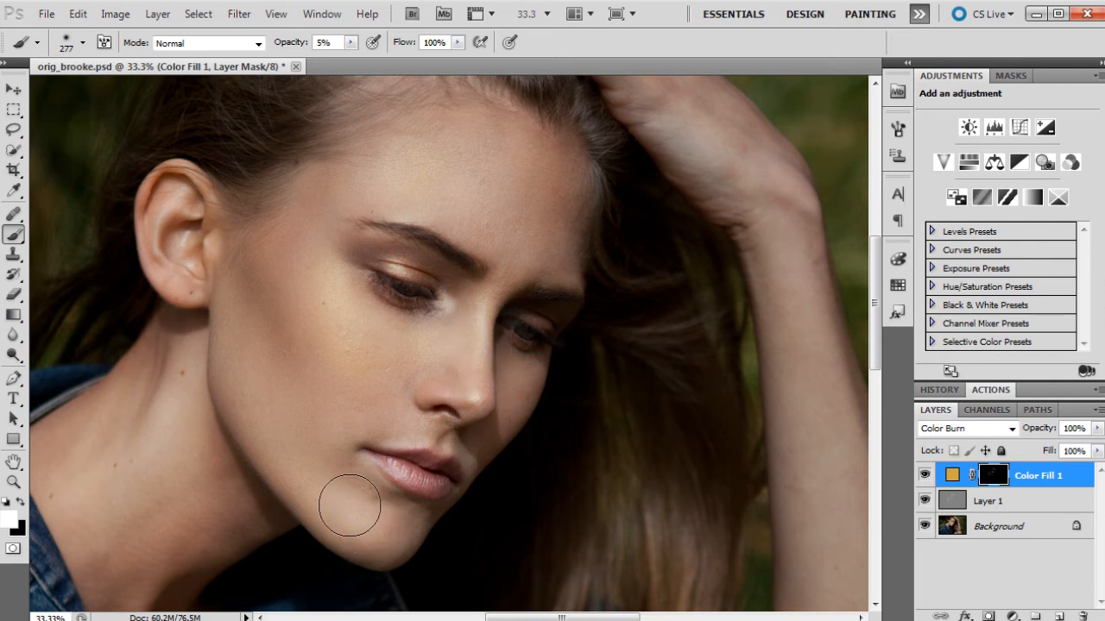
pyautogui.moveTo(342, 370)
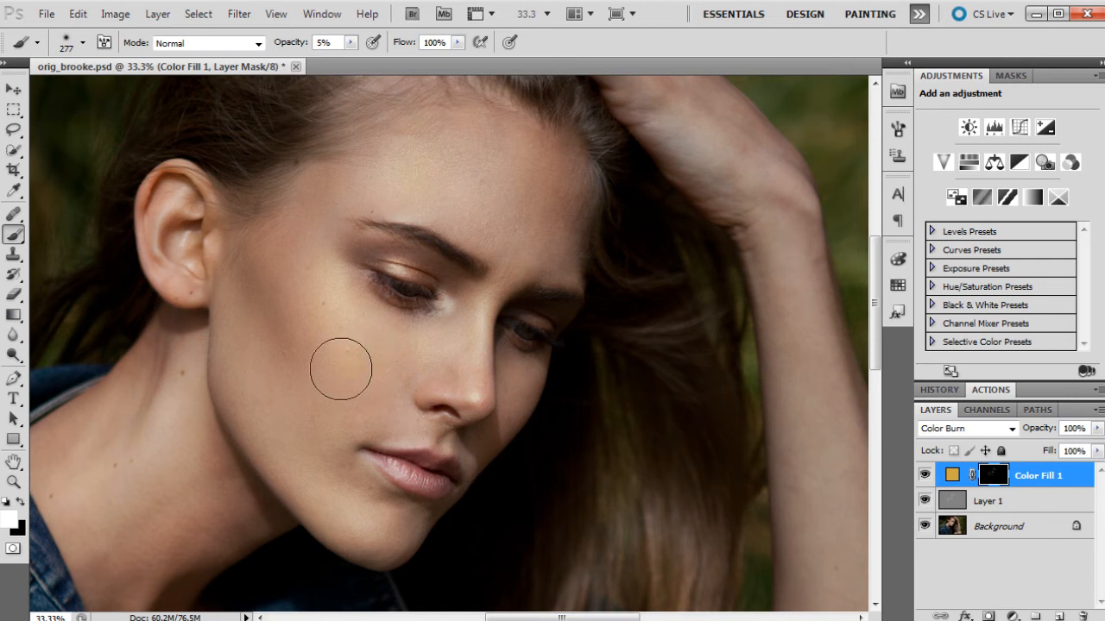
pyautogui.moveTo(300, 261)
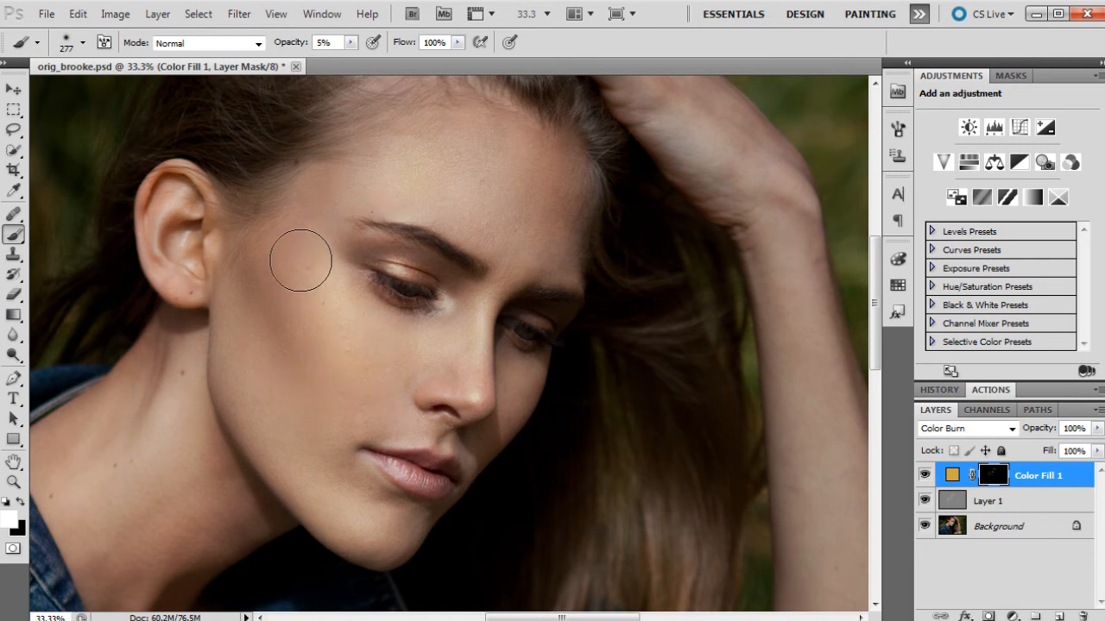
pyautogui.moveTo(518, 165)
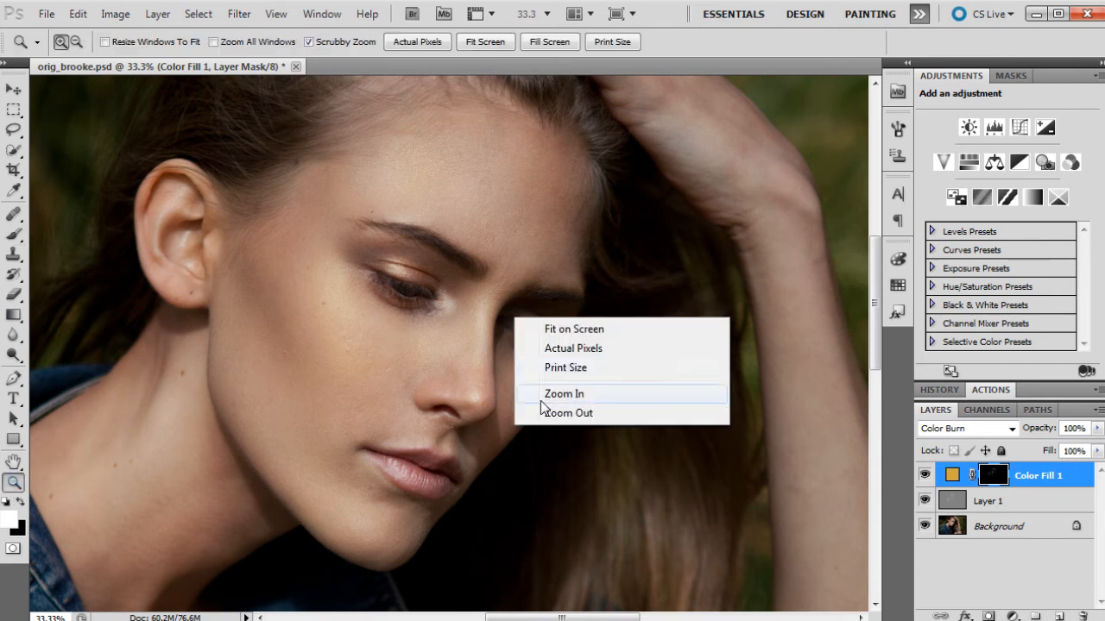
# Zoom out to the whole portrait and lower the golden fill layer's opacity to 59%
pyautogui.click(568, 413)
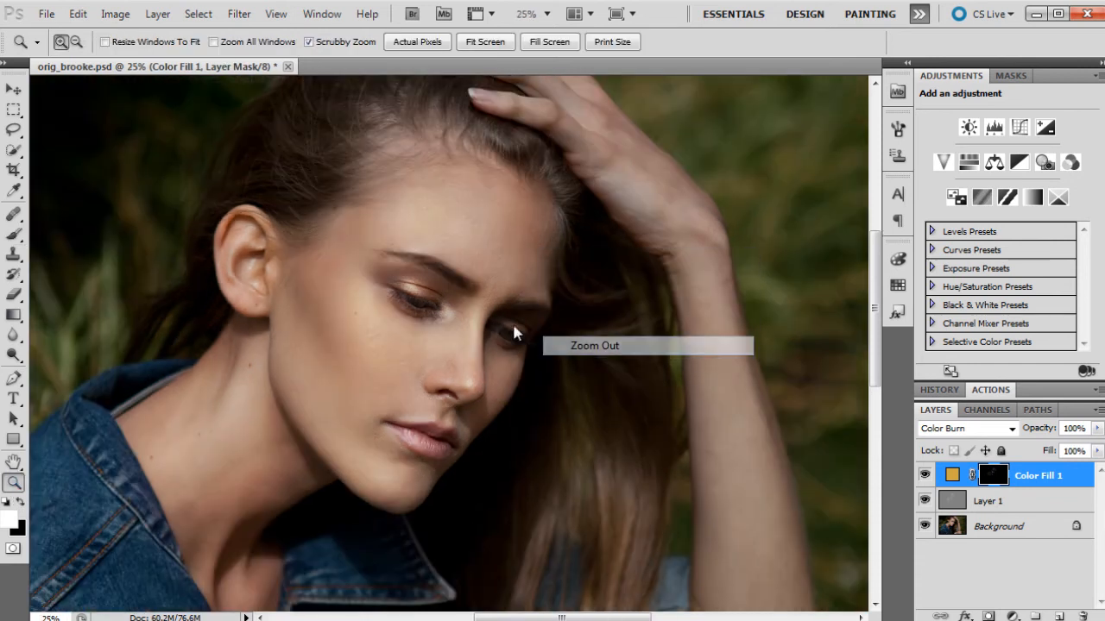
pyautogui.click(515, 335)
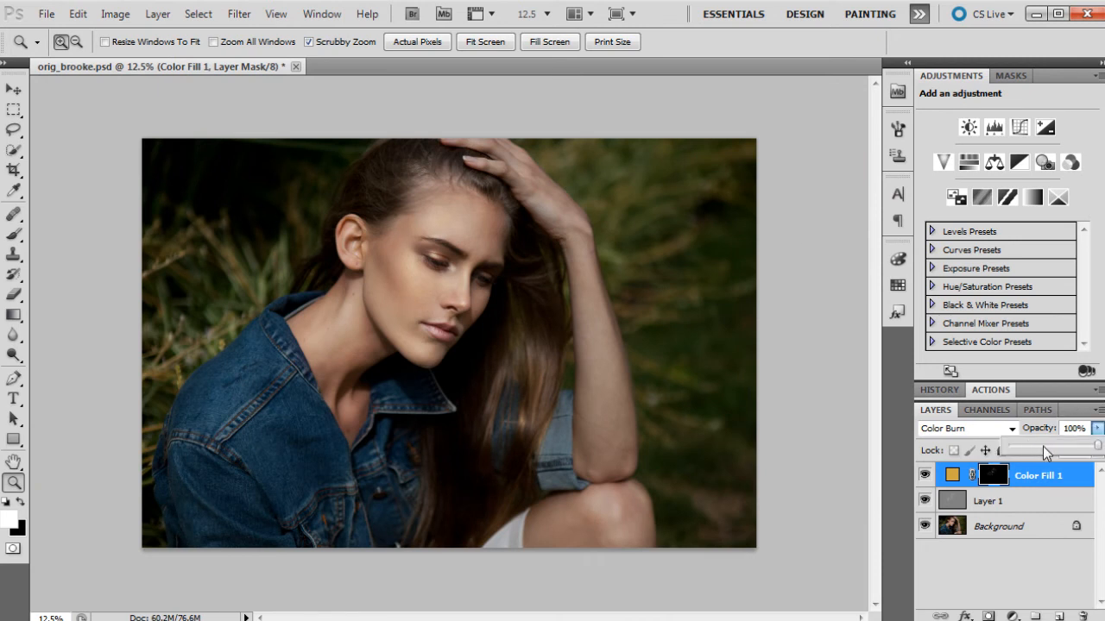
pyautogui.moveTo(1096, 445); pyautogui.dragTo(1061, 445)
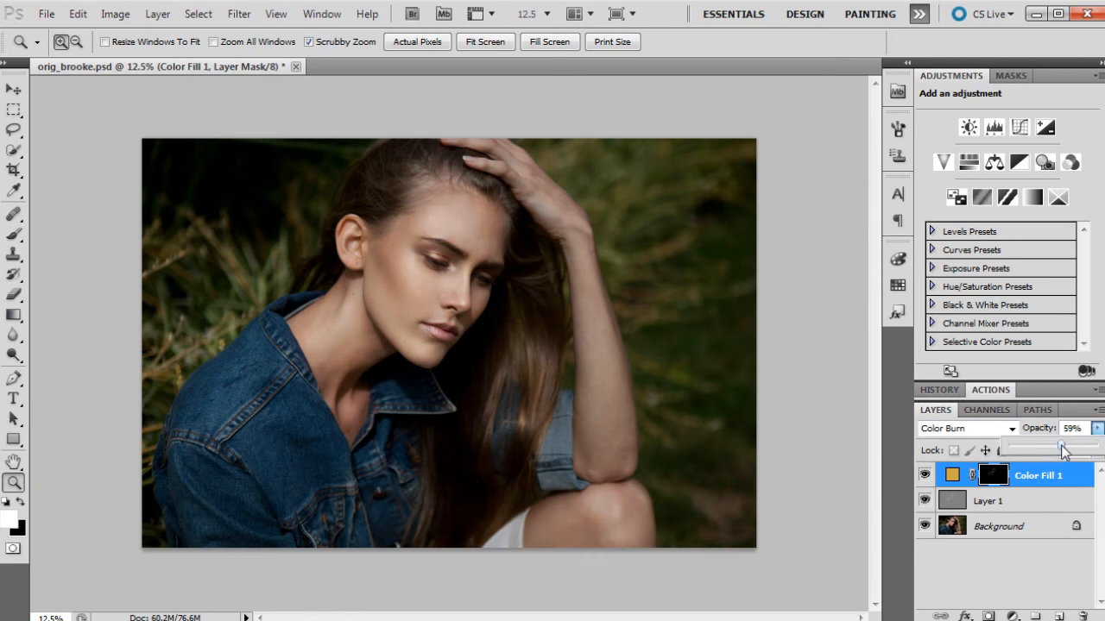
pyautogui.moveTo(974, 182)
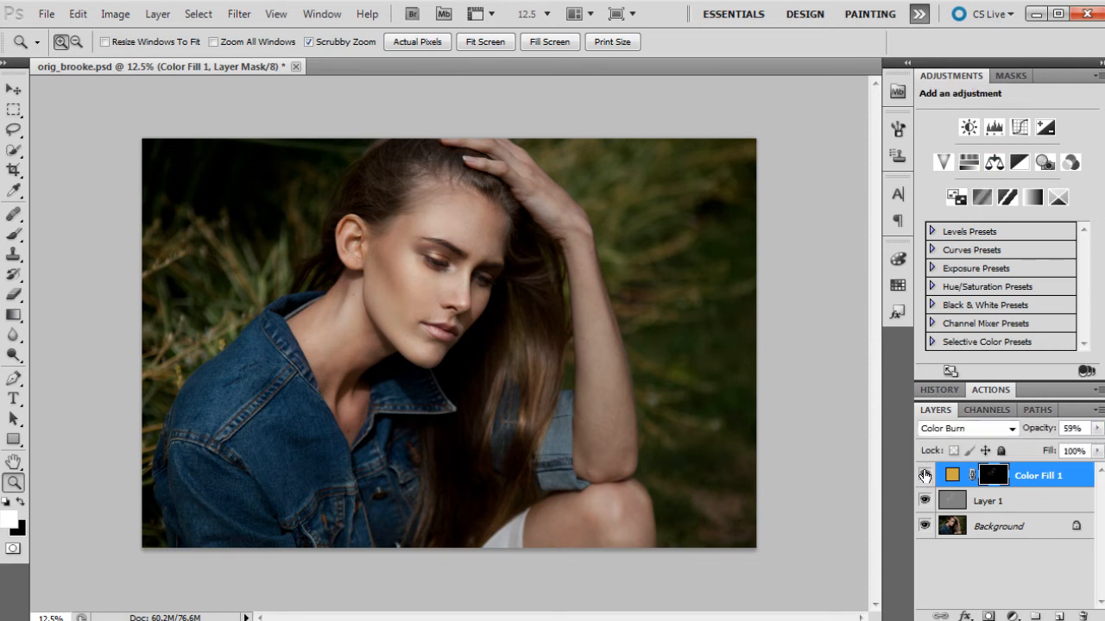
# Toggle Color Fill 1 visibility off and on to compare, then zoom back onto the face
pyautogui.click(925, 475)
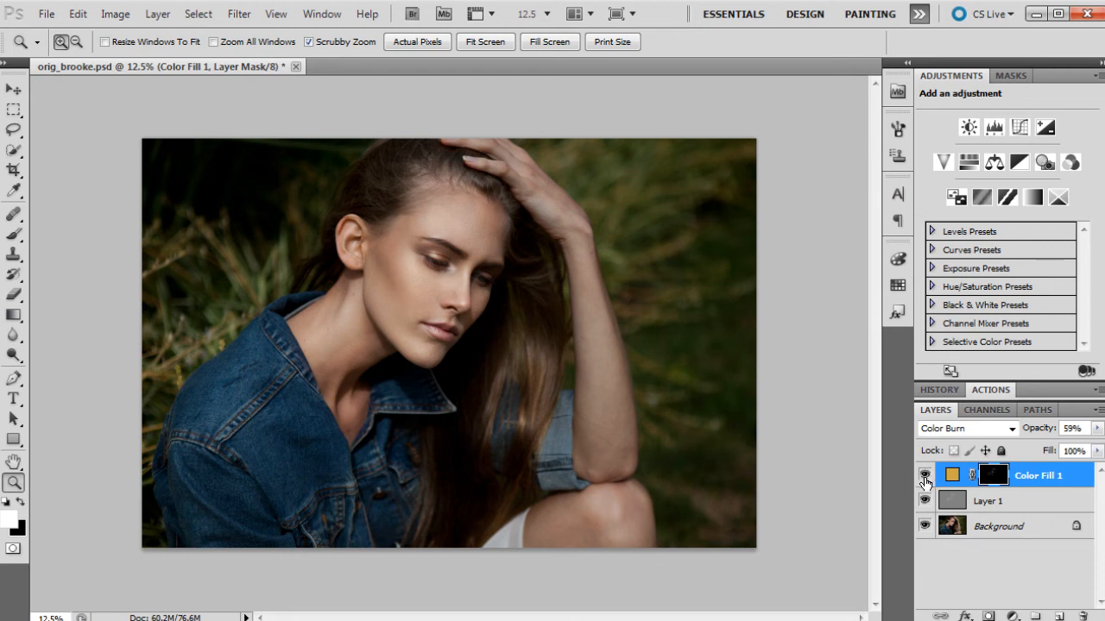
pyautogui.click(925, 477)
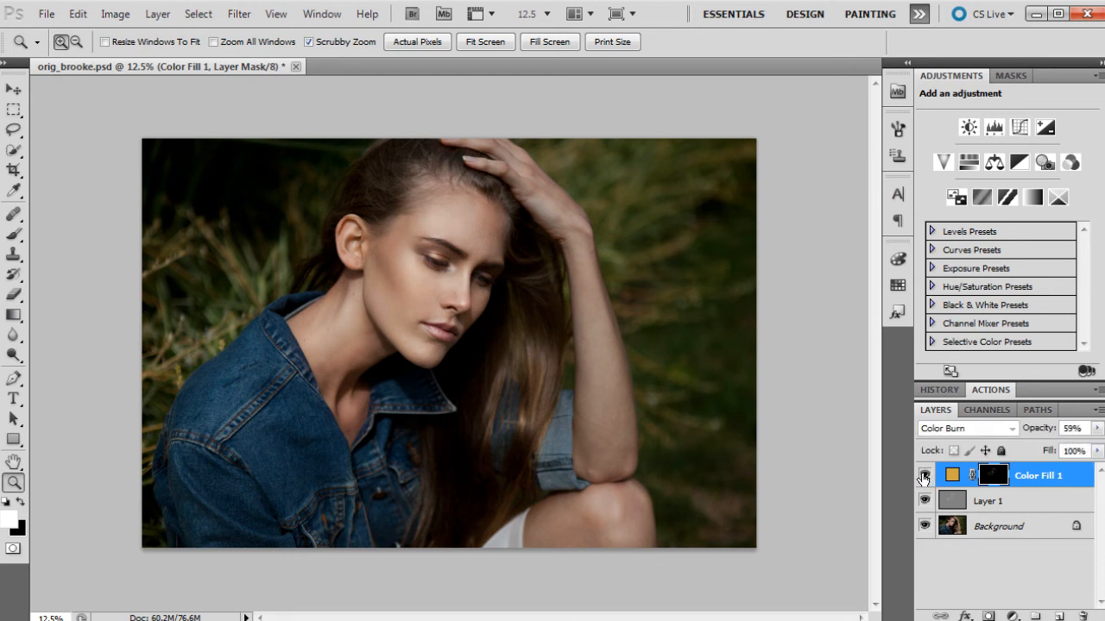
pyautogui.click(429, 188)
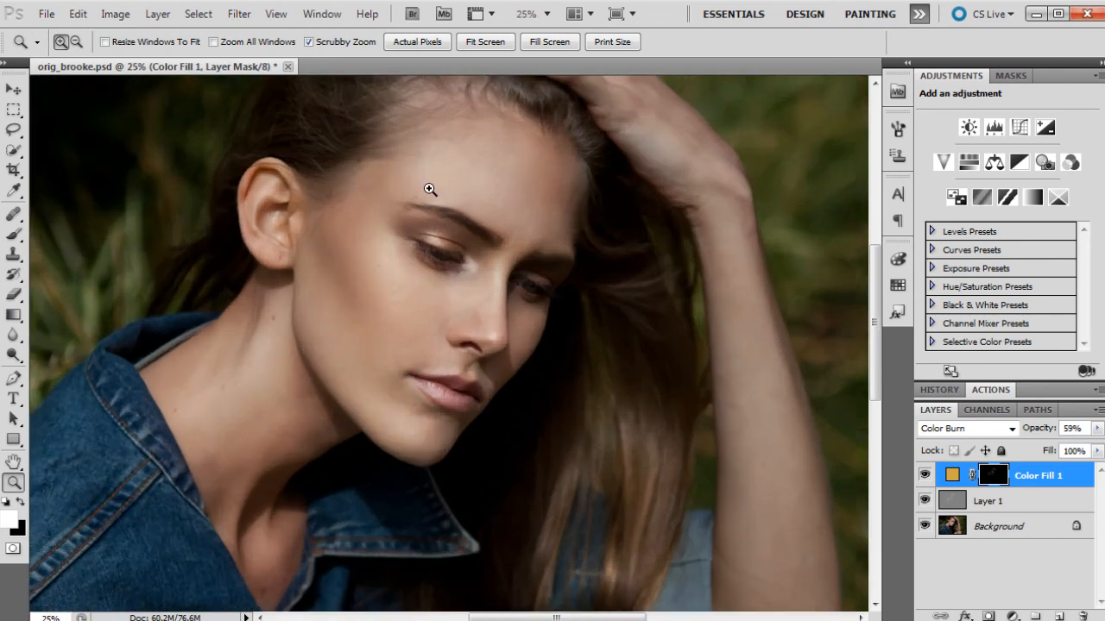
# Zoom in on the eyes and select Layer 1 for dodging the eyelid highlights at 6% exposure
pyautogui.click(428, 189)
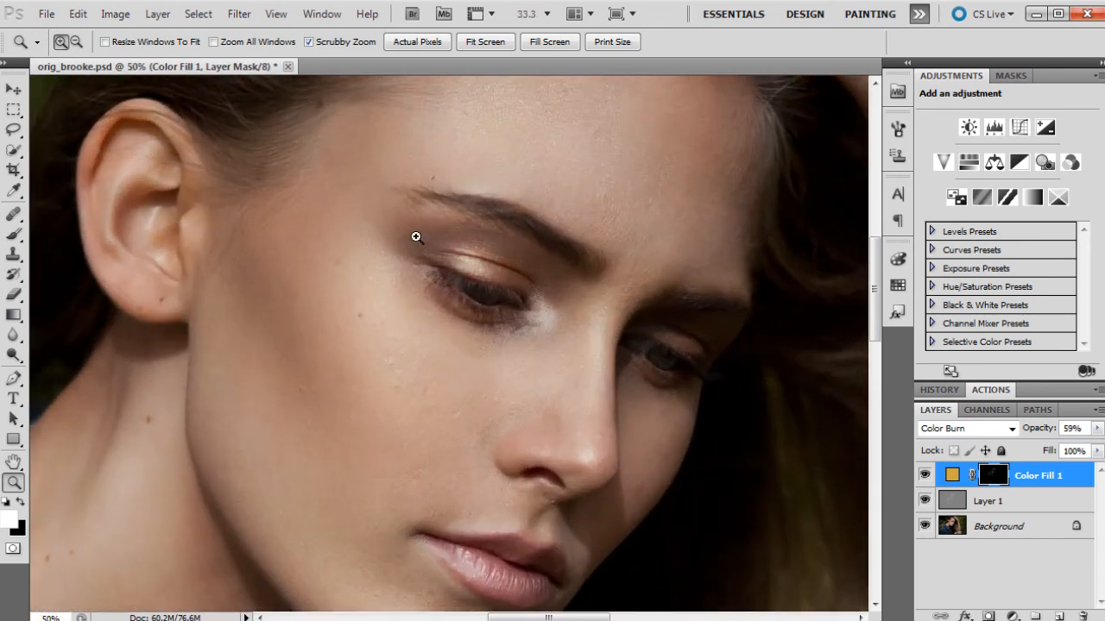
pyautogui.click(987, 500)
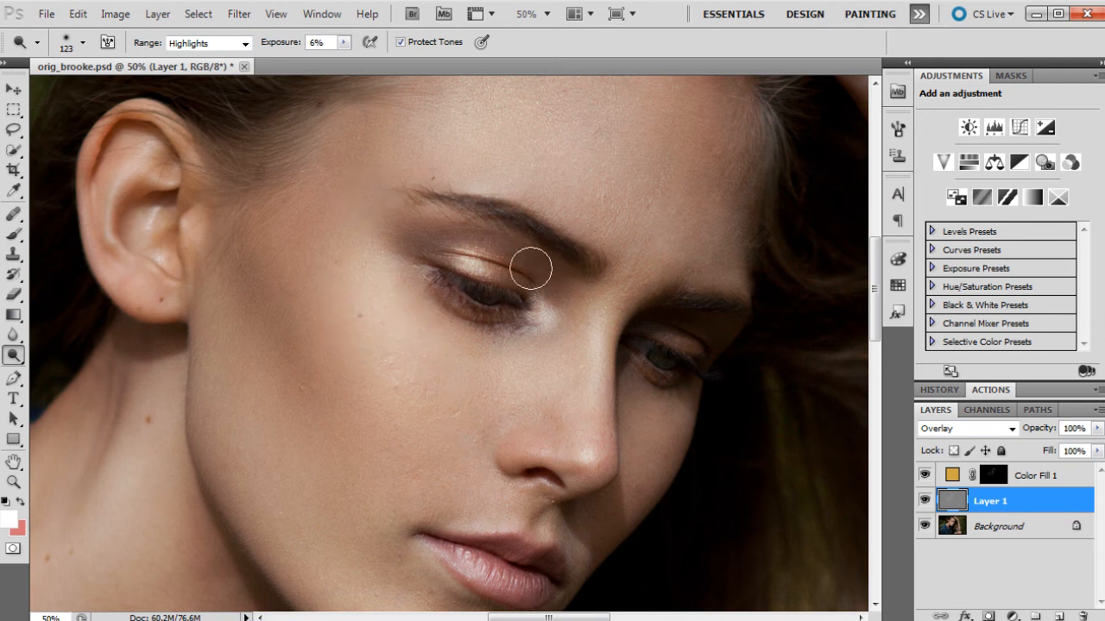
pyautogui.moveTo(579, 473)
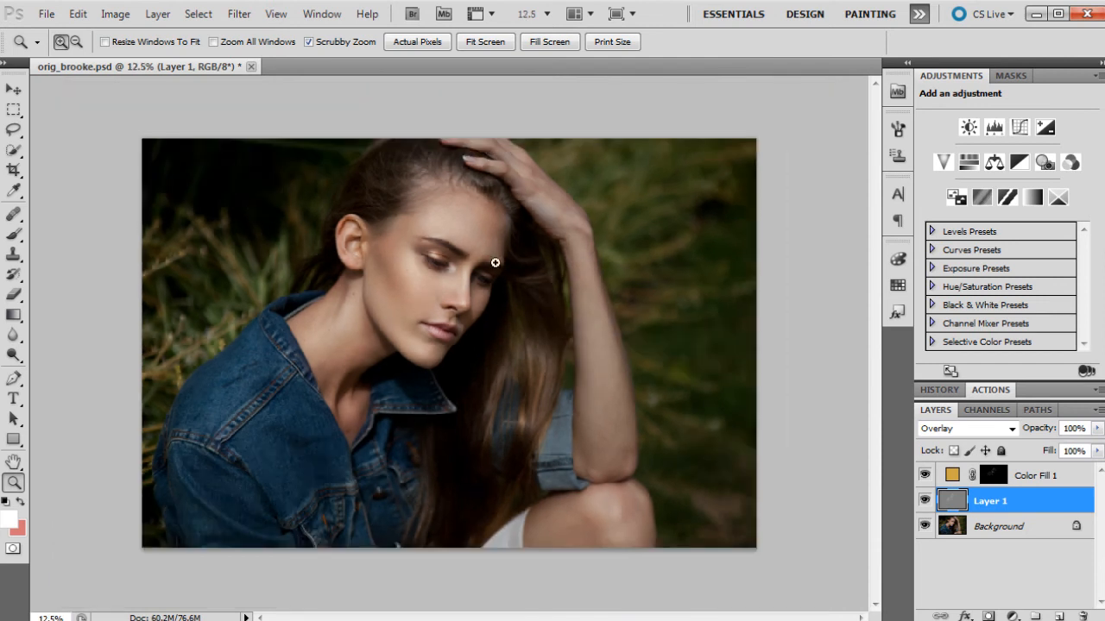
# In the History panel view the orig_brooke.psd original, then return to Snapshot 1
pyautogui.click(938, 390)
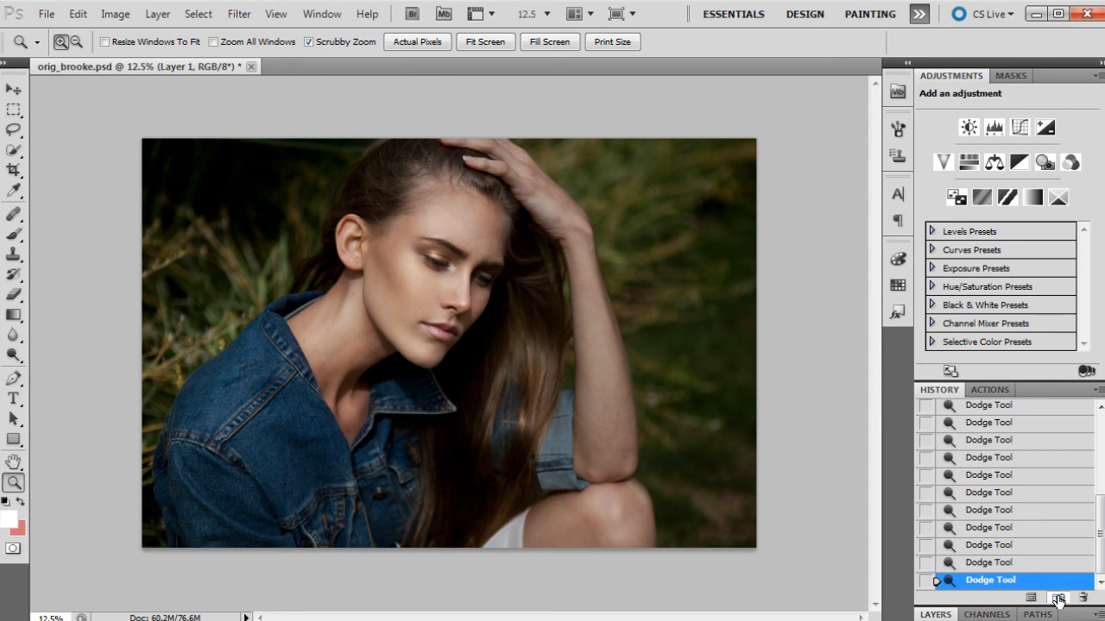
pyautogui.scroll(3)
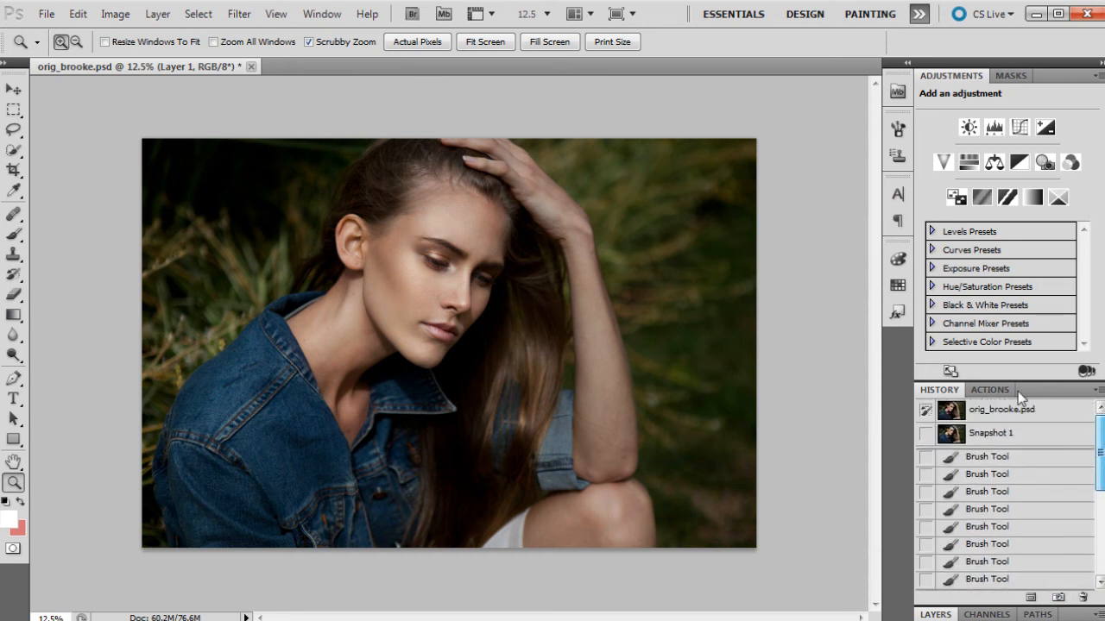
pyautogui.moveTo(1010, 286)
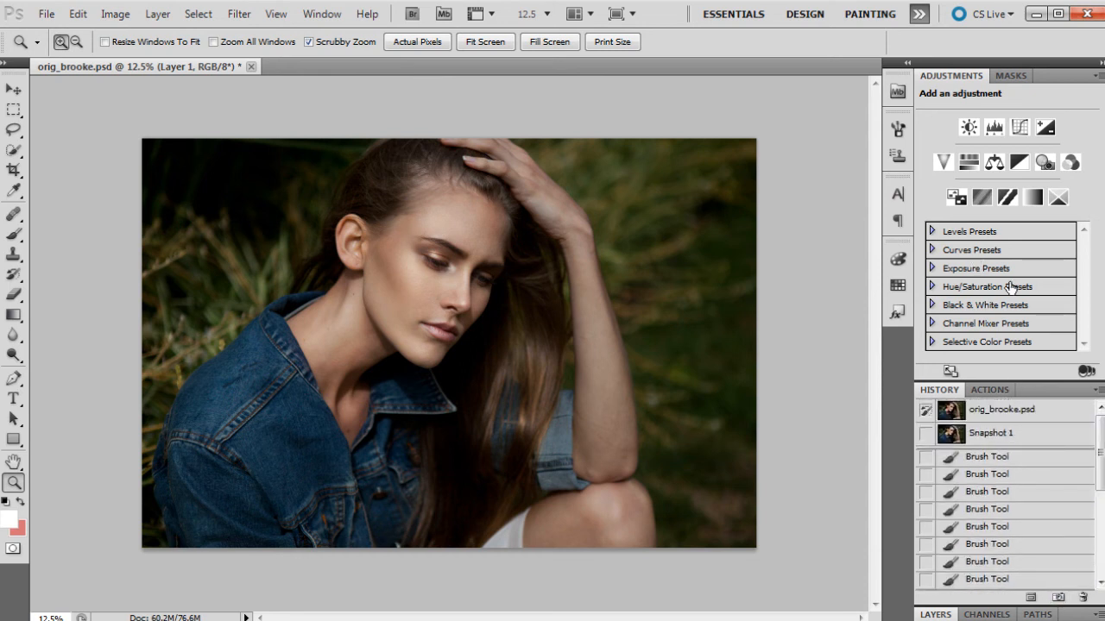
pyautogui.click(1001, 409)
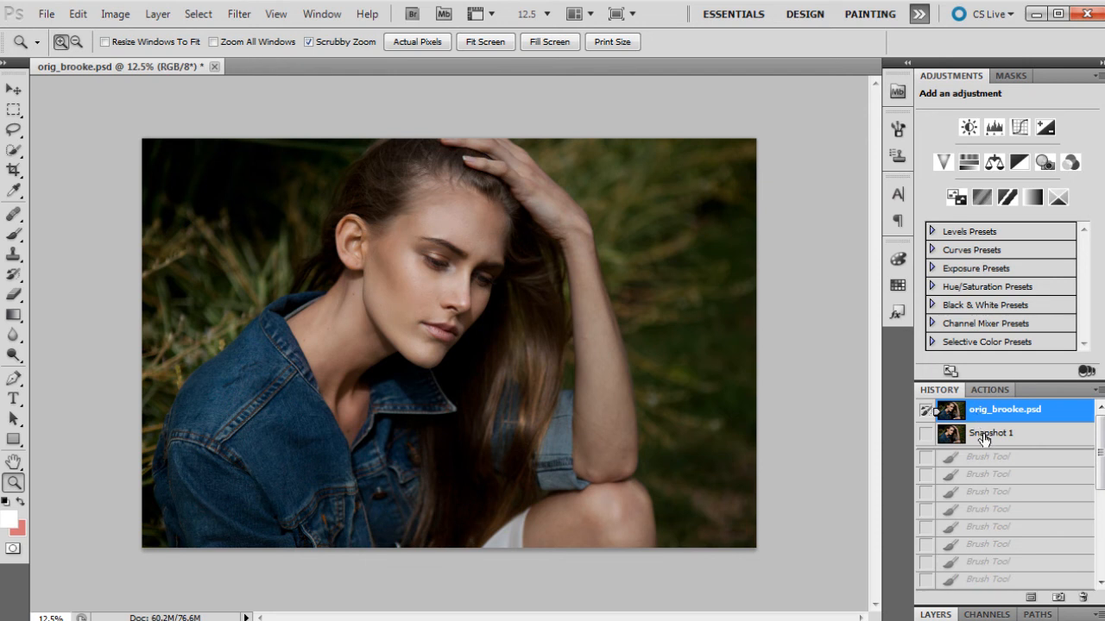
pyautogui.click(991, 432)
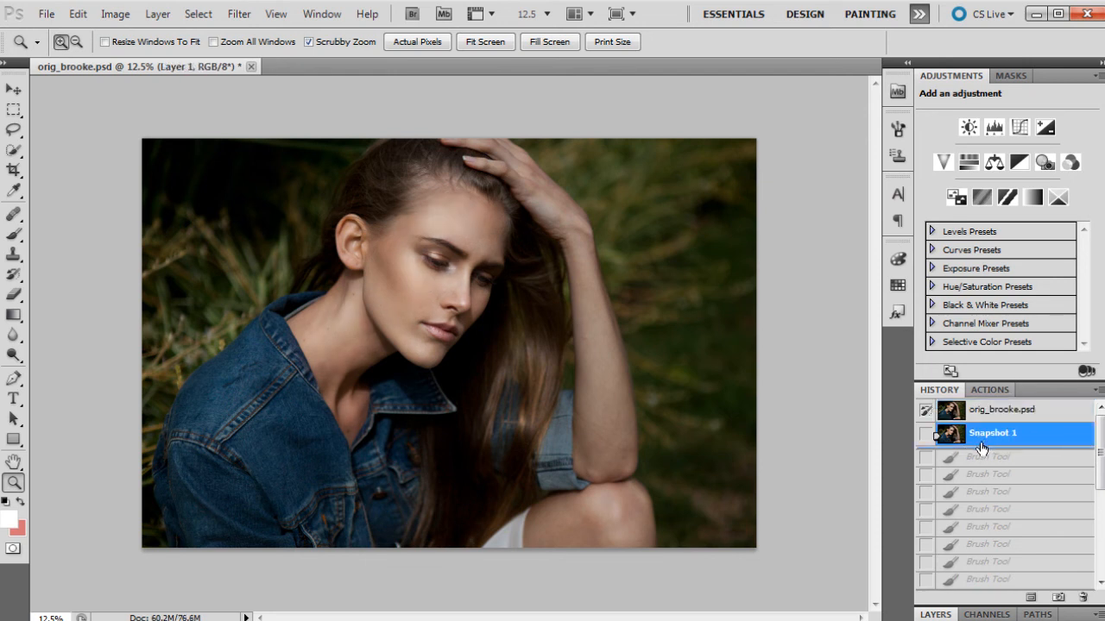
pyautogui.moveTo(921, 343)
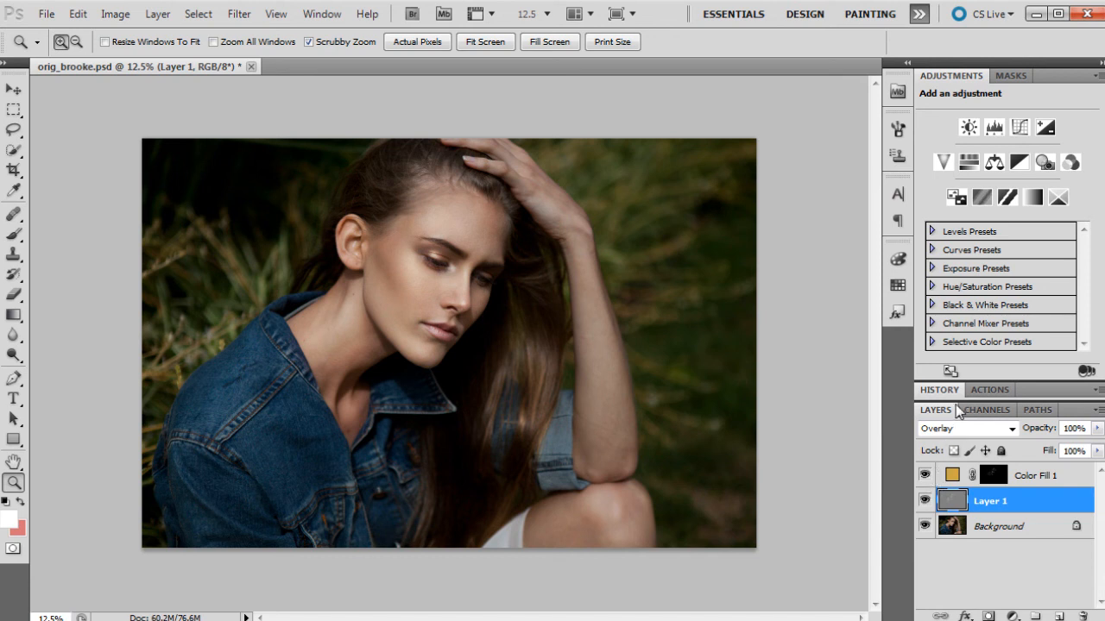
pyautogui.moveTo(405, 338)
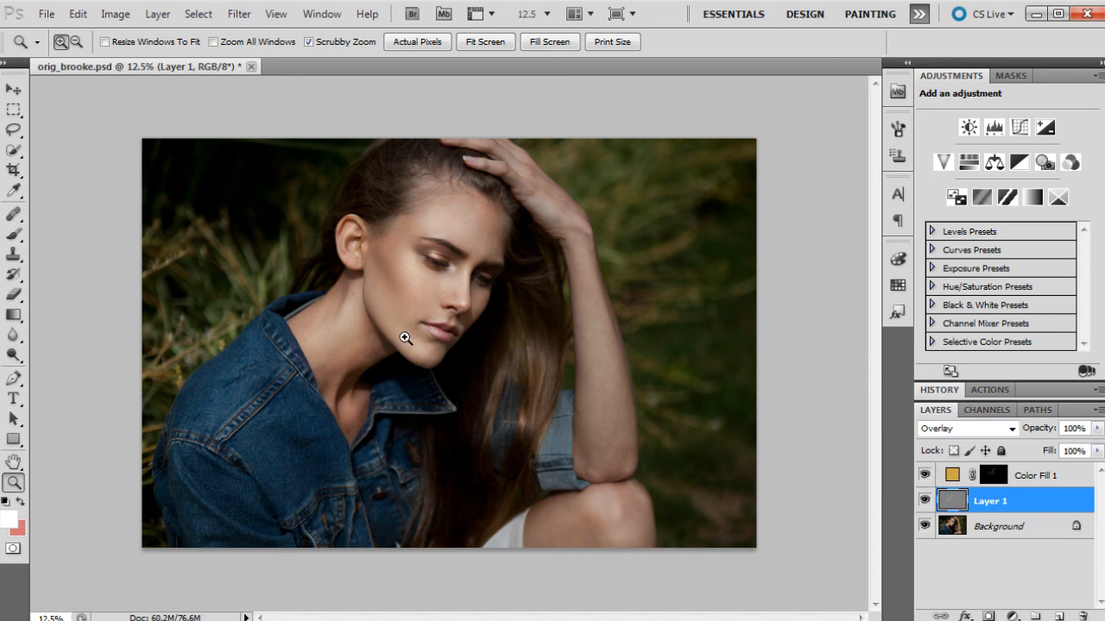
# Zoom in on the face and set up the Burn tool at midtones, 12% exposure for the jawline
pyautogui.click(405, 337)
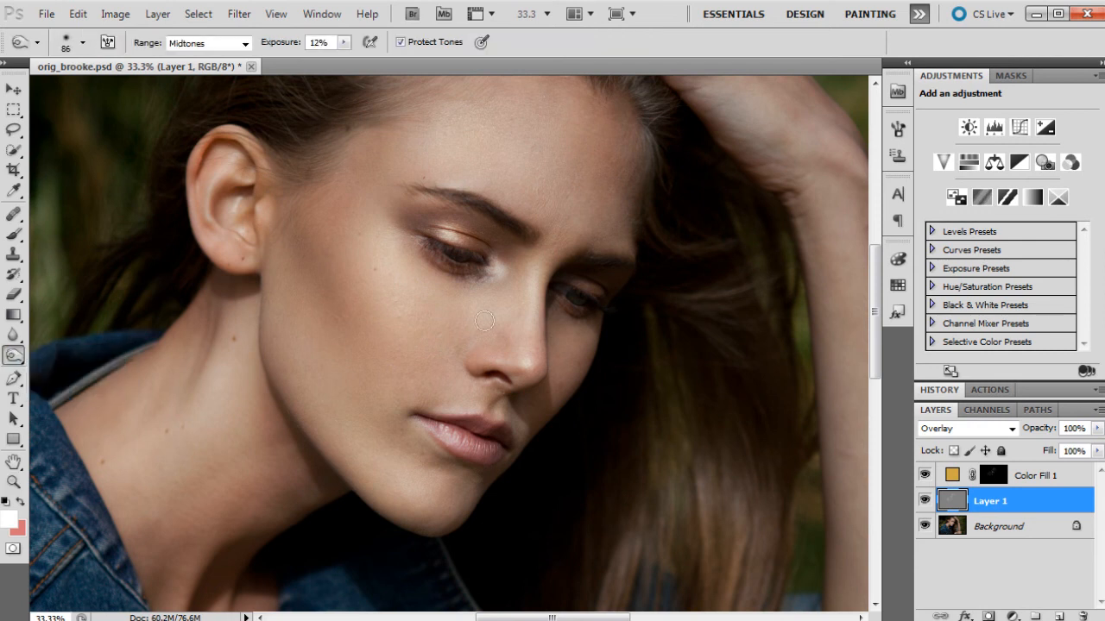
pyautogui.click(83, 42)
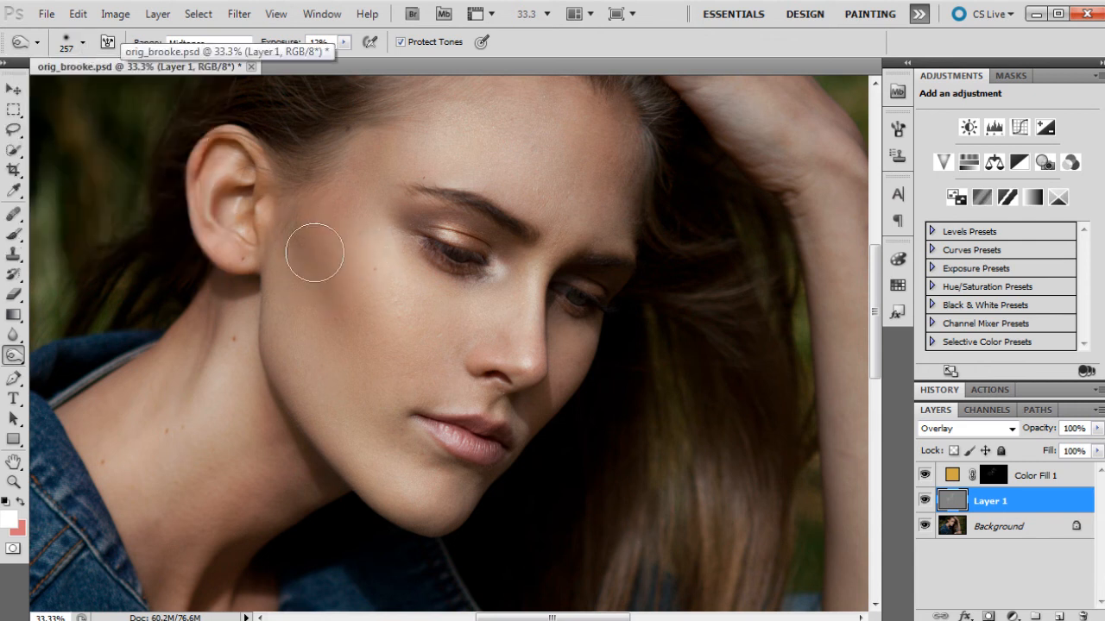
pyautogui.moveTo(353, 190)
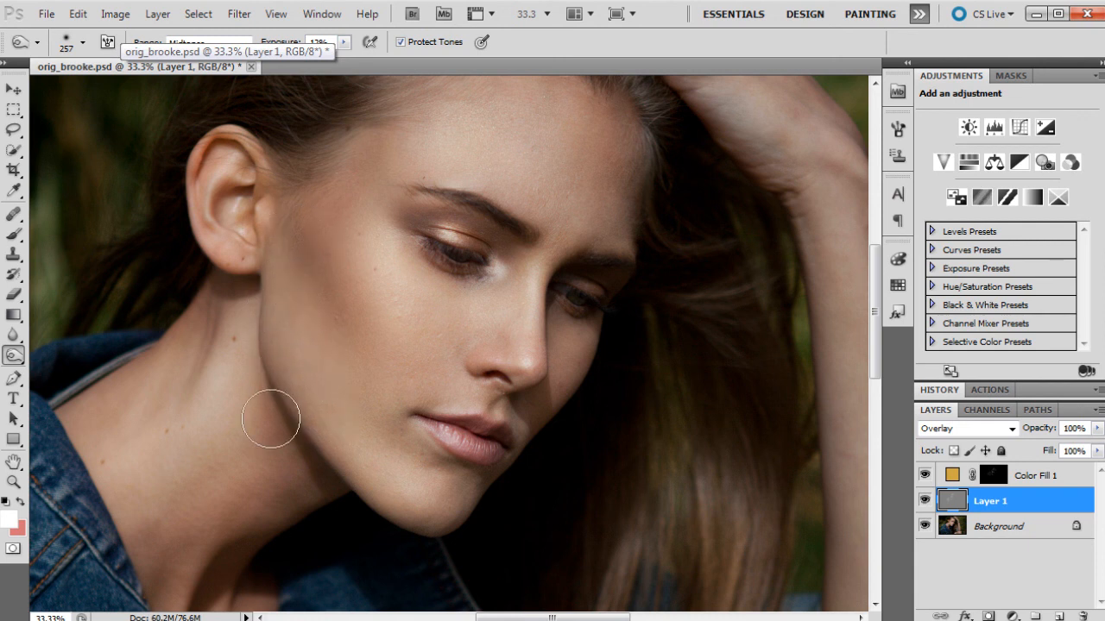
pyautogui.moveTo(155, 595)
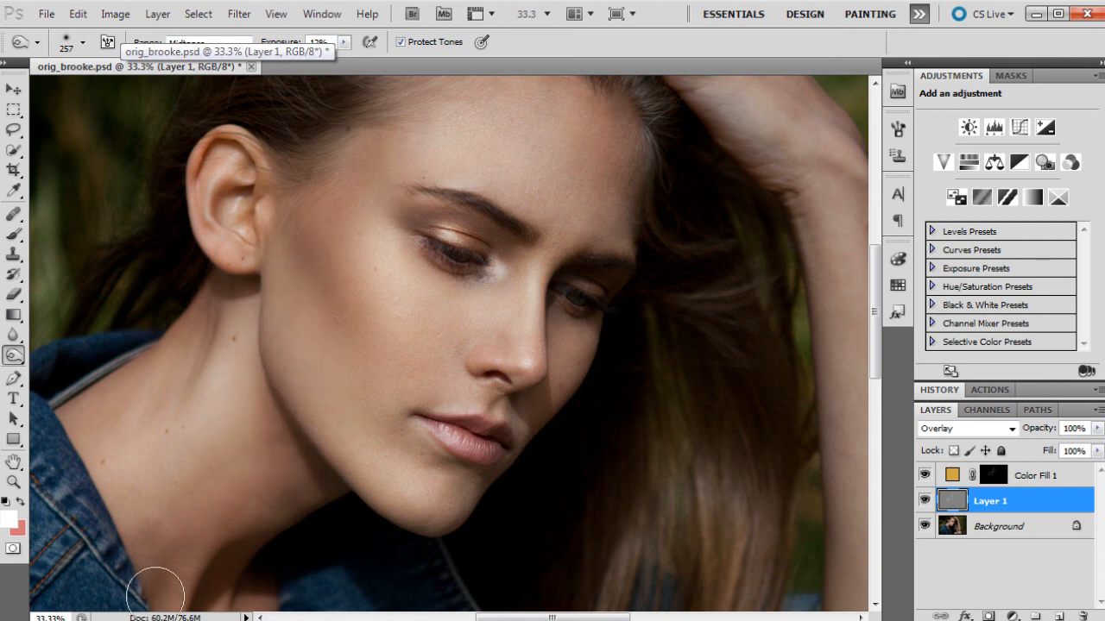
pyautogui.moveTo(507, 377)
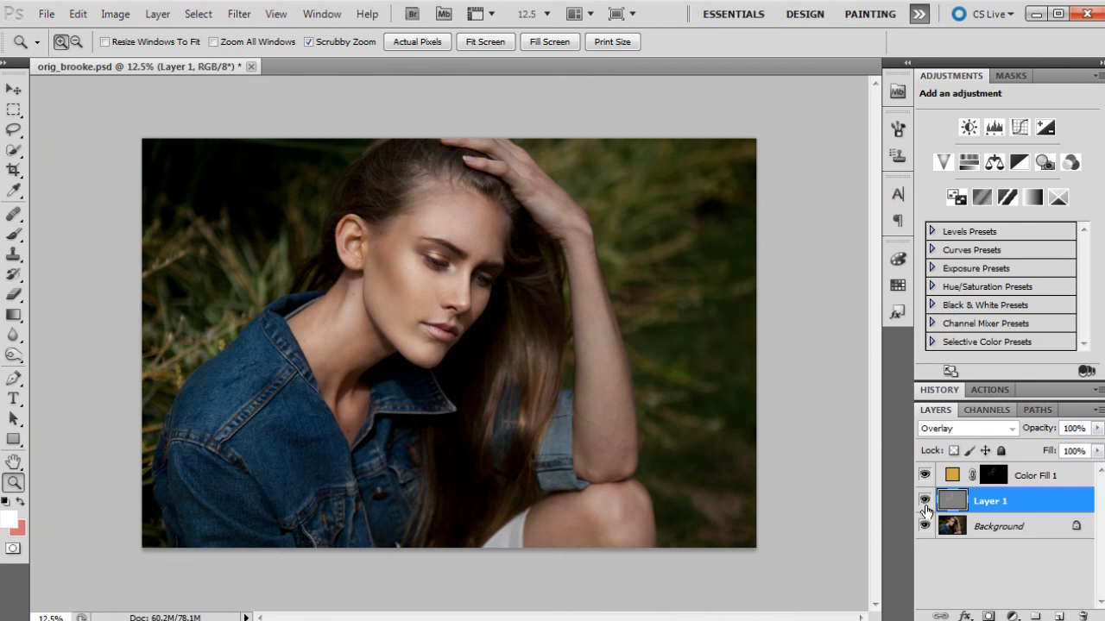
# In the History panel flip between orig_brooke.psd and the burned Snapshot 2
pyautogui.click(939, 390)
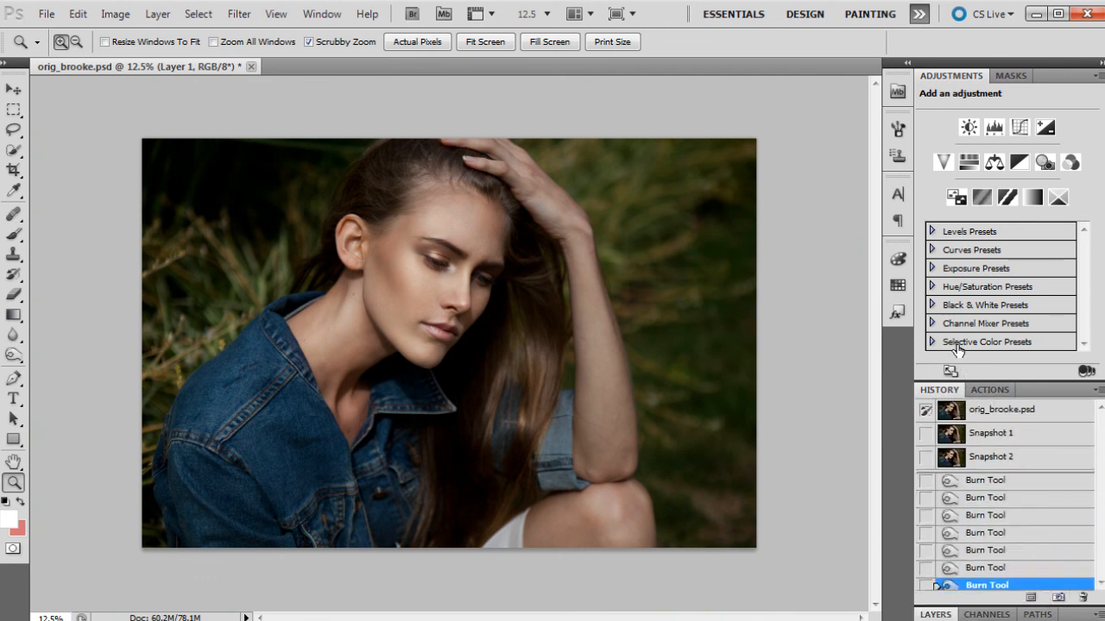
pyautogui.click(1001, 409)
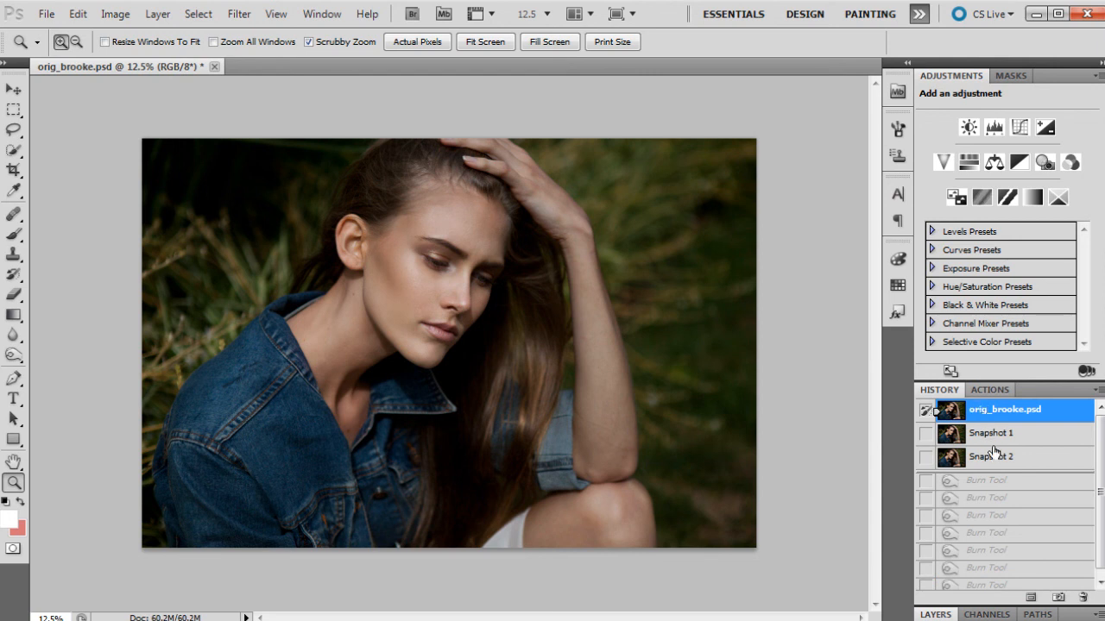
pyautogui.click(993, 456)
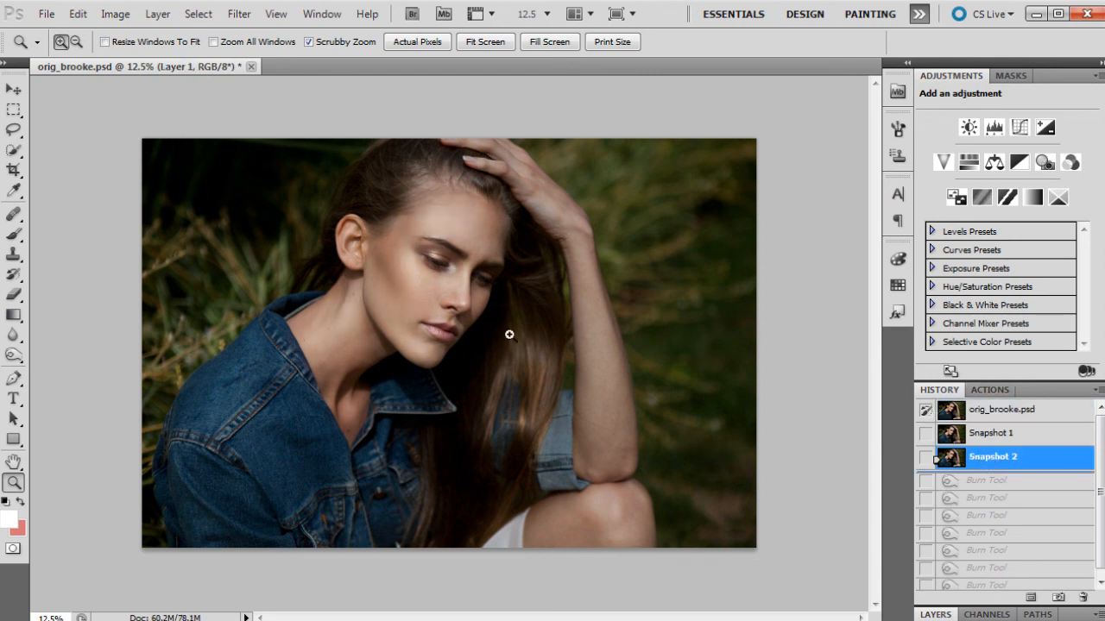
pyautogui.moveTo(381, 348)
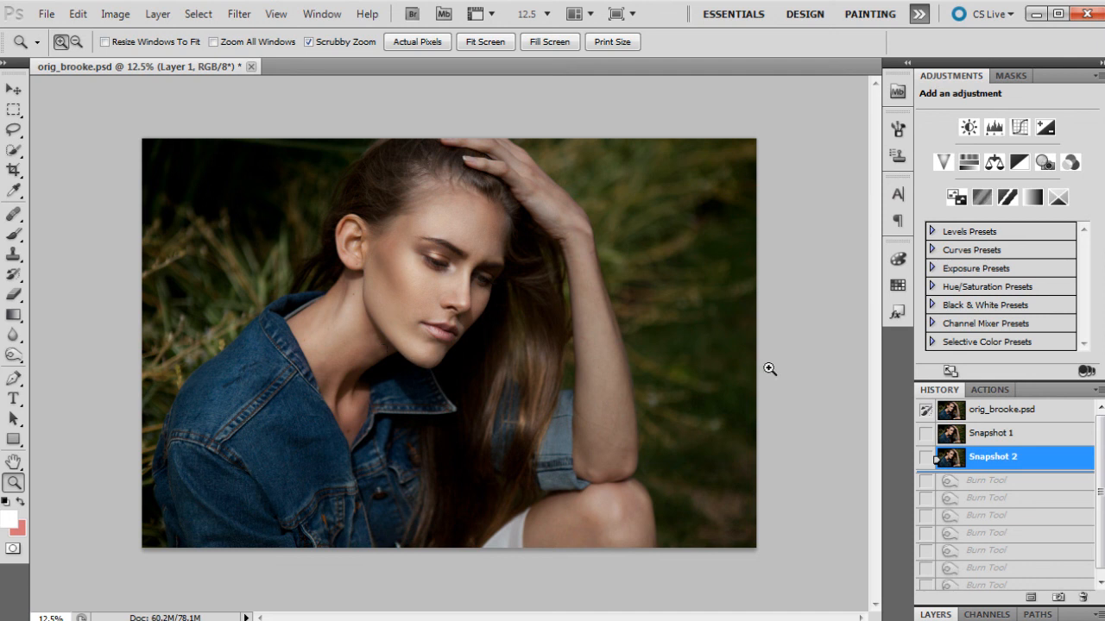
pyautogui.moveTo(494, 205)
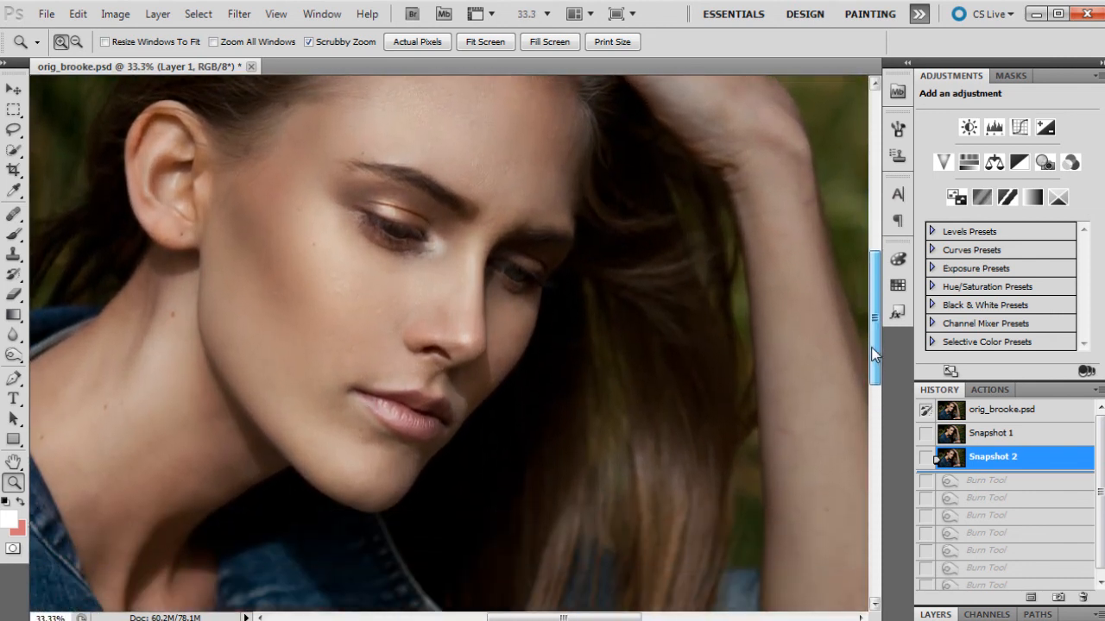
# Repeat the original-versus-Snapshot 2 comparison at 33.3%, then zoom in close on the face
pyautogui.click(1001, 409)
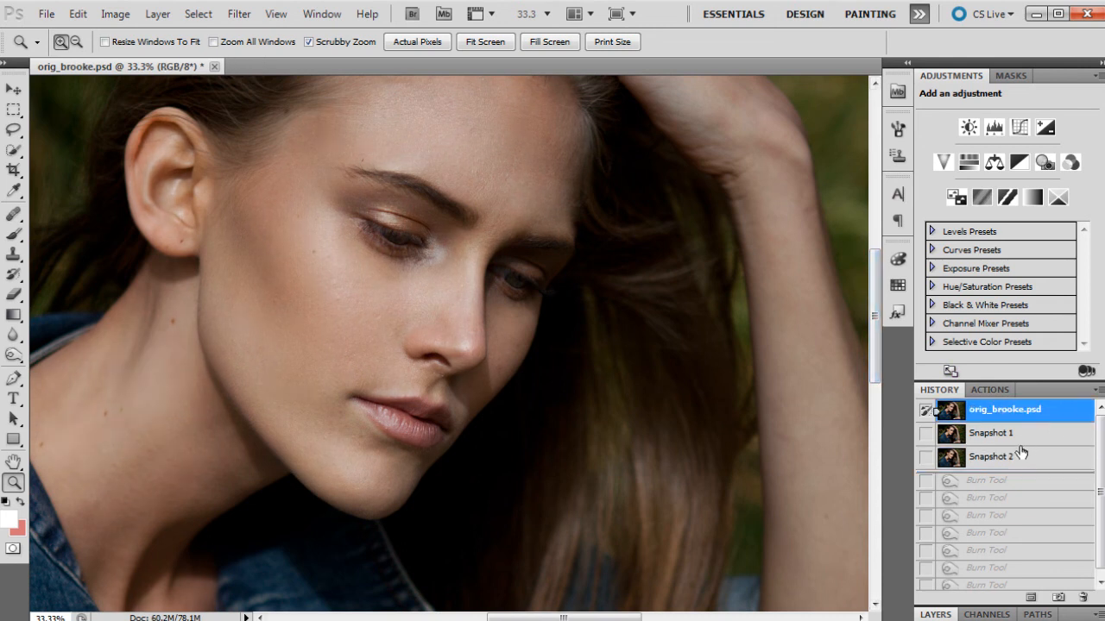
pyautogui.click(993, 456)
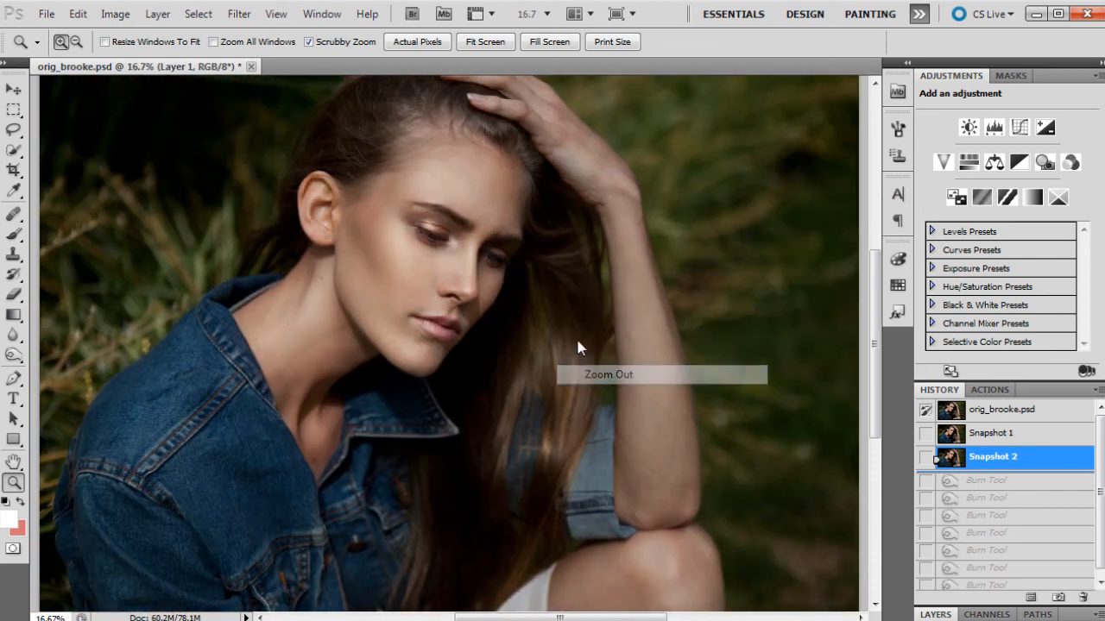
pyautogui.click(462, 274)
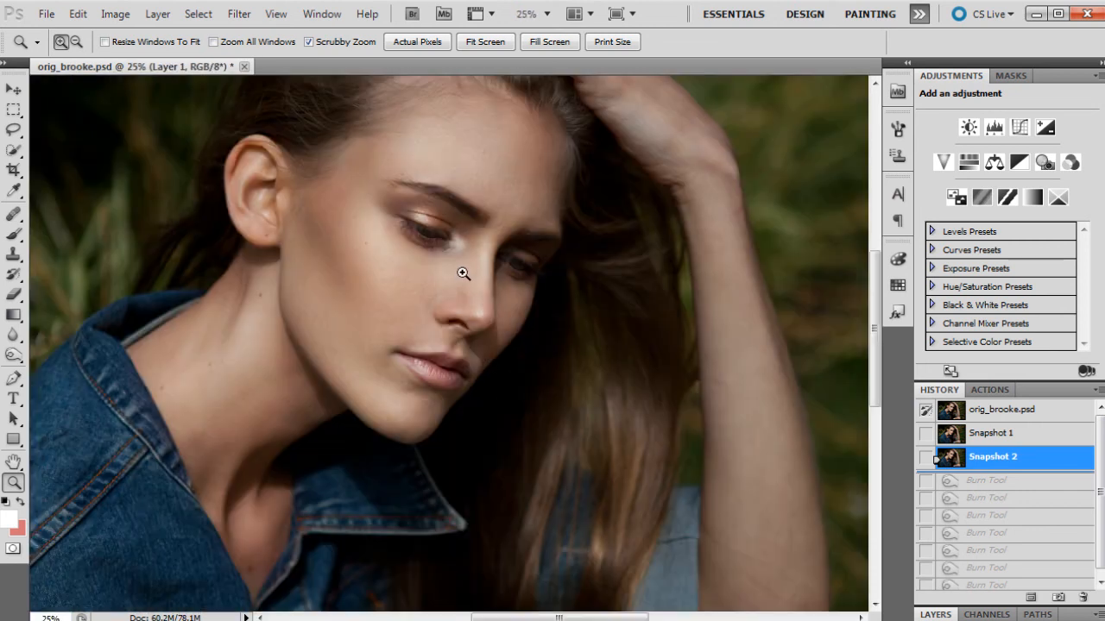
pyautogui.click(463, 273)
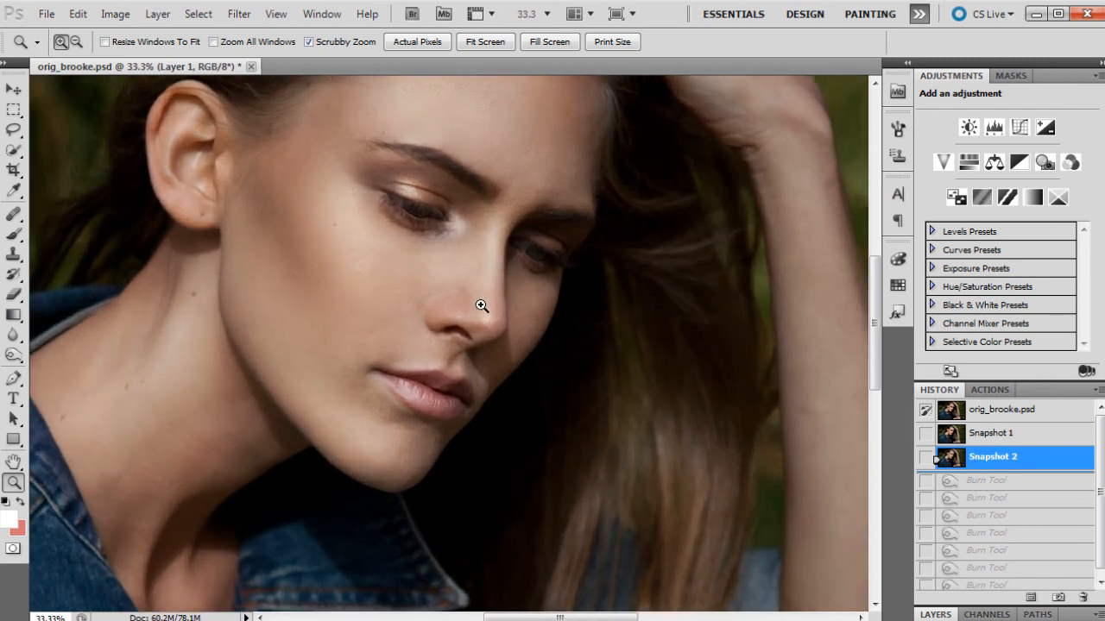
pyautogui.scroll(3)
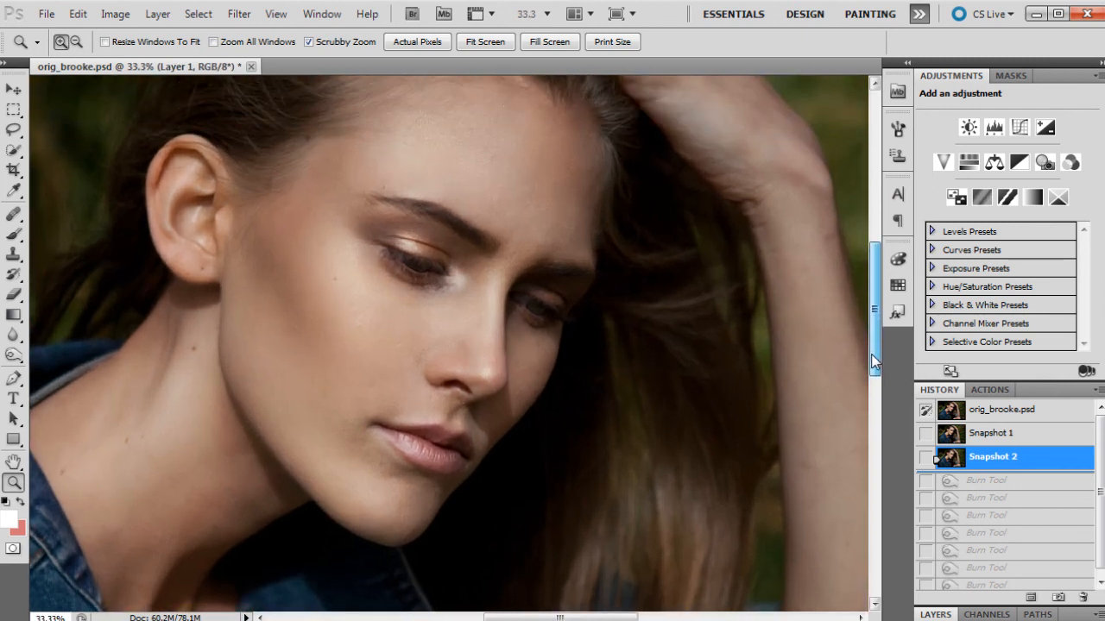